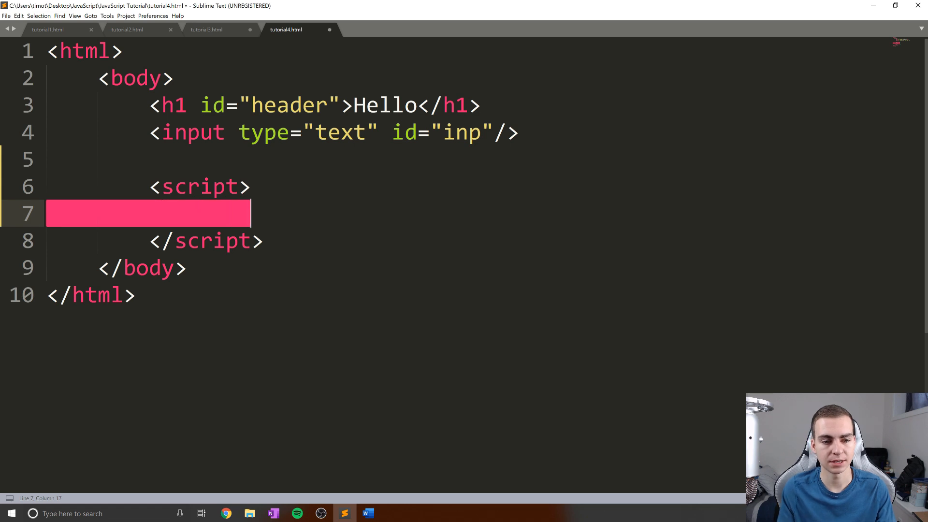
# Step: Write 'var x = 10;' and 'var y = 5;' on separate lines inside the script tag
pyautogui.write('var')
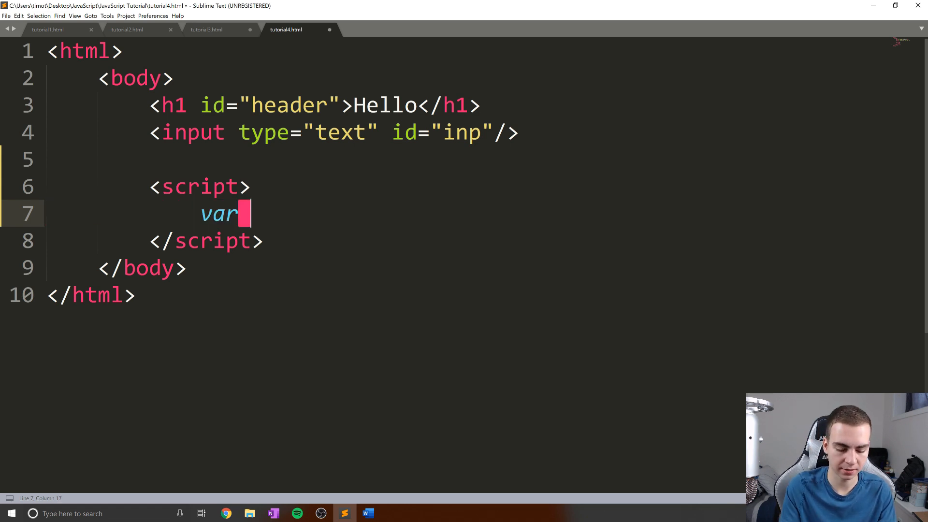
pyautogui.write('x = 10;')
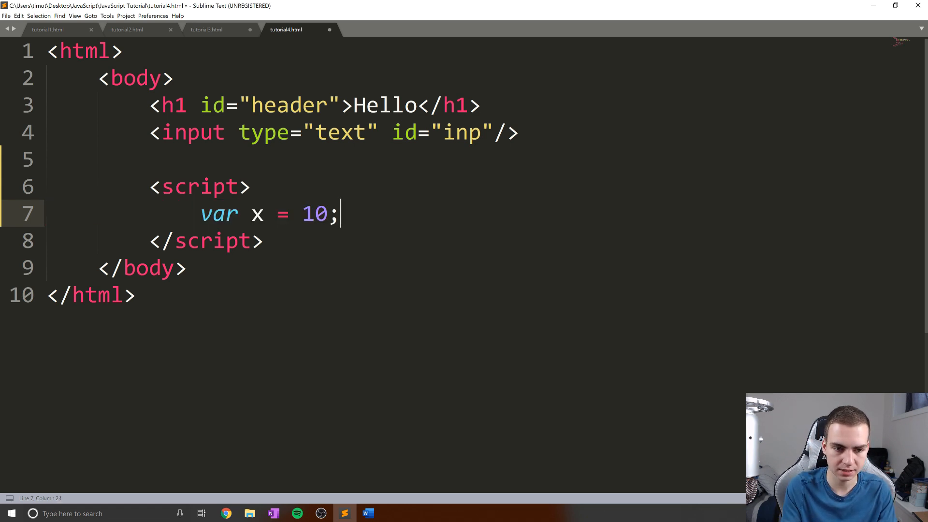
pyautogui.write('var y =-')
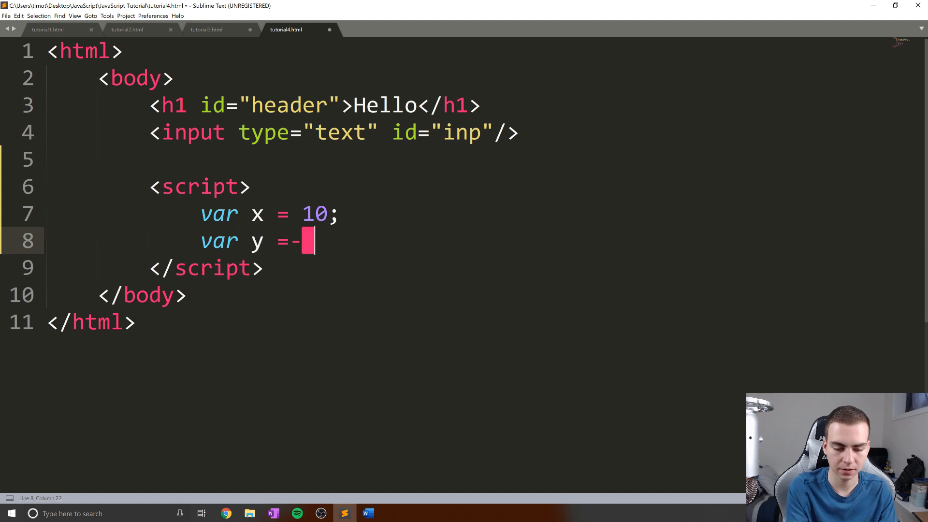
pyautogui.write('5')
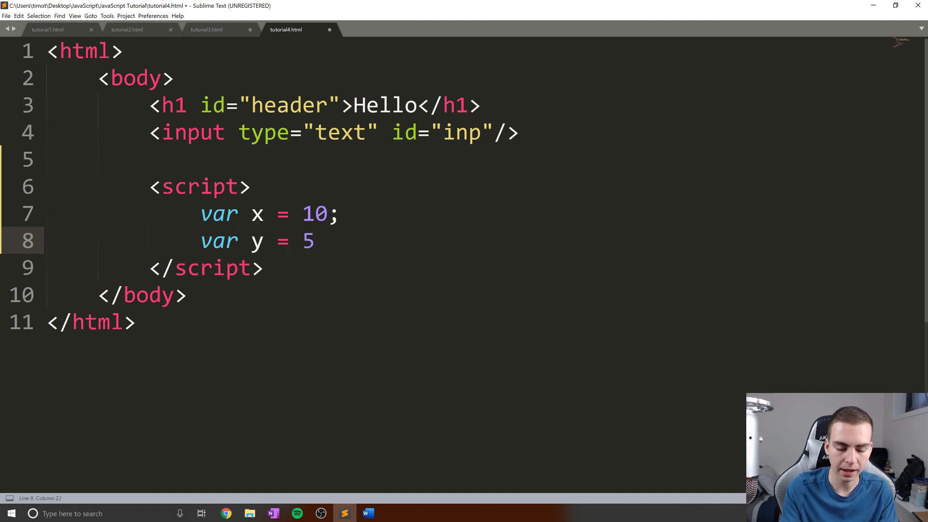
pyautogui.write(';')
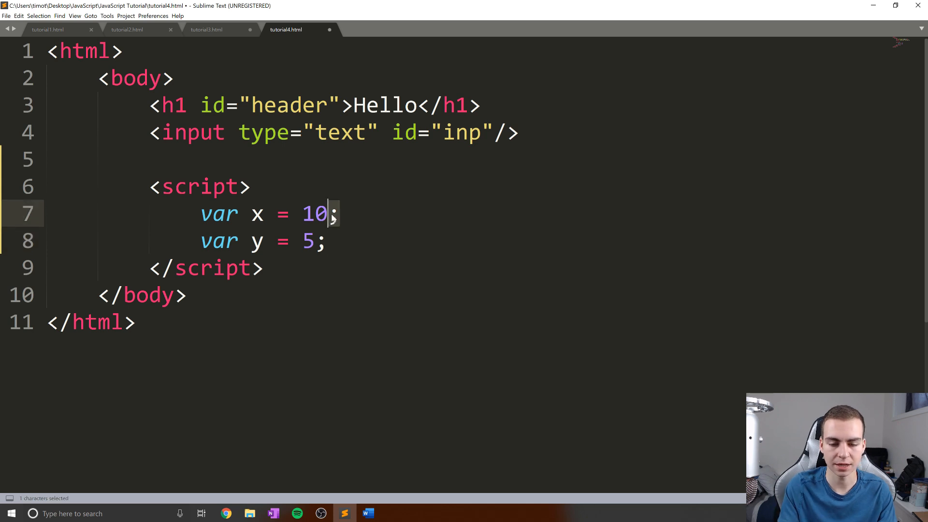
pyautogui.press('Delete')
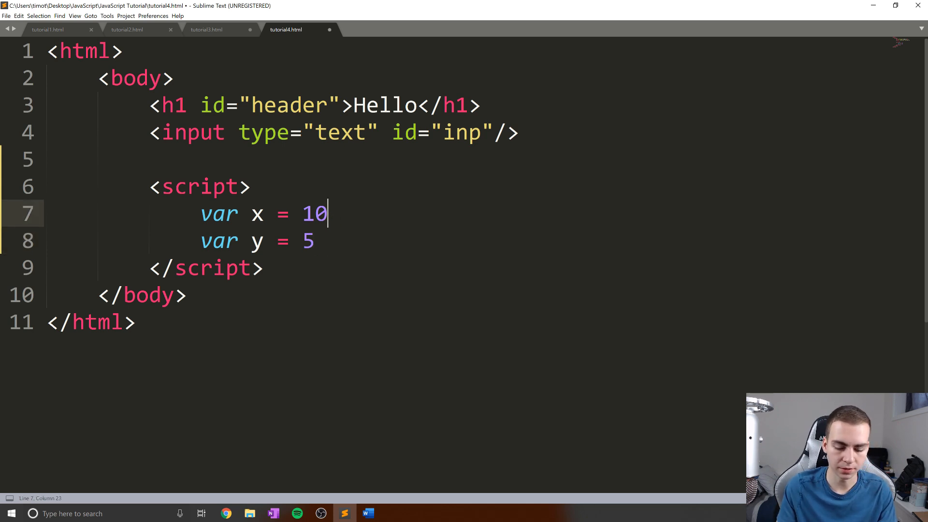
pyautogui.write(';')
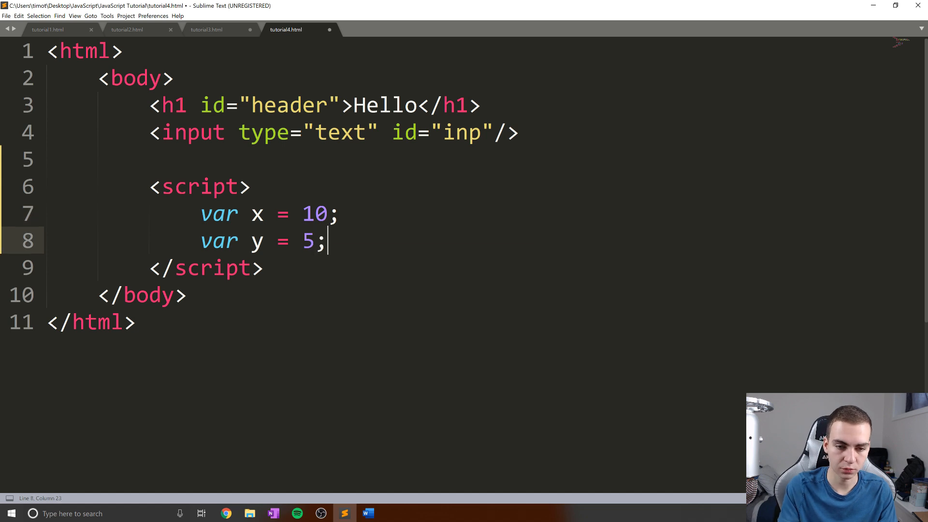
pyautogui.press('Enter')
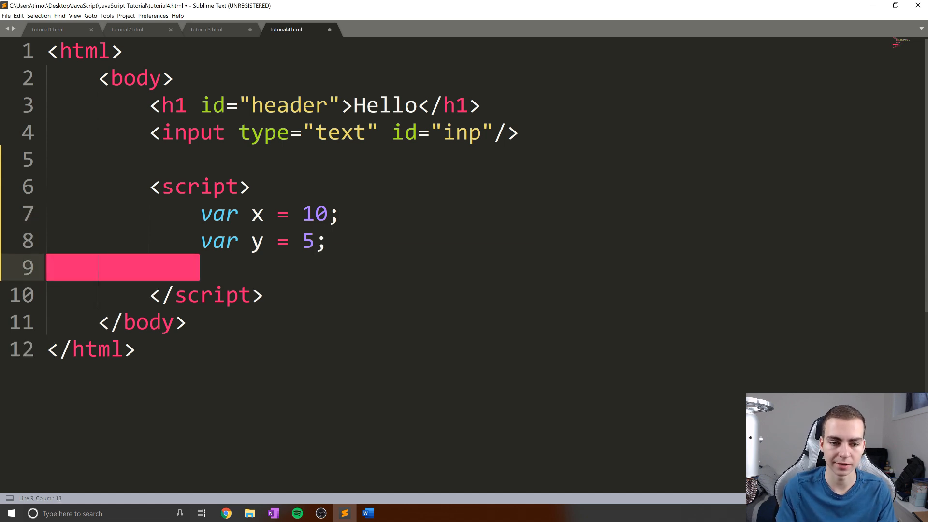
pyautogui.click(343, 214)
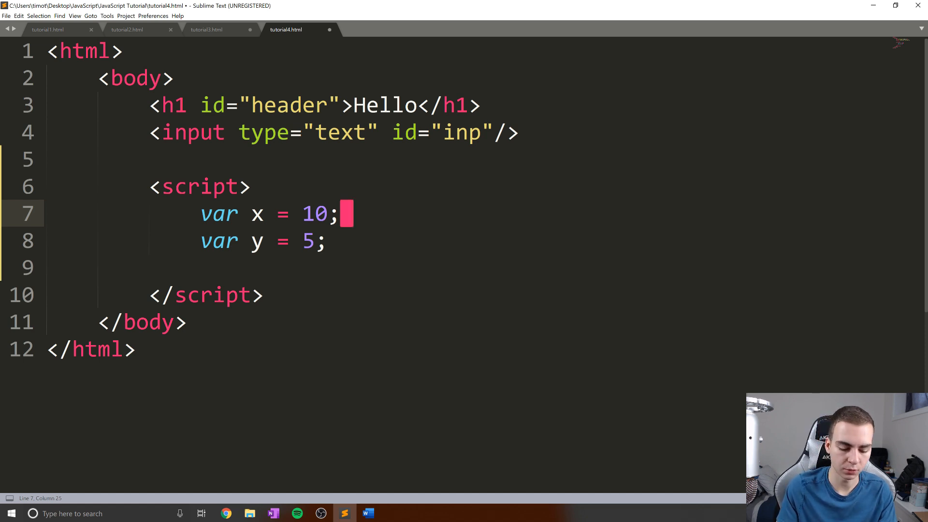
pyautogui.moveTo(201, 214); pyautogui.dragTo(336, 214)
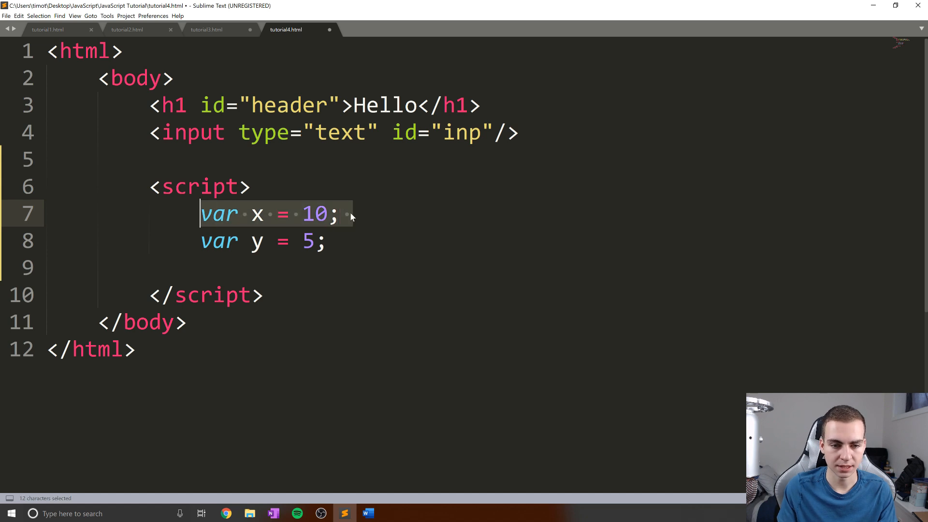
pyautogui.click(341, 214)
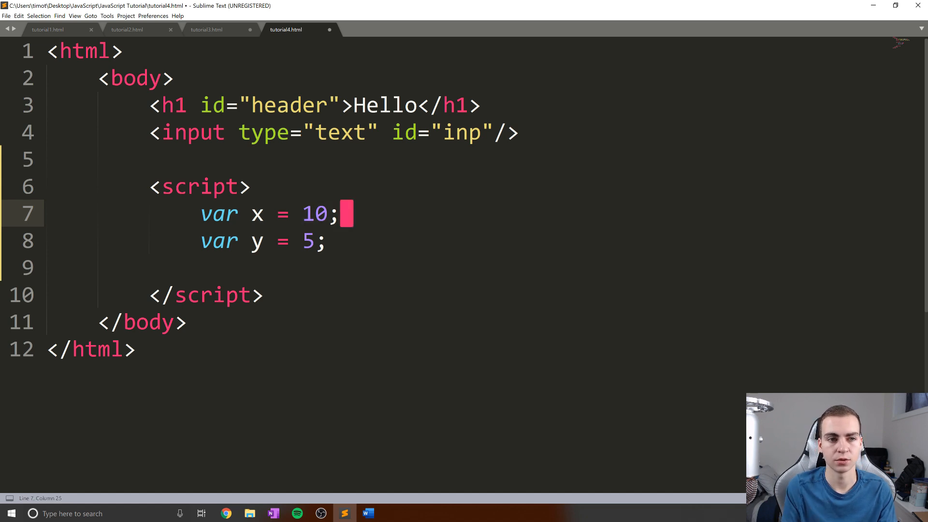
pyautogui.write('var')
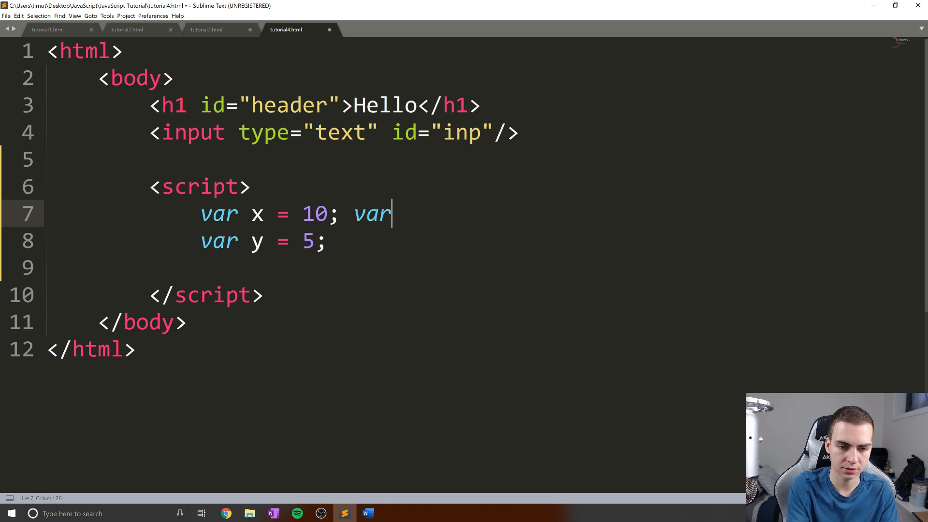
pyautogui.write('z = 9')
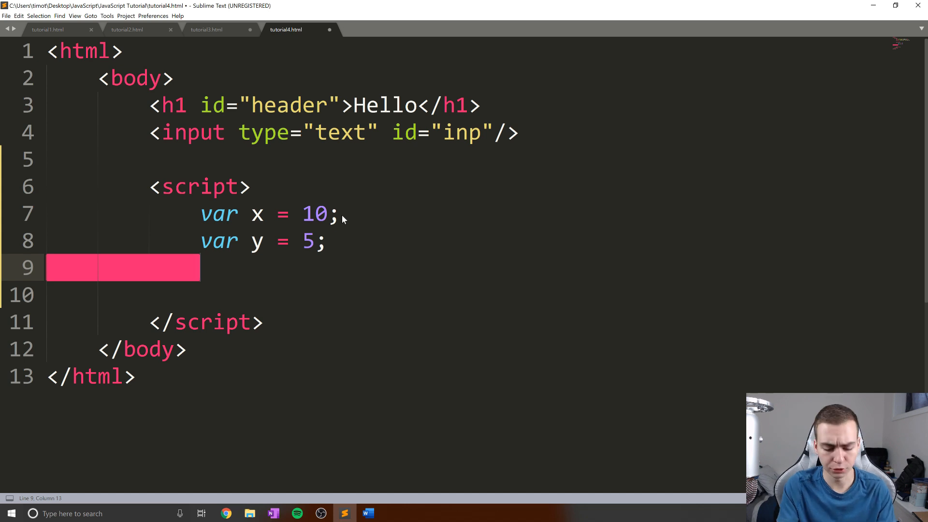
# Step: Write 'var z = x + y;' beneath the declarations and highlight the + operator
pyautogui.write('var')
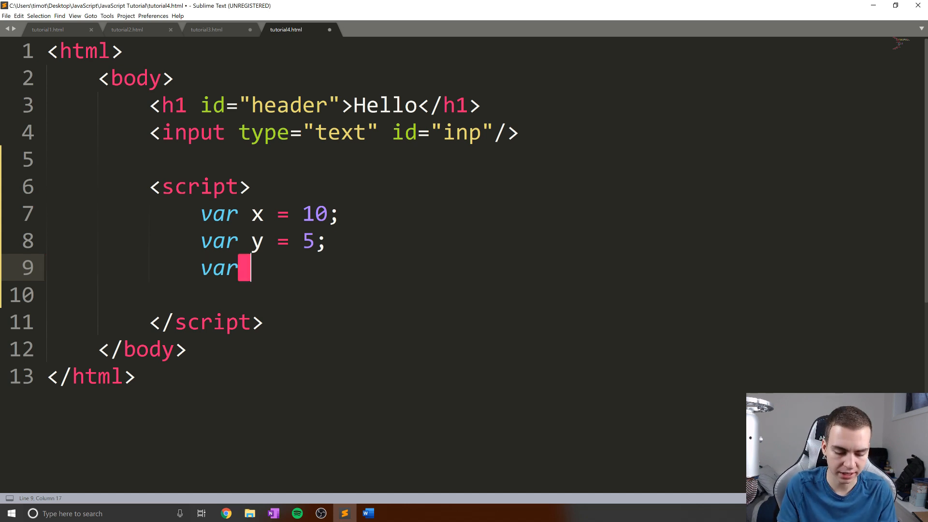
pyautogui.write('z =')
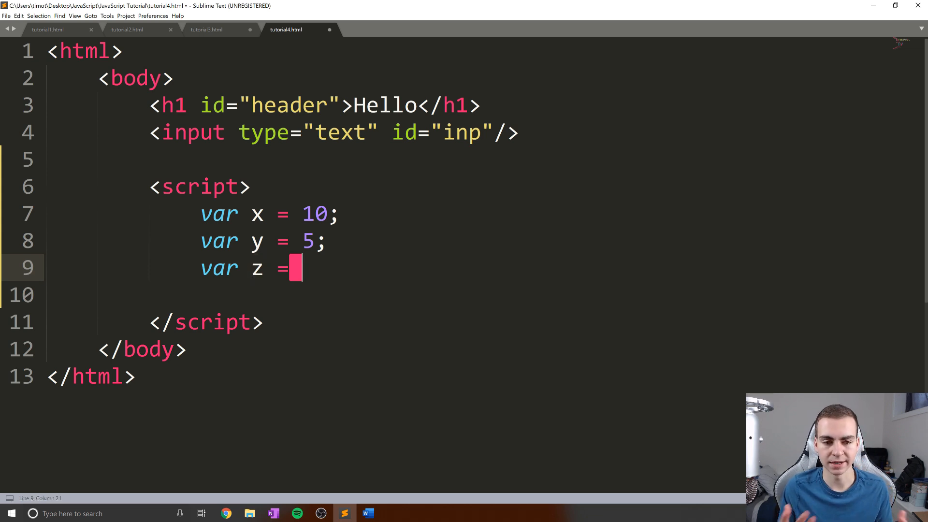
pyautogui.write('x +')
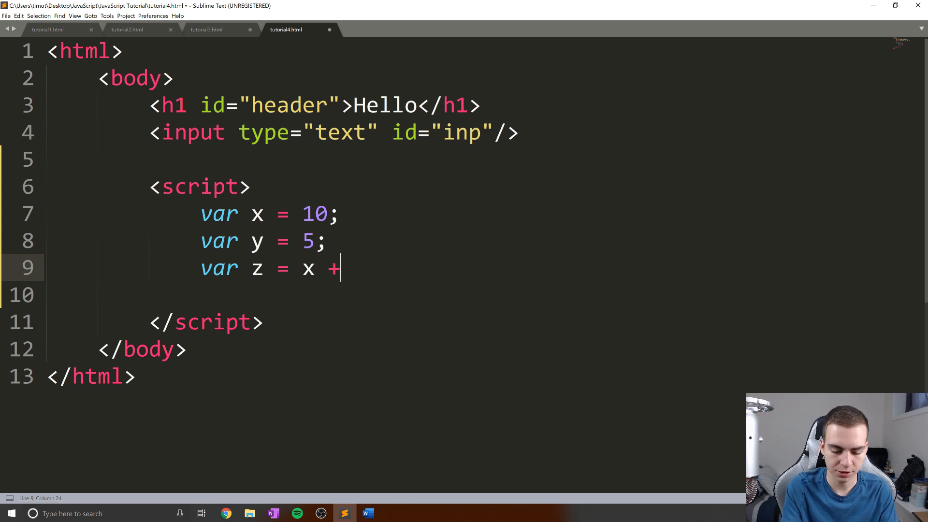
pyautogui.write('y;')
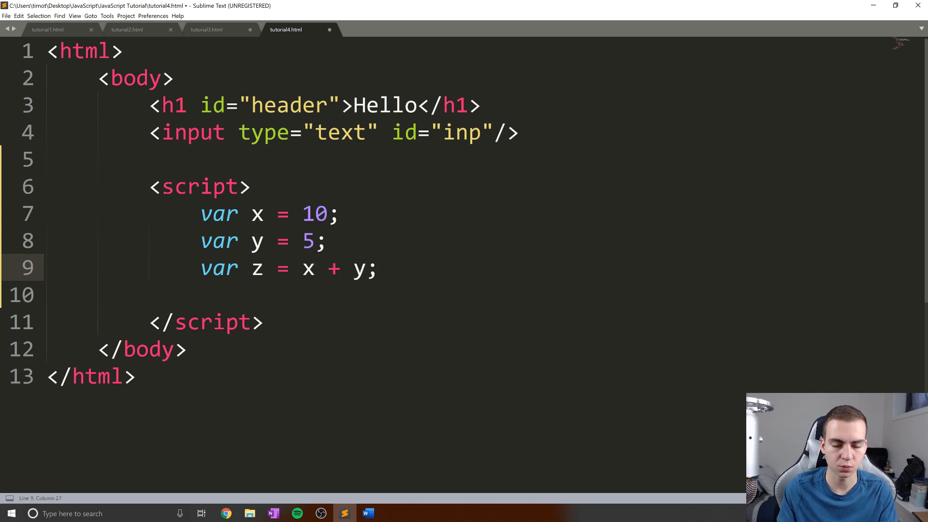
pyautogui.doubleClick(333, 269)
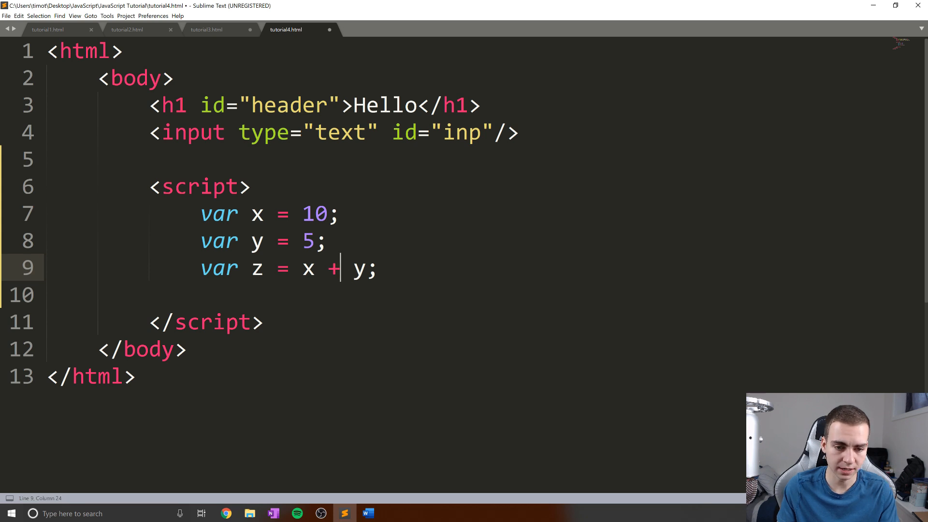
pyautogui.press('Return')
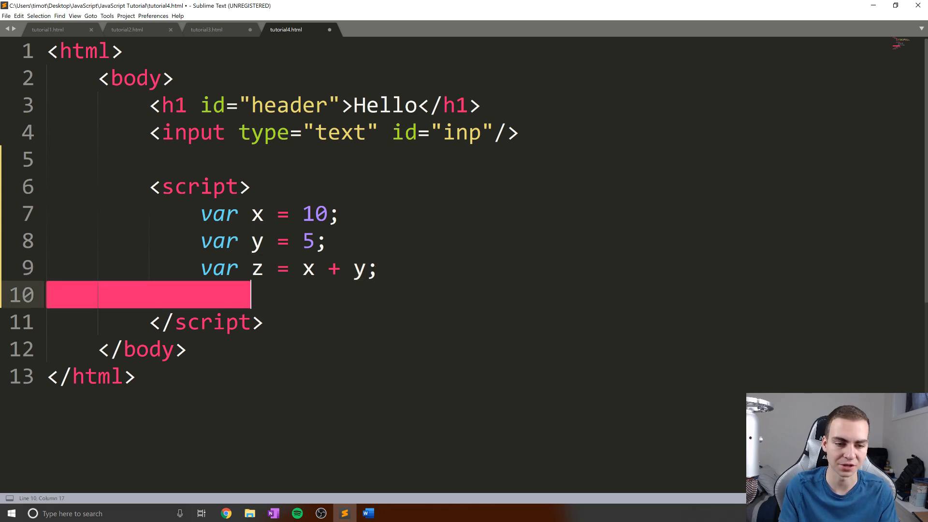
# Step: Add 'console.log(z);' after the z line and reload the page in Chrome
pyautogui.write('console.lo')
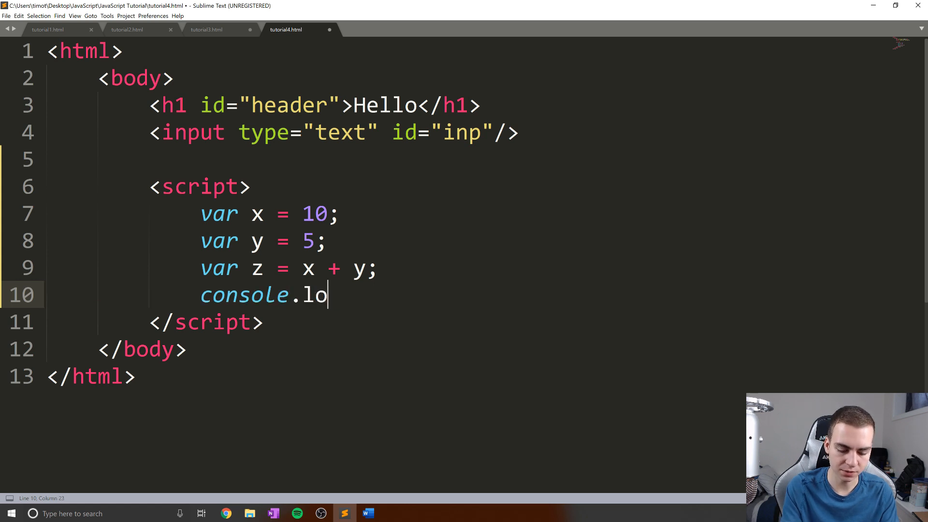
pyautogui.write('g(z);')
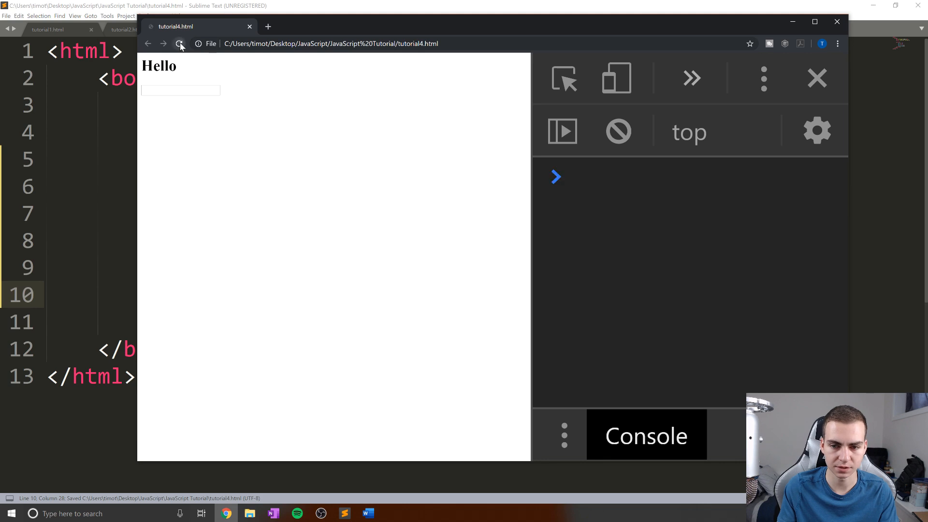
pyautogui.click(180, 43)
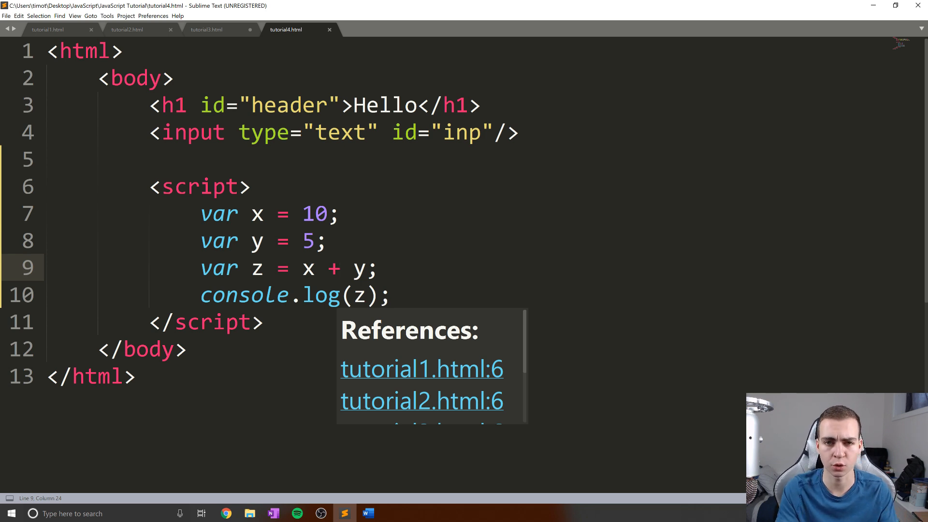
# Step: Cycle z's operator through -, *, / and finally % (remainder)
pyautogui.write('-')
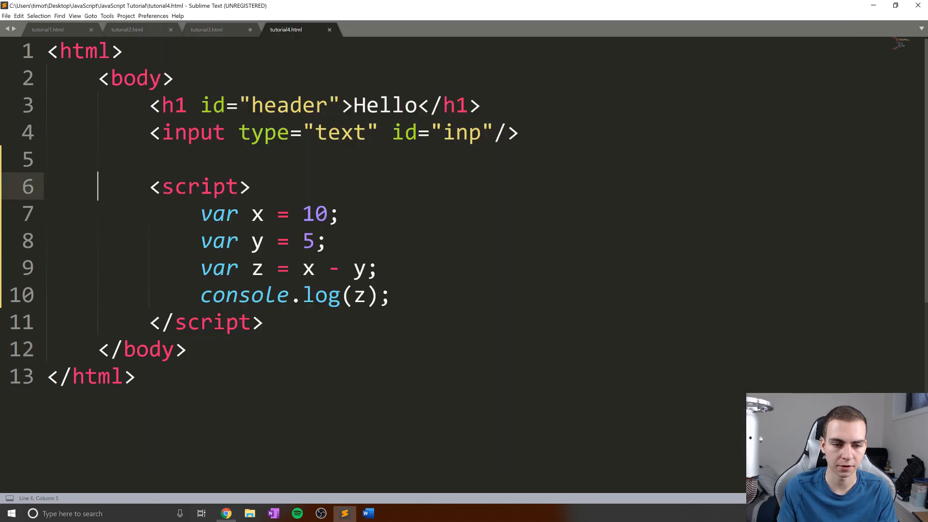
pyautogui.write('*')
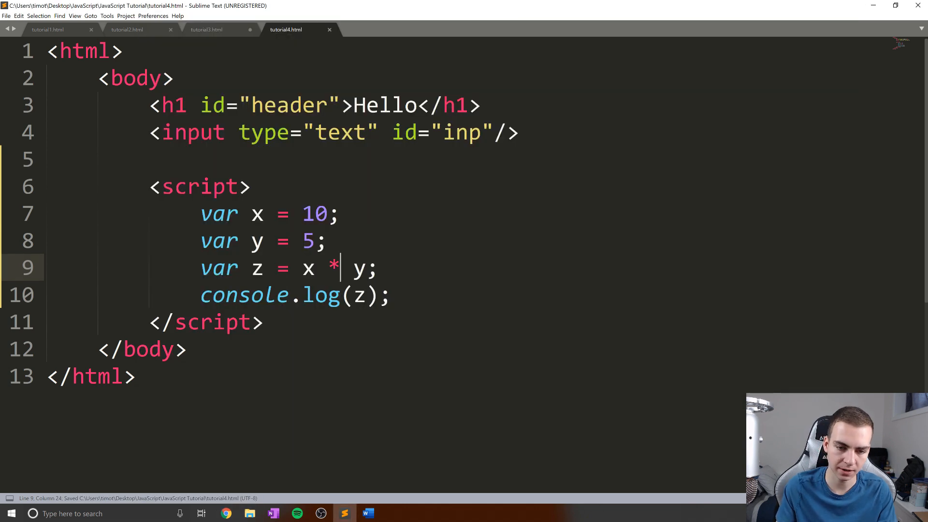
pyautogui.write('/')
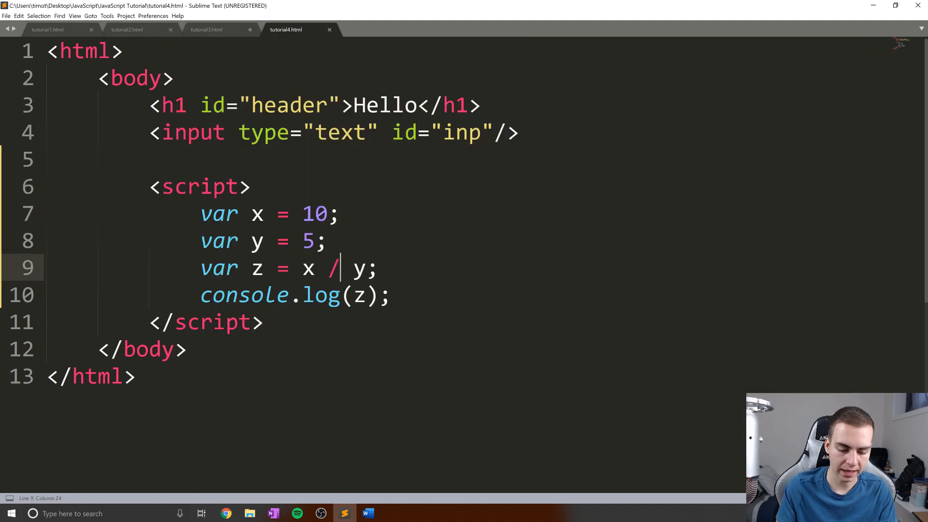
pyautogui.press('Backspace')
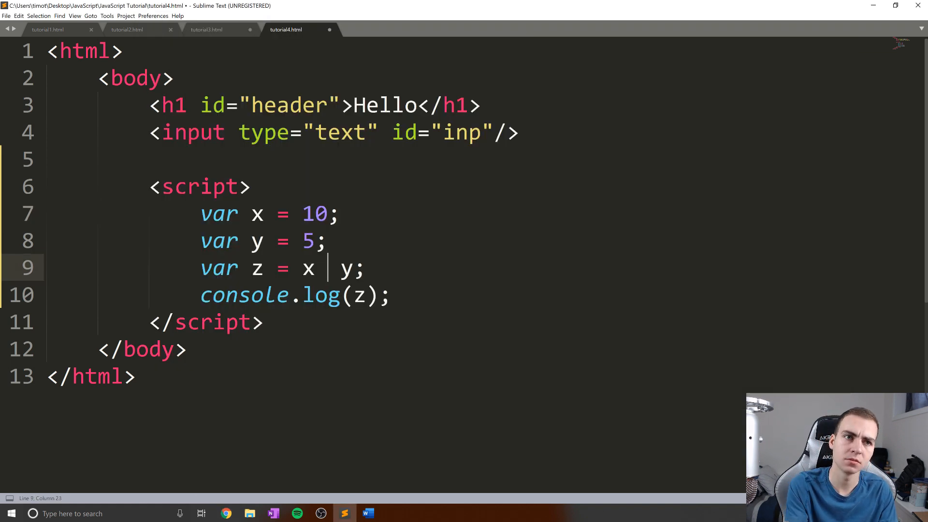
pyautogui.write('%')
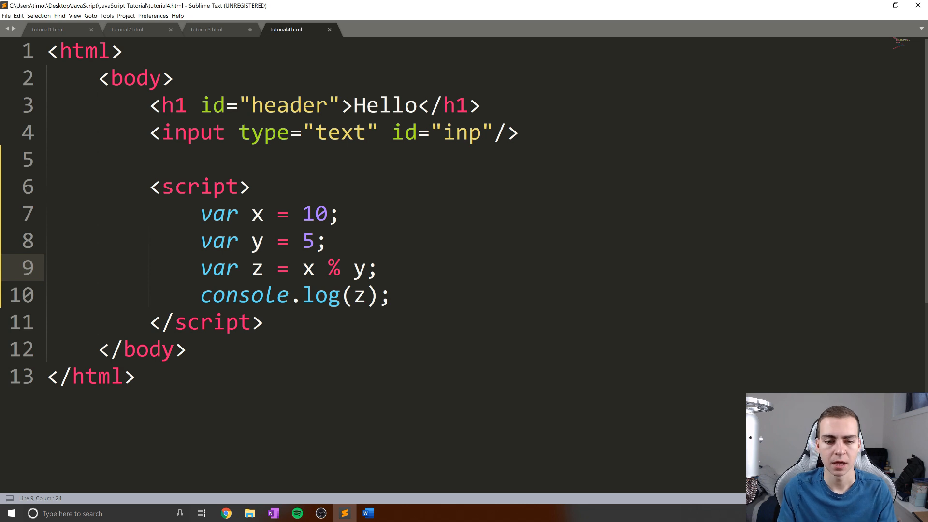
# Step: Write the worked note '10 / 4 = 2 R2' after the x declaration and highlight it
pyautogui.click(325, 241)
pyautogui.write('4')
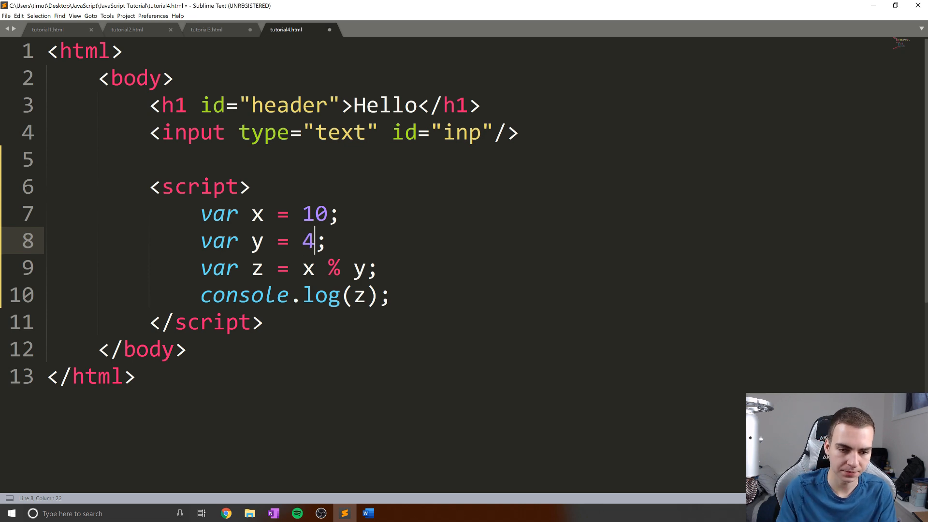
pyautogui.write('10 /')
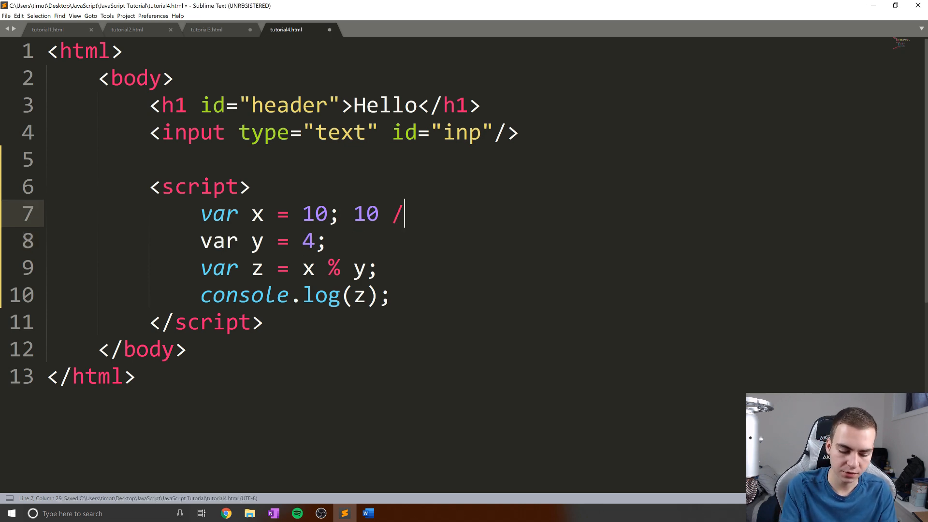
pyautogui.write('4')
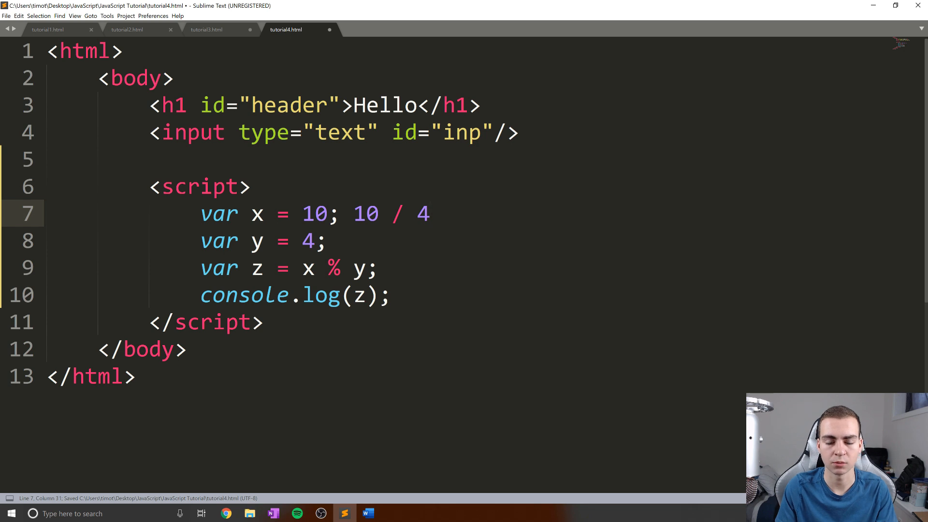
pyautogui.click(431, 213)
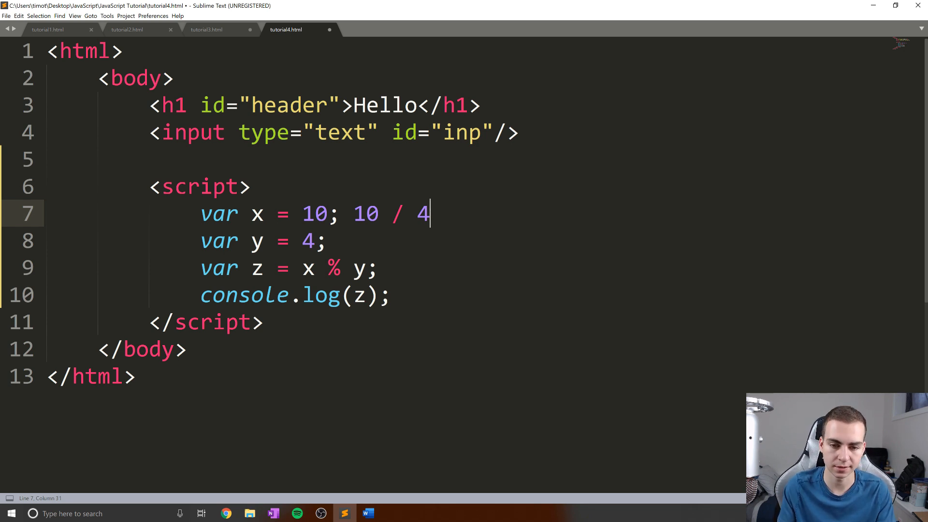
pyautogui.write('=')
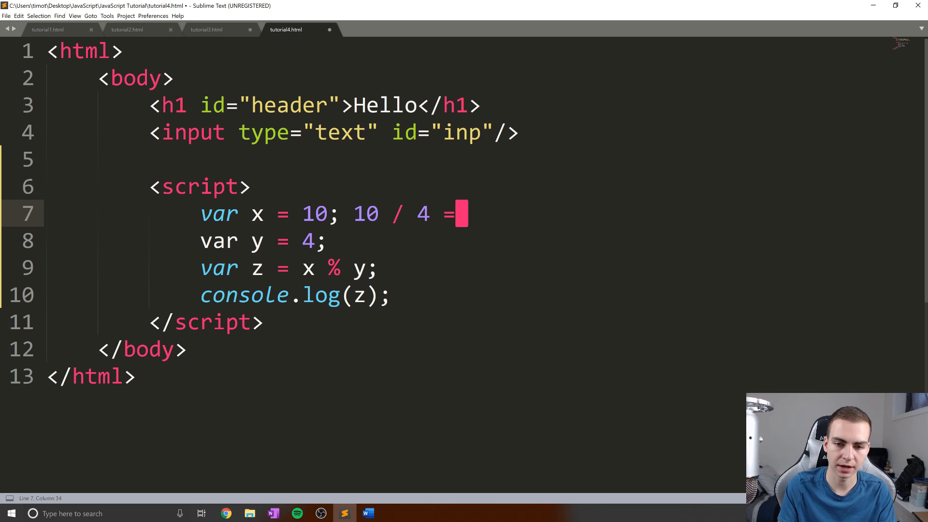
pyautogui.write('2')
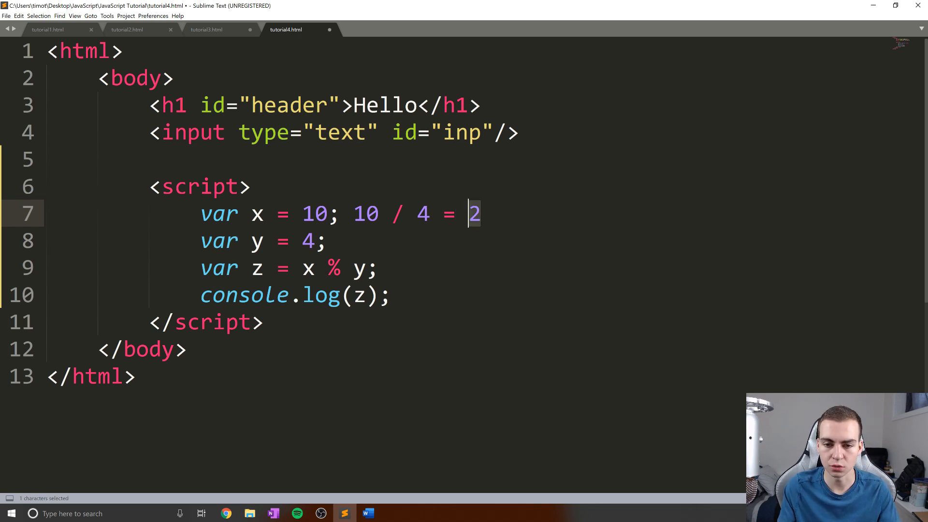
pyautogui.click(473, 214)
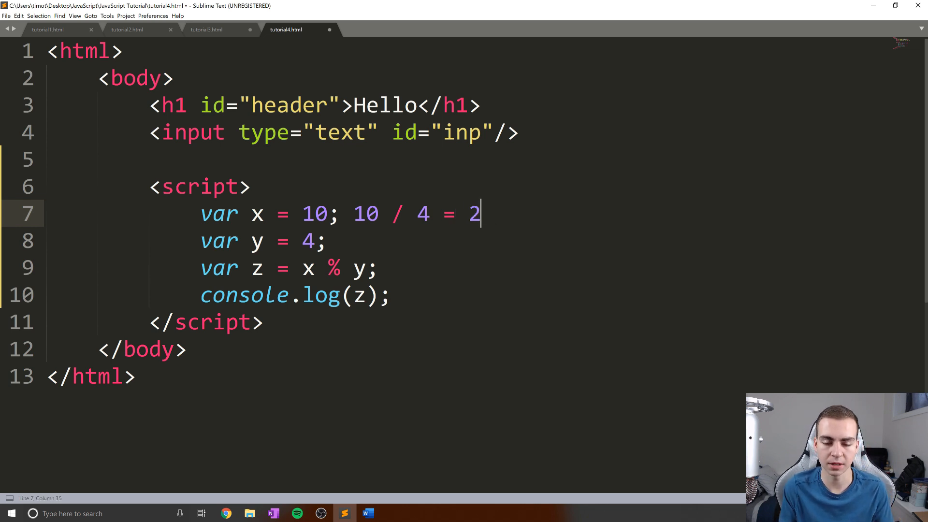
pyautogui.write('.')
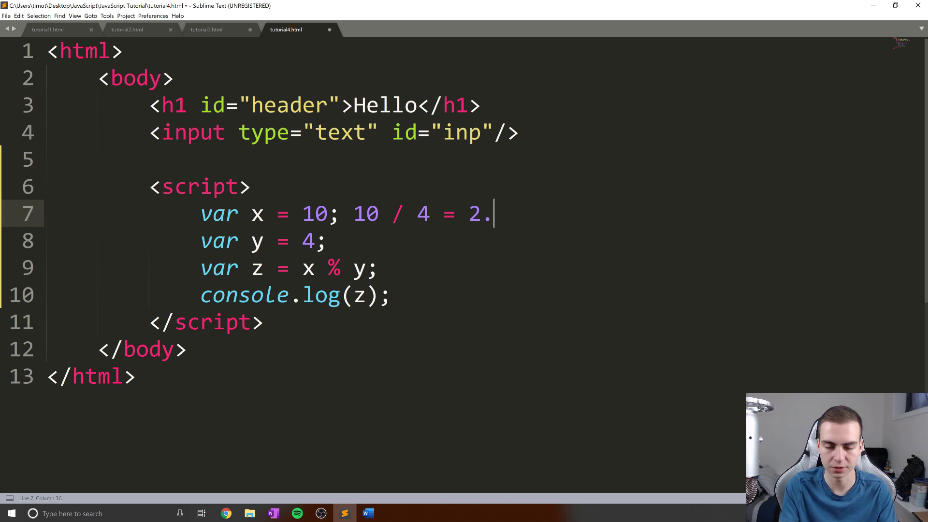
pyautogui.press('Backspace')
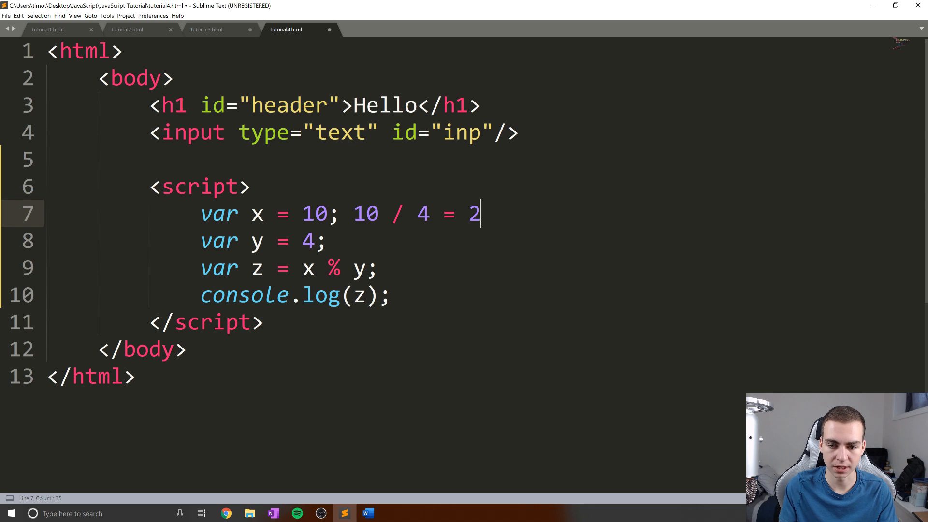
pyautogui.write('R')
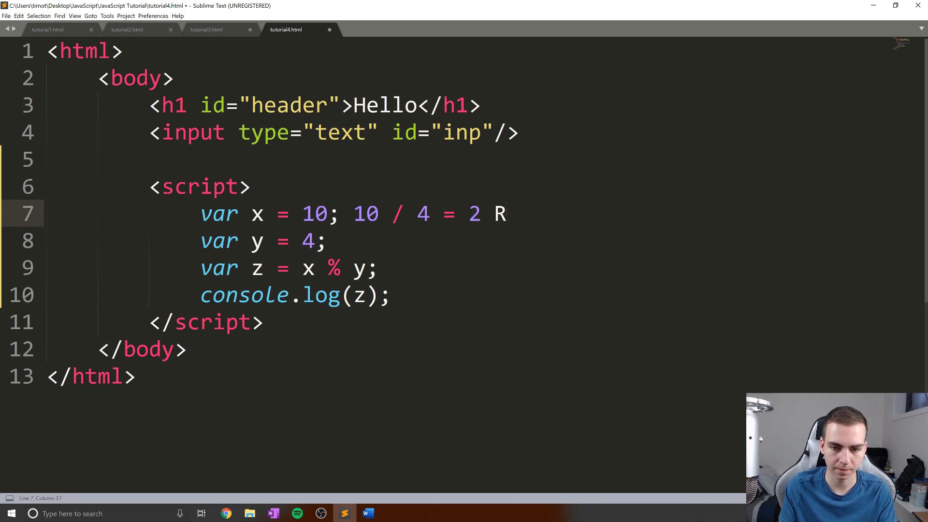
pyautogui.write('2')
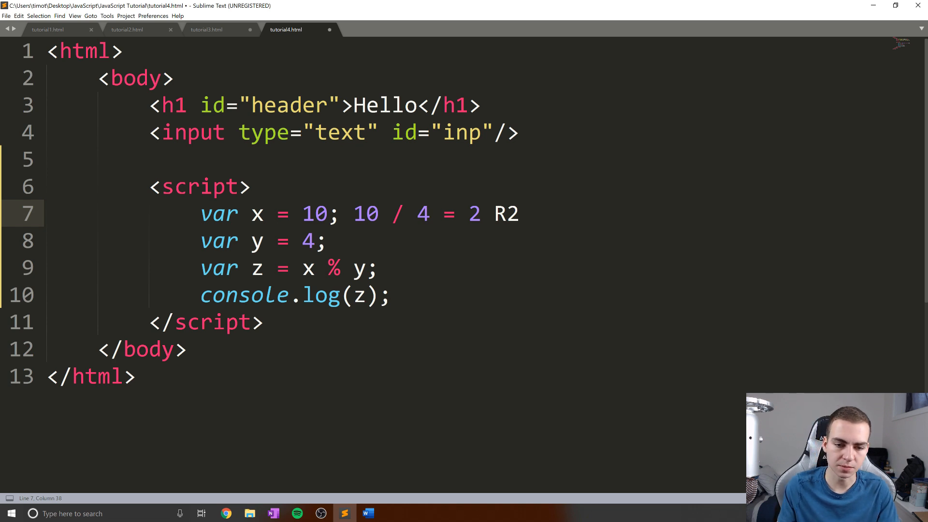
pyautogui.doubleClick(504, 214)
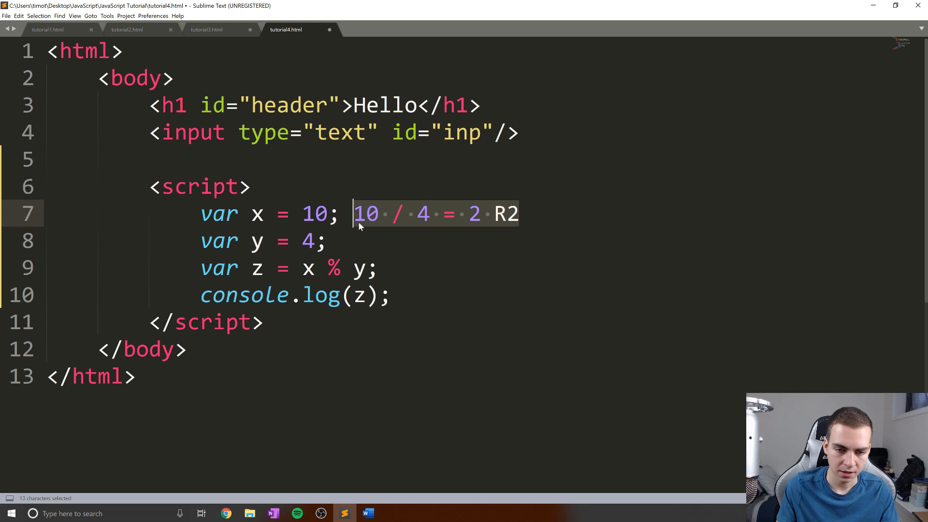
# Step: Change y's value to 3 so the script computes 10 % 3, highlighting the new value
pyautogui.click(226, 514)
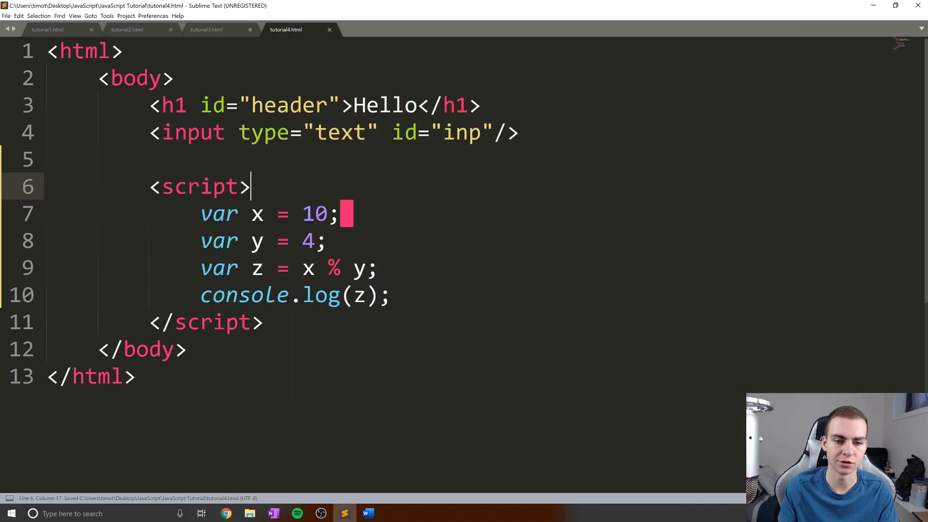
pyautogui.write('3')
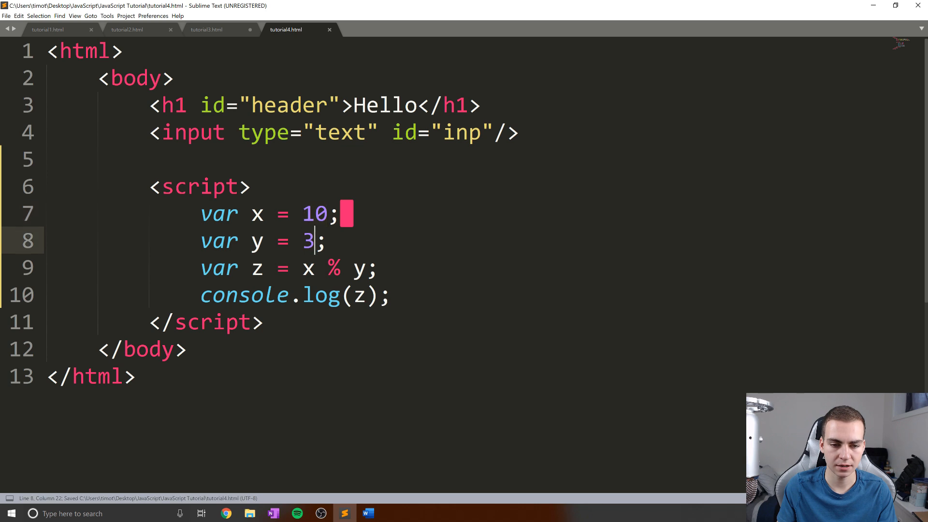
pyautogui.click(340, 214)
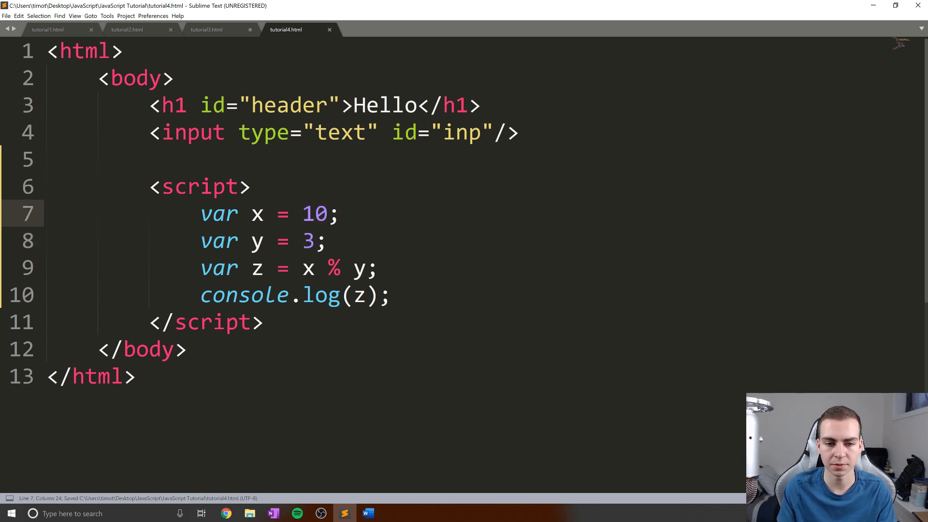
pyautogui.doubleClick(308, 241)
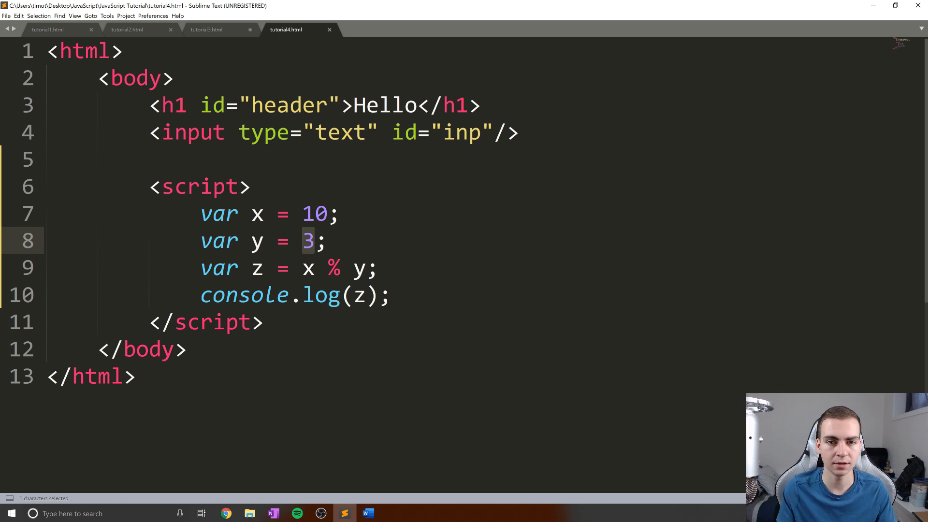
pyautogui.click(226, 513)
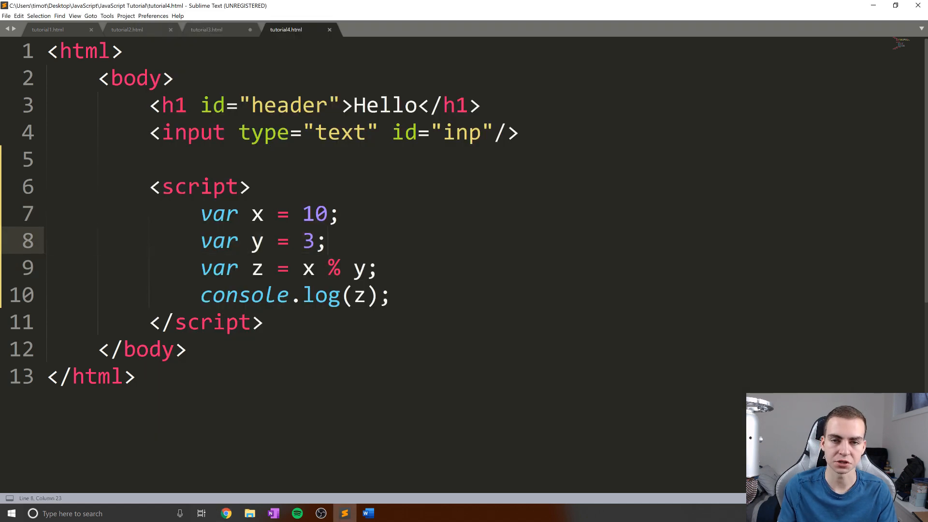
pyautogui.click(328, 241)
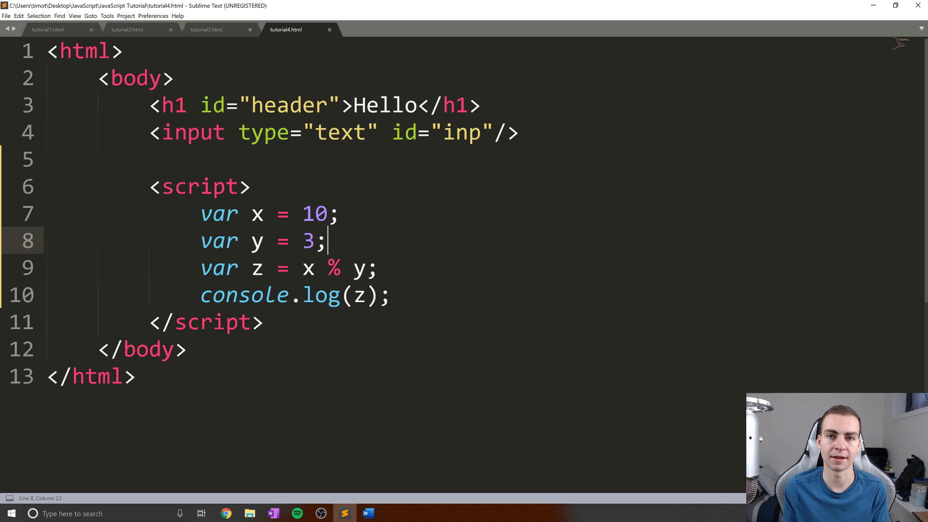
pyautogui.click(369, 267)
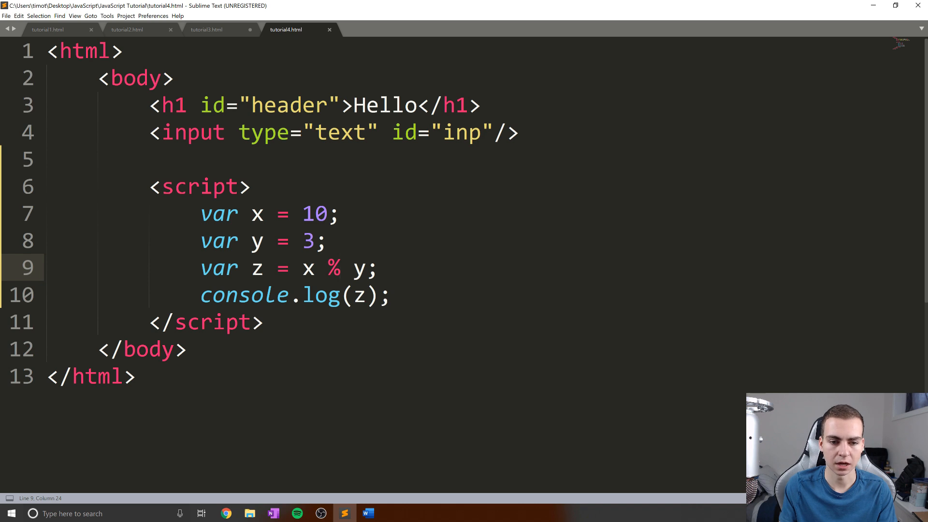
# Step: Restore z's formula to x + y and point out x in the addition
pyautogui.write('console.log();')
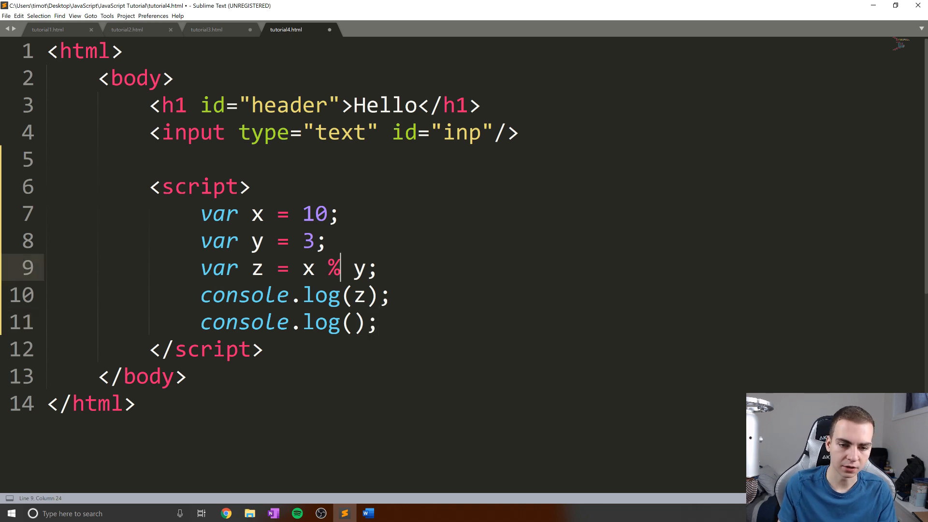
pyautogui.write('+')
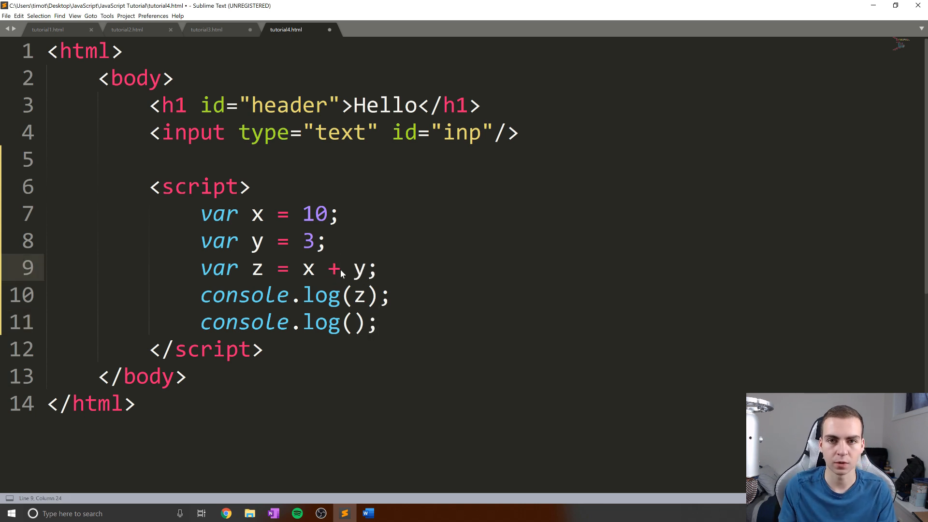
pyautogui.doubleClick(220, 268)
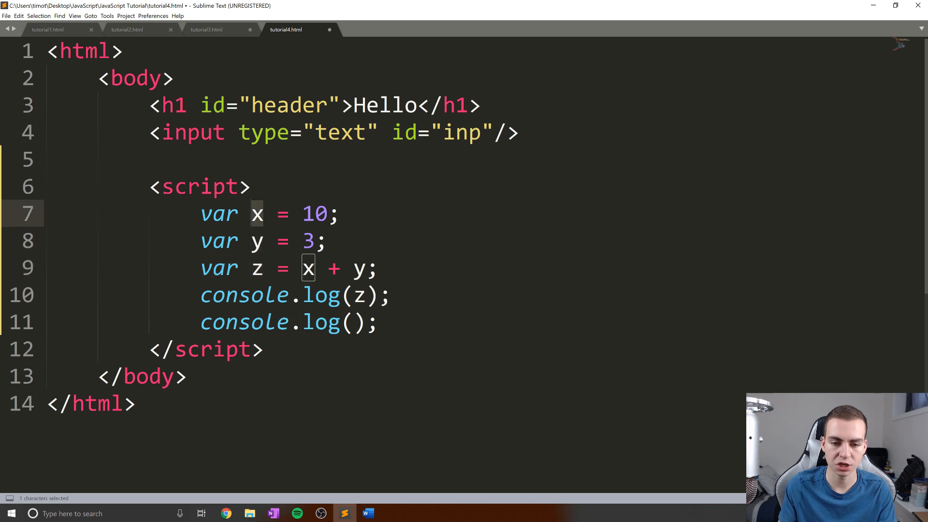
# Step: Add console.log lines printing x and y, highlighting y's declaration and the z line
pyautogui.write('console')
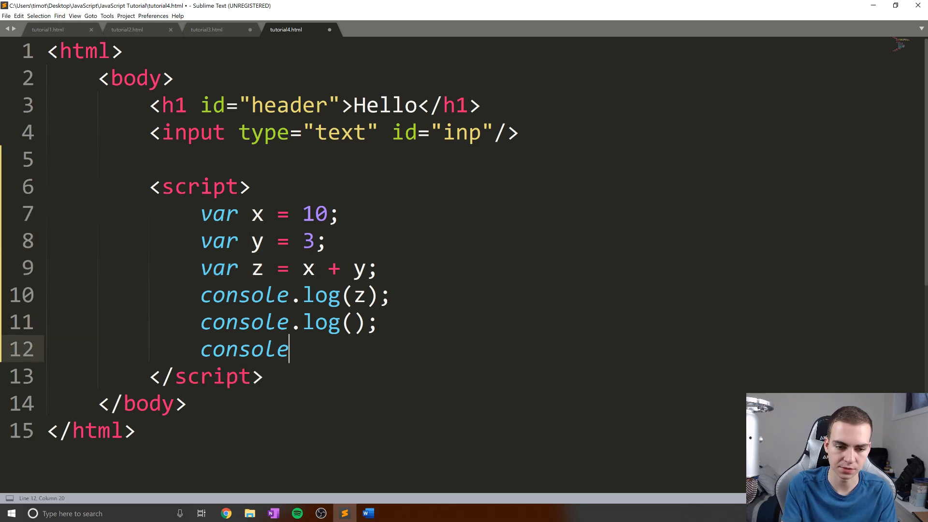
pyautogui.write('.log();')
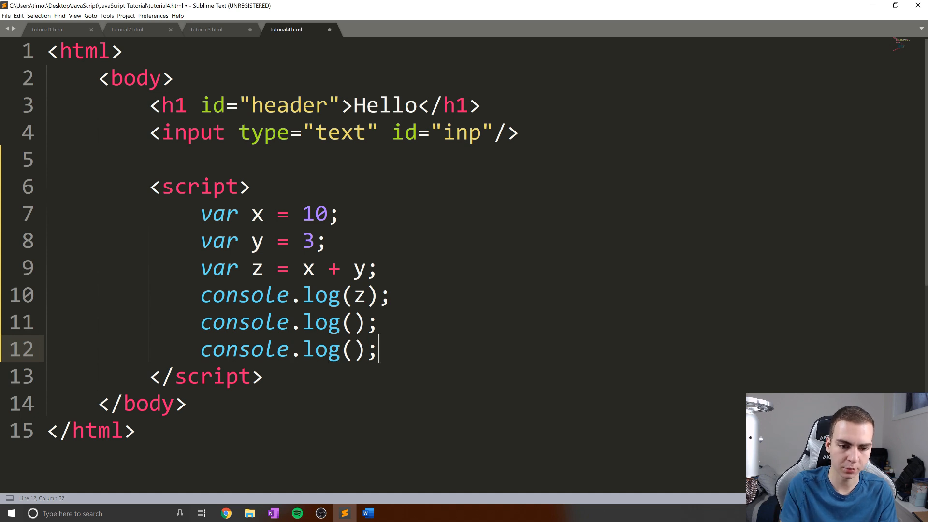
pyautogui.write('x')
pyautogui.write('y')
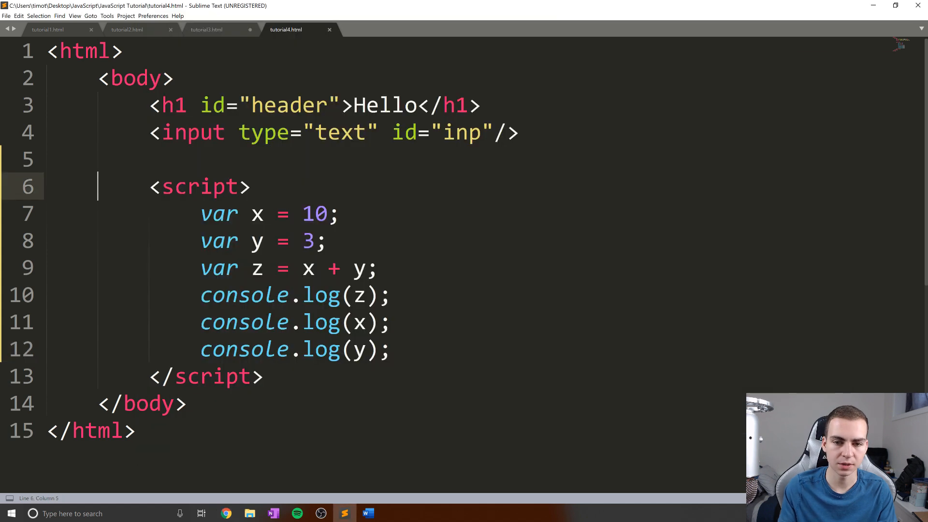
pyautogui.doubleClick(256, 241)
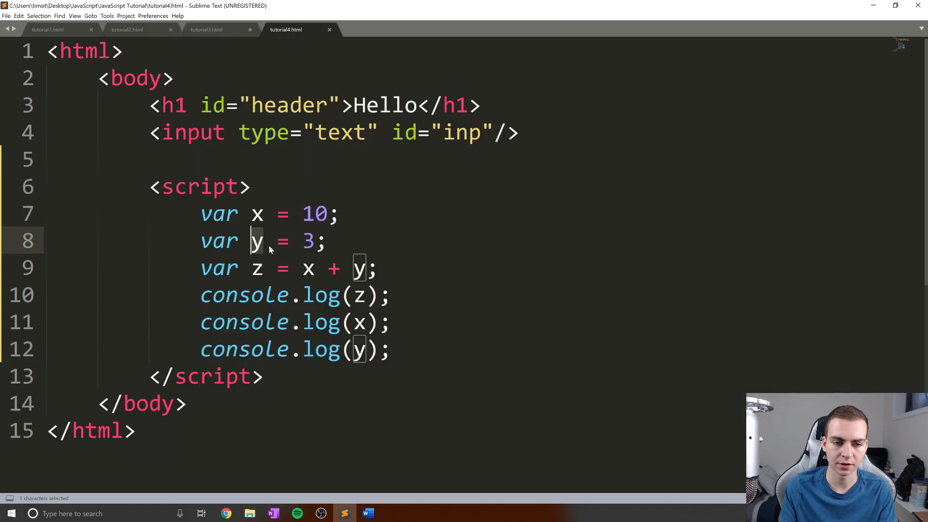
pyautogui.tripleClick(284, 267)
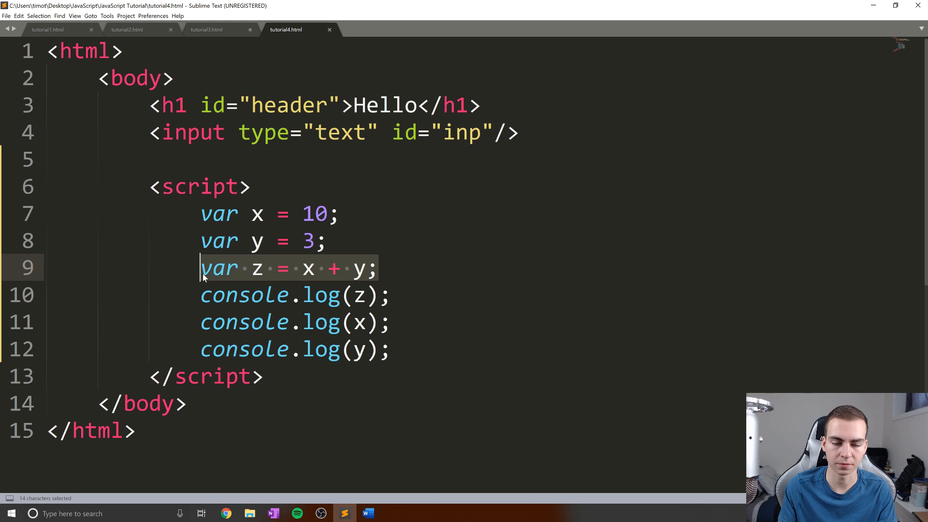
pyautogui.click(390, 349)
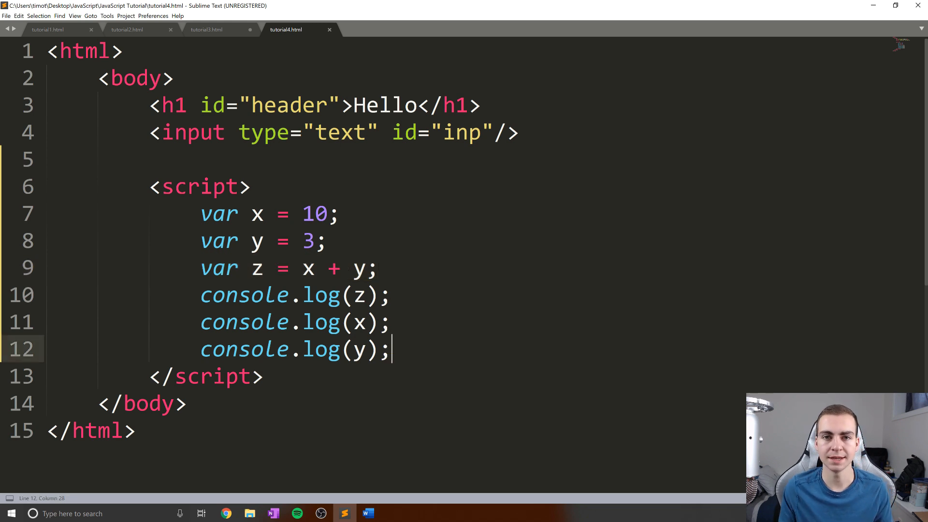
pyautogui.click(370, 268)
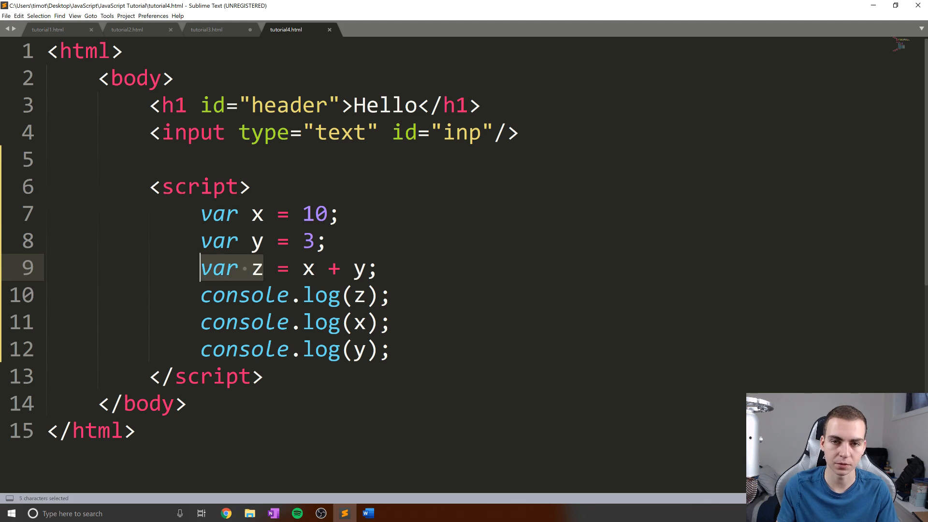
# Step: Write 'x + y;' as a standalone expression line in the script
pyautogui.write('x + y')
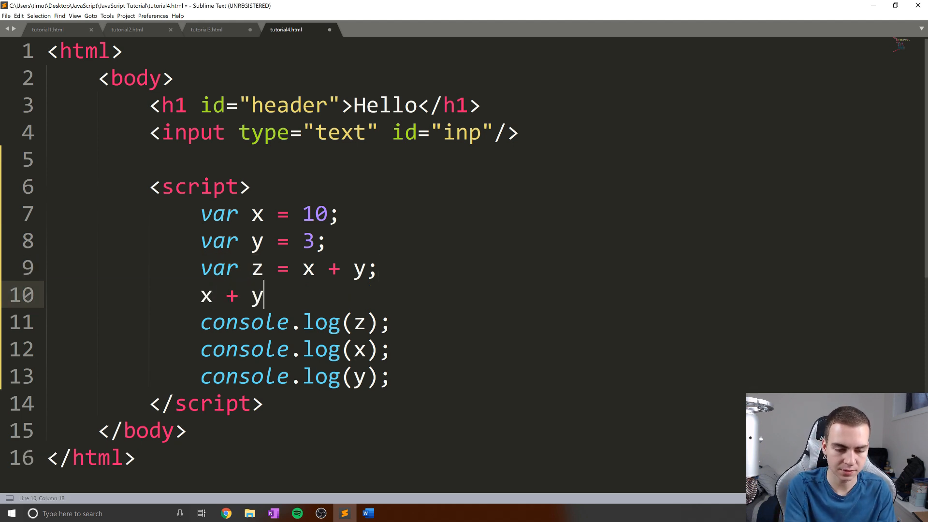
pyautogui.write(';')
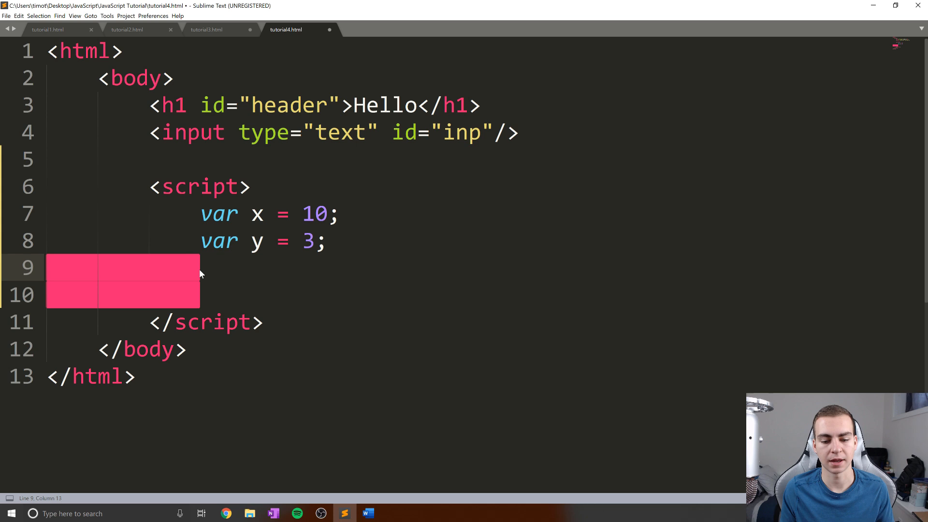
# Step: Write 'x += 5' followed by 'console.log(x);' and save the file
pyautogui.write('x')
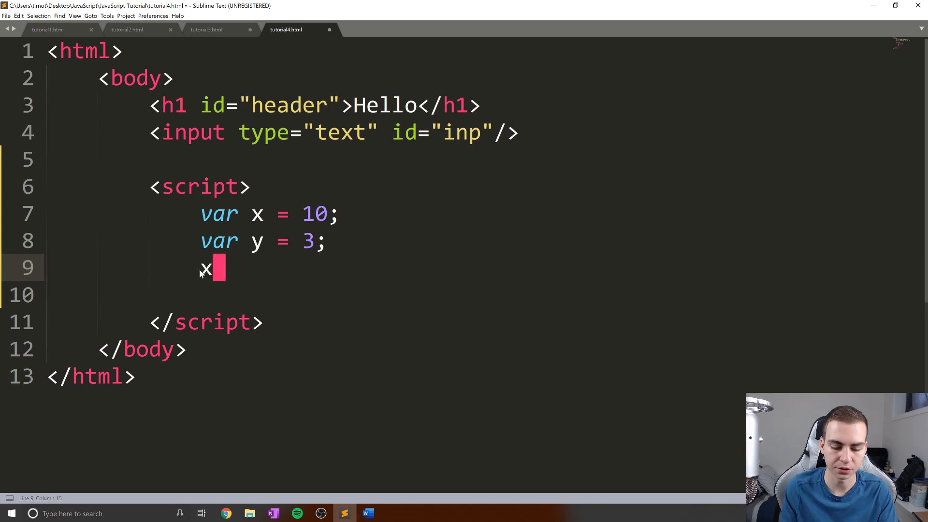
pyautogui.write('+= 5')
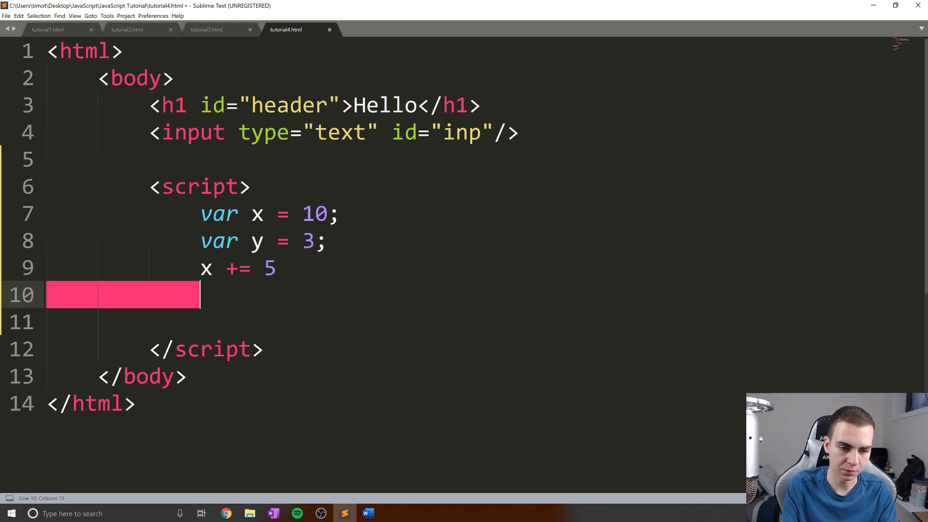
pyautogui.write('console.log(')
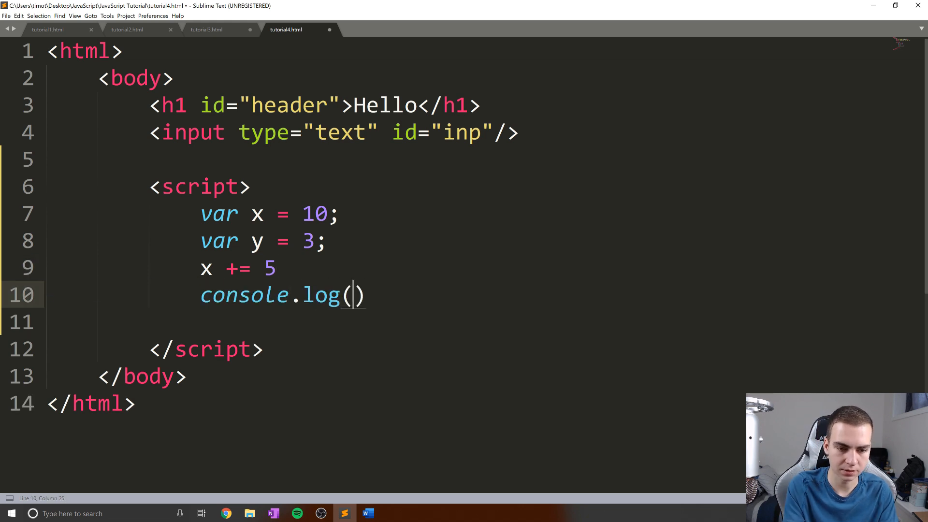
pyautogui.write('x);')
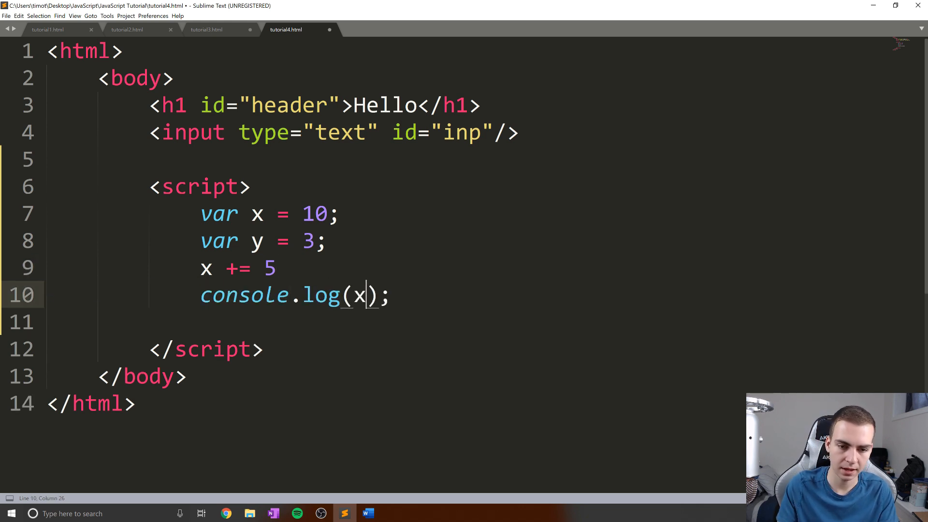
pyautogui.press('ctrl+s')
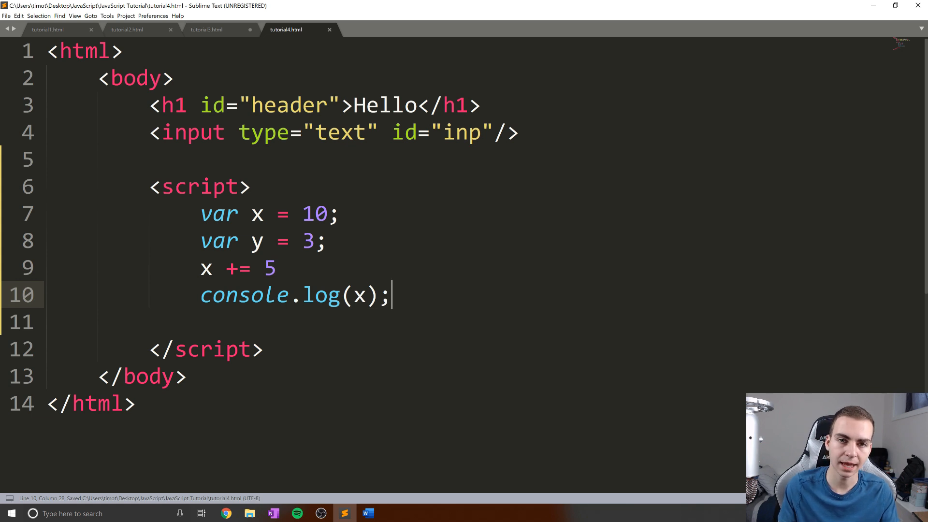
# Step: Change the compound operator to -= and highlight x to show where it is used
pyautogui.click(275, 268)
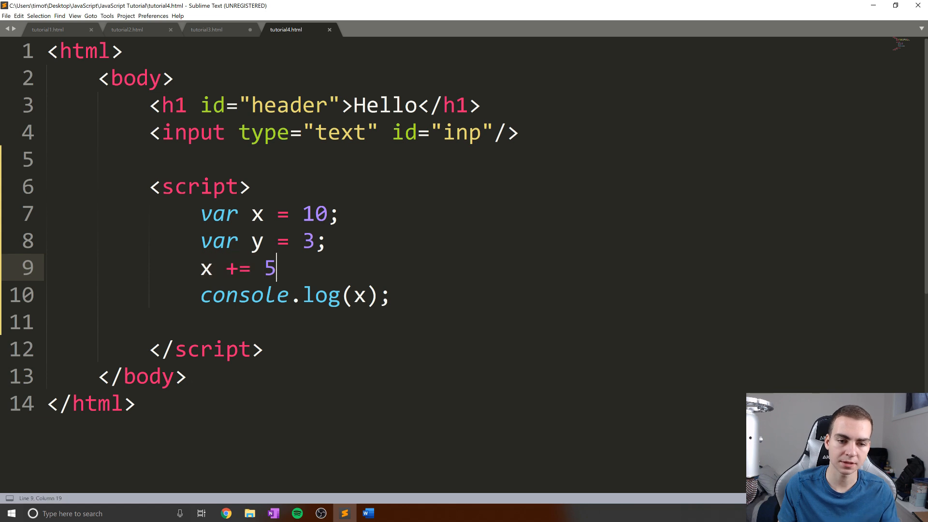
pyautogui.press('Backspace')
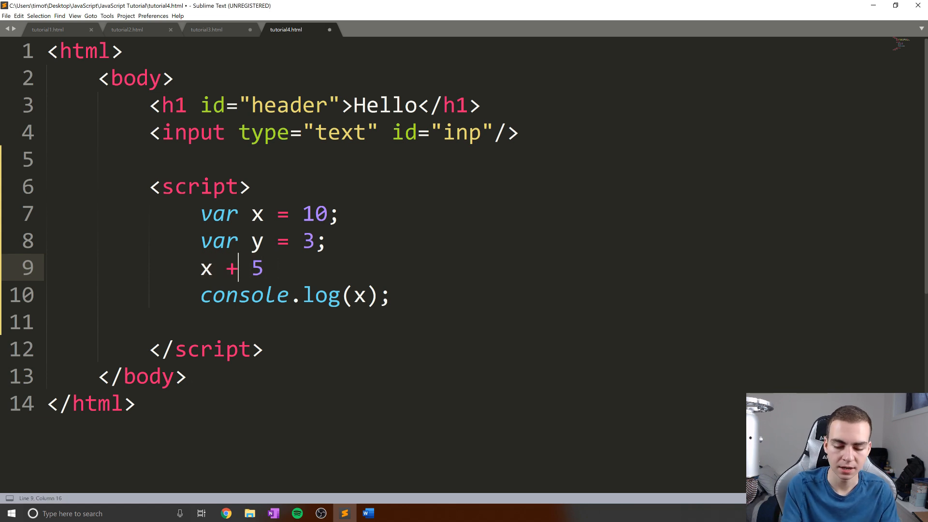
pyautogui.write('=')
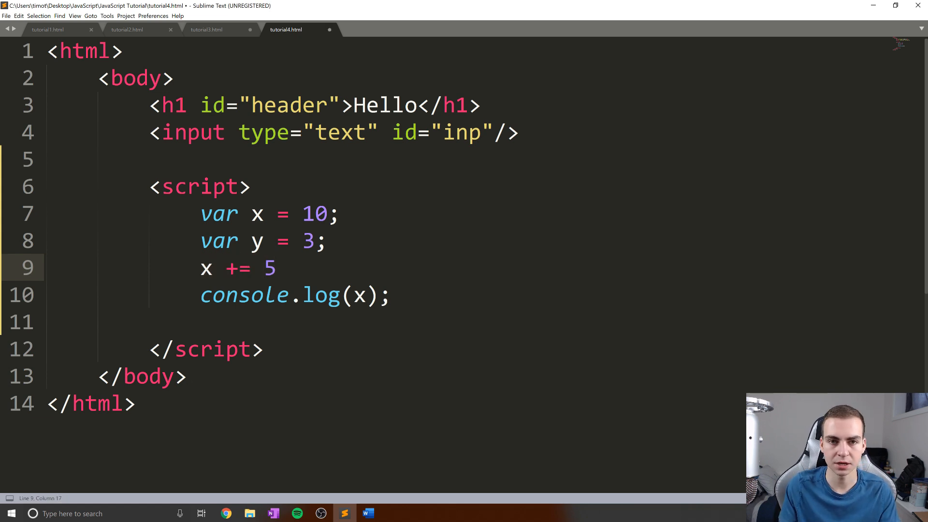
pyautogui.doubleClick(205, 268)
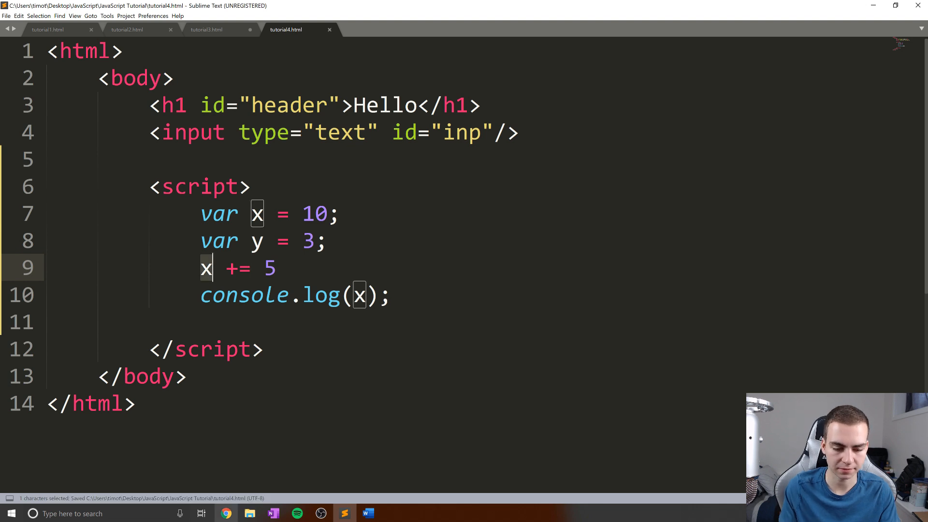
pyautogui.click(225, 514)
pyautogui.write('-')
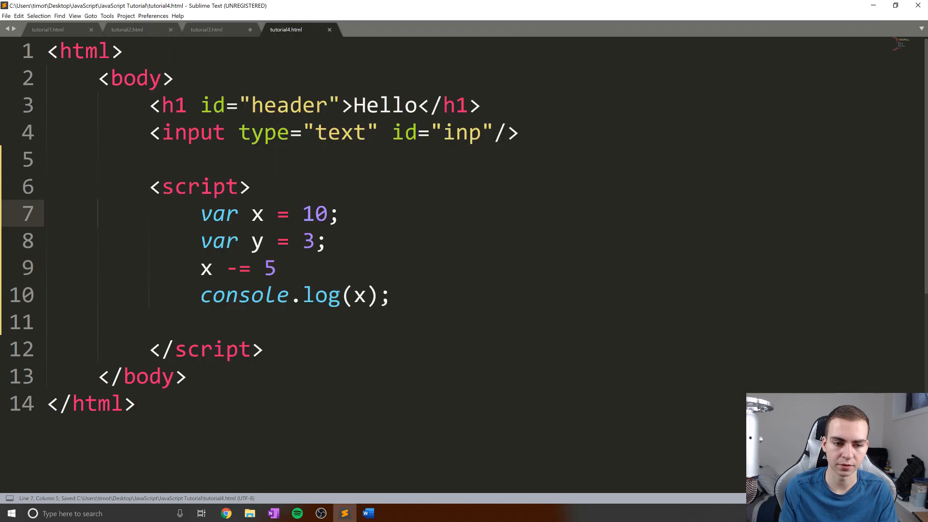
# Step: Try the *=, /= and % shorthand operators on x in turn
pyautogui.write('*')
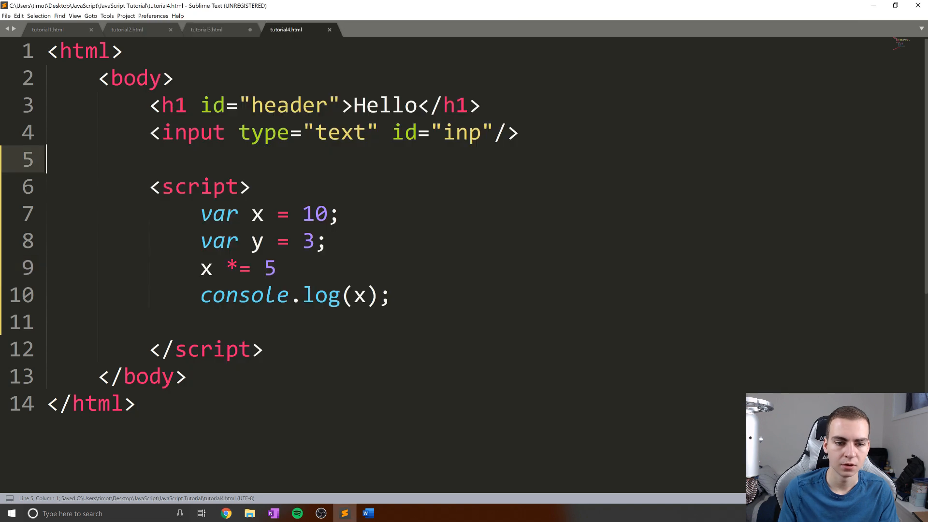
pyautogui.write('/=')
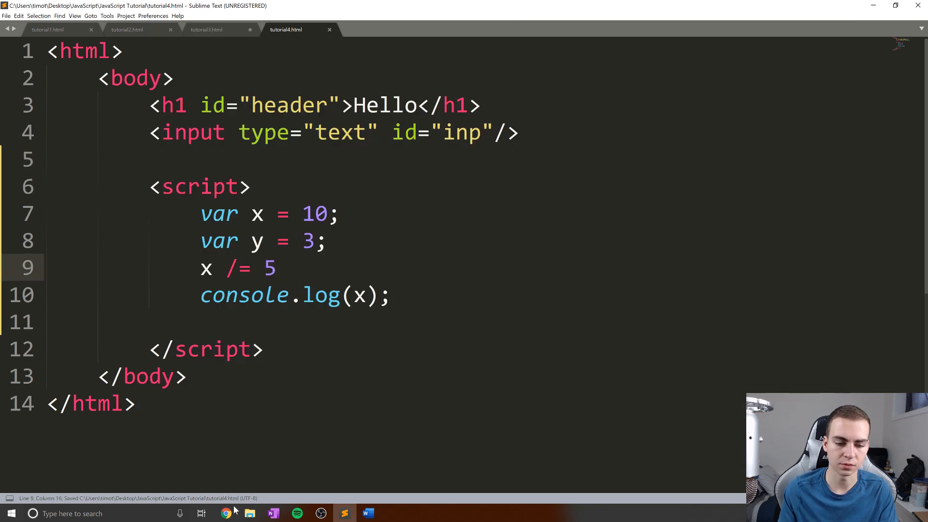
pyautogui.click(98, 213)
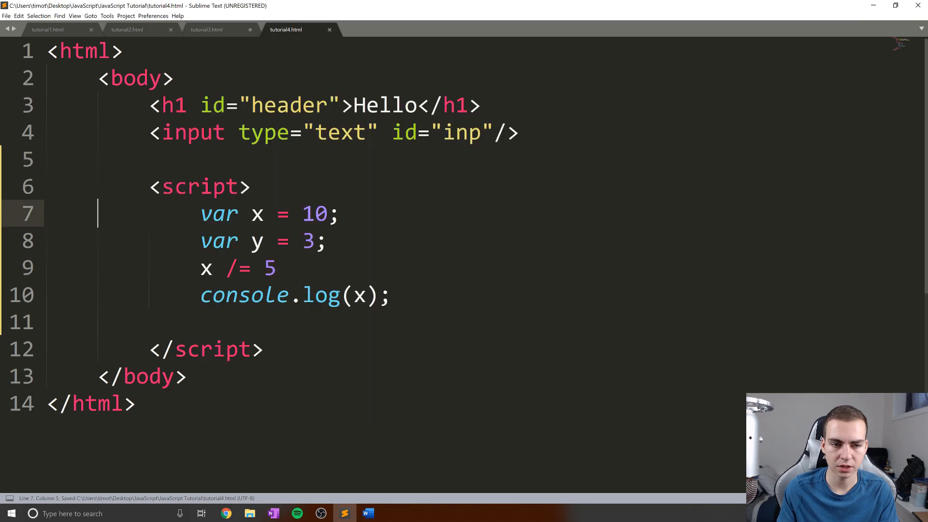
pyautogui.write('%')
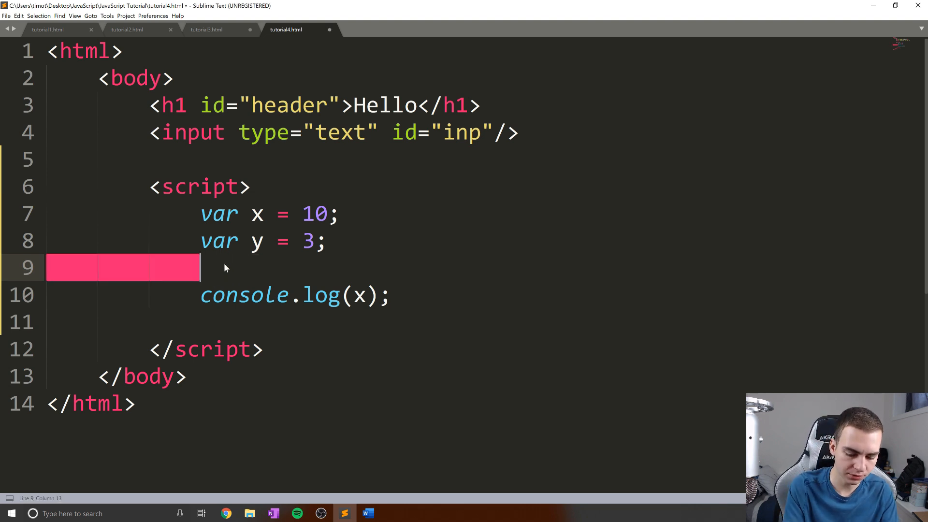
# Step: Add y++; on its own line, log y instead of x, and save the script
pyautogui.write('y')
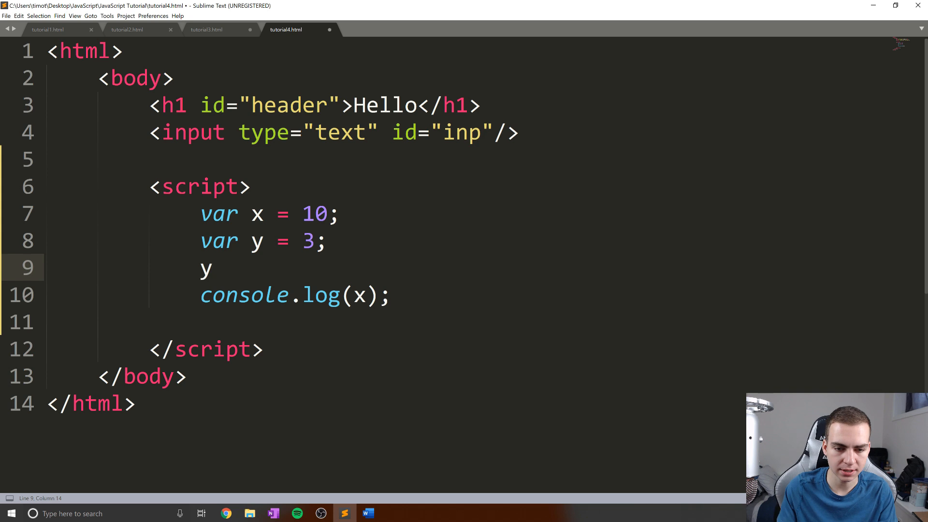
pyautogui.write('y')
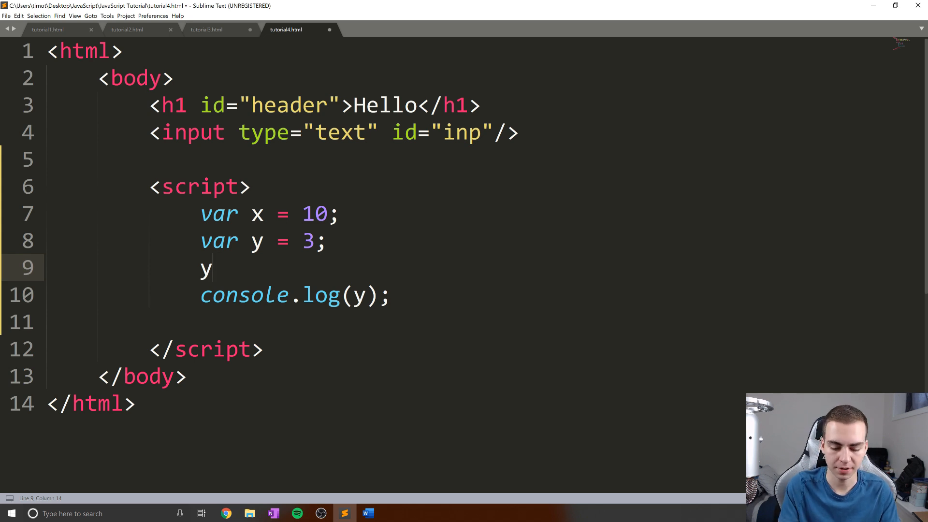
pyautogui.write('++;')
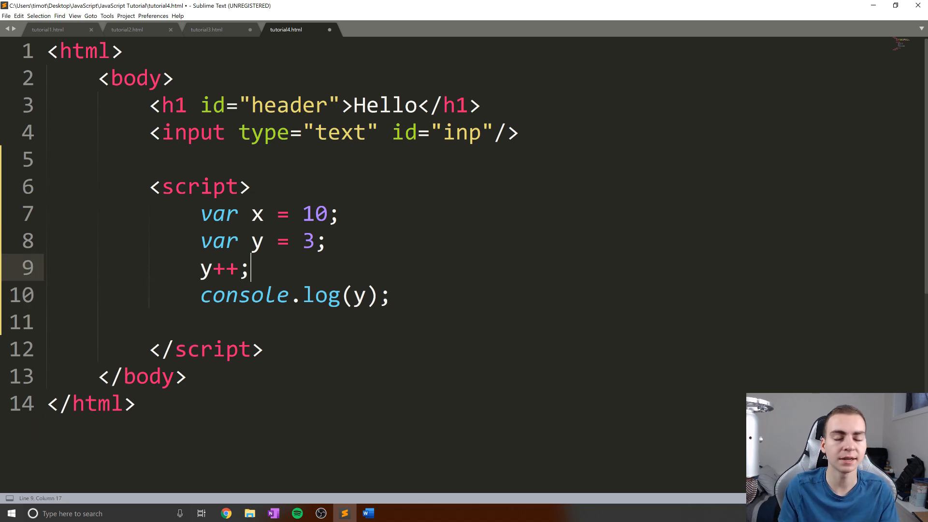
pyautogui.press('ctrl+s')
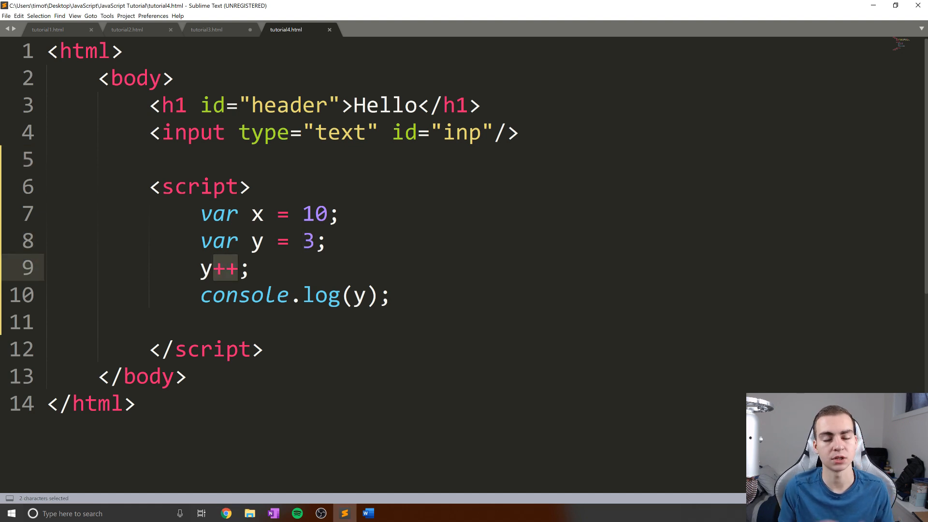
pyautogui.moveTo(246, 273)
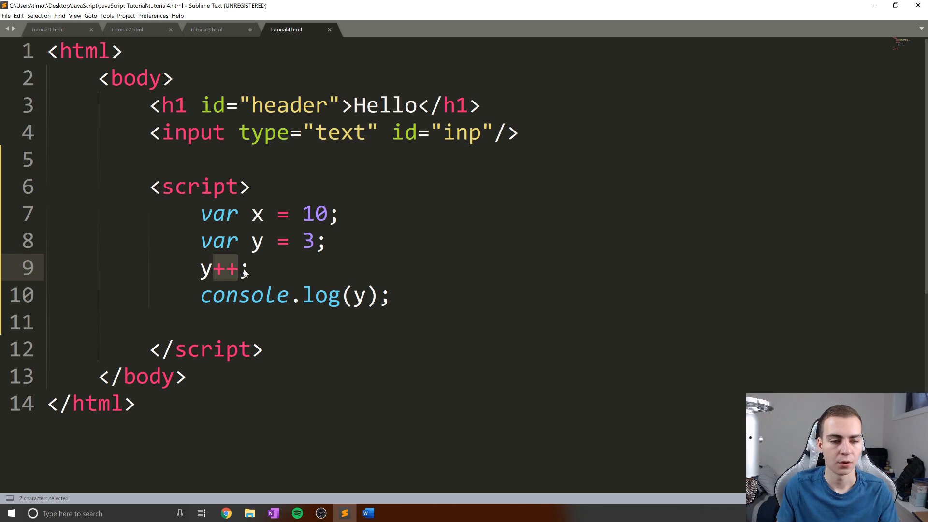
# Step: Try y + 1, then make the line y--; and rerun the page in Chrome
pyautogui.write('1')
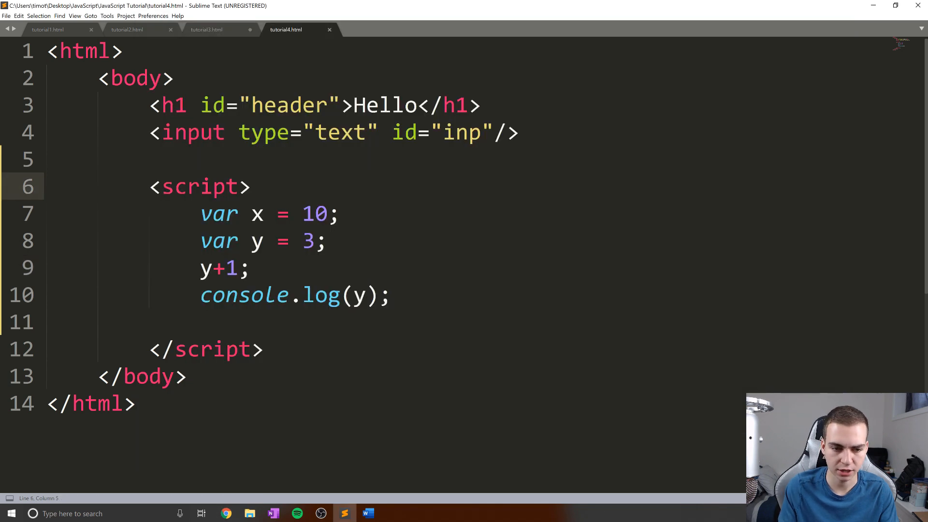
pyautogui.press('backspace')
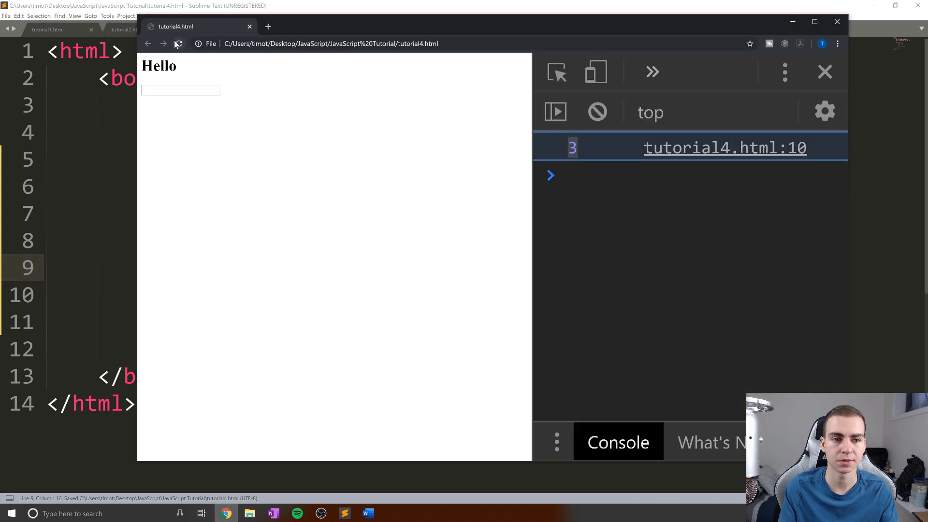
pyautogui.click(179, 43)
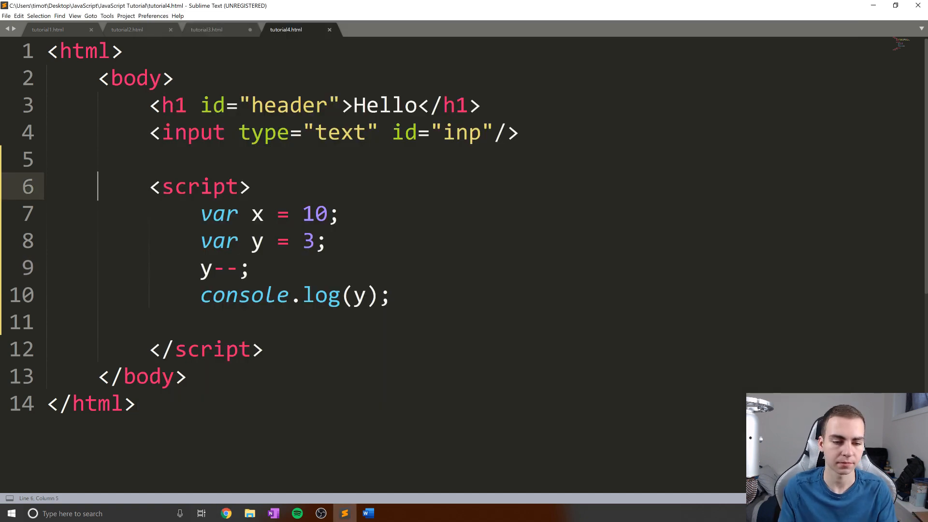
pyautogui.click(248, 267)
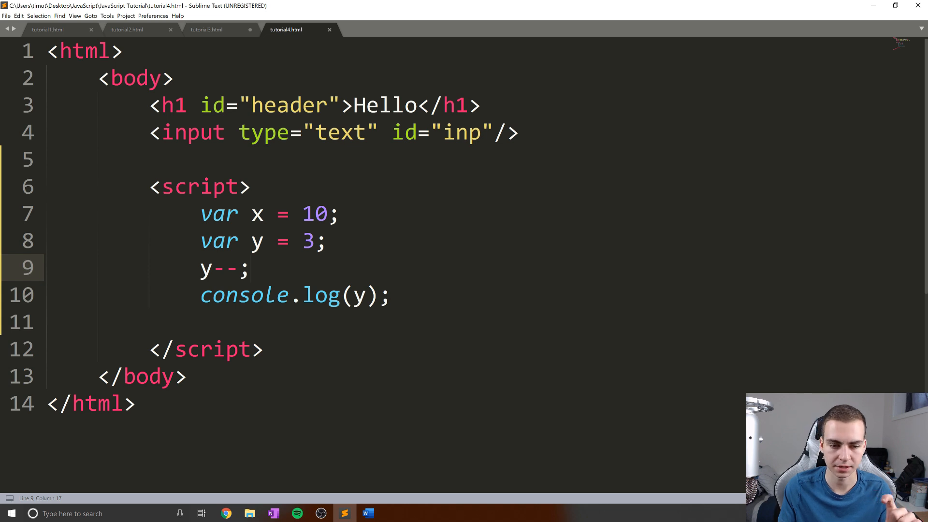
# Step: Declare var str = "hello" and write the expression str + x
pyautogui.write('v')
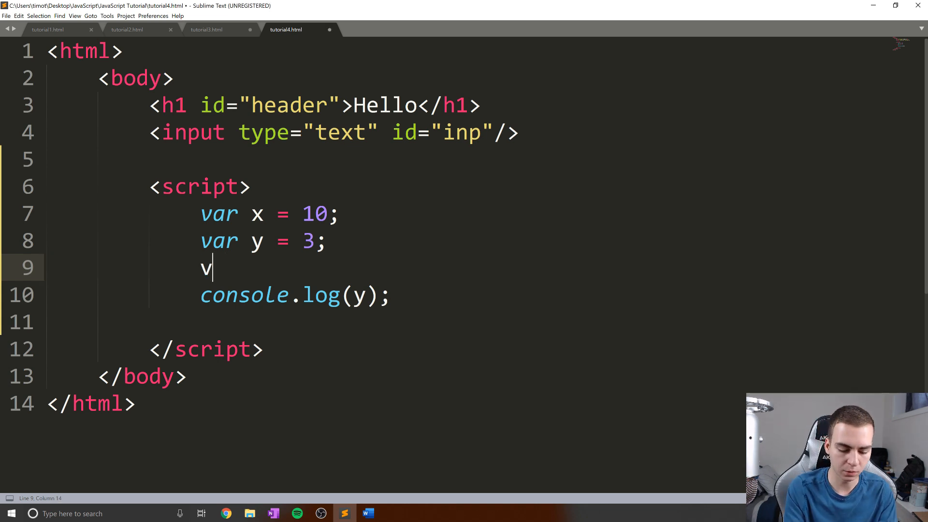
pyautogui.write('ar str')
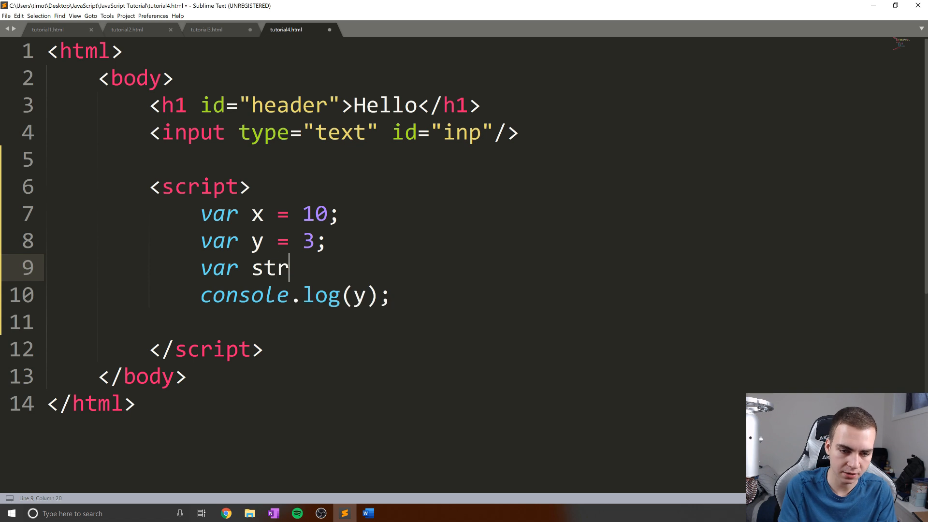
pyautogui.write('= "hel"')
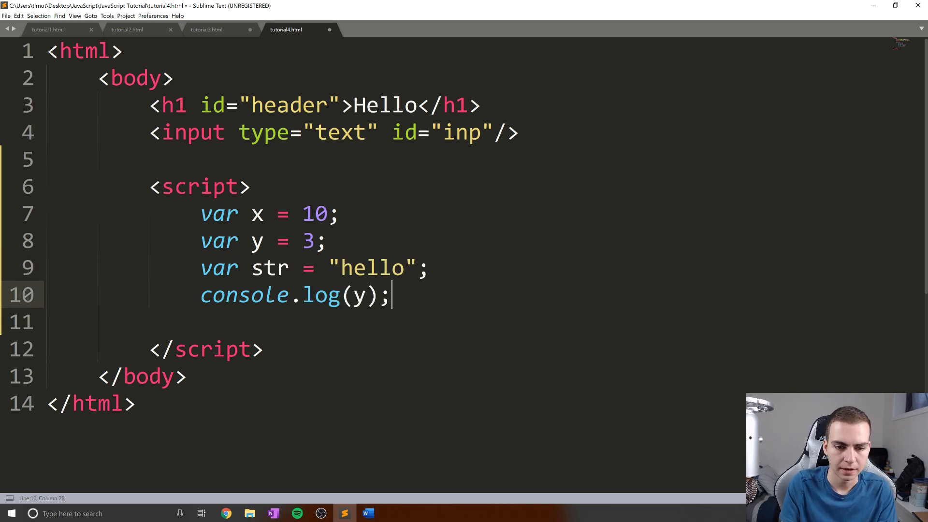
pyautogui.write('str')
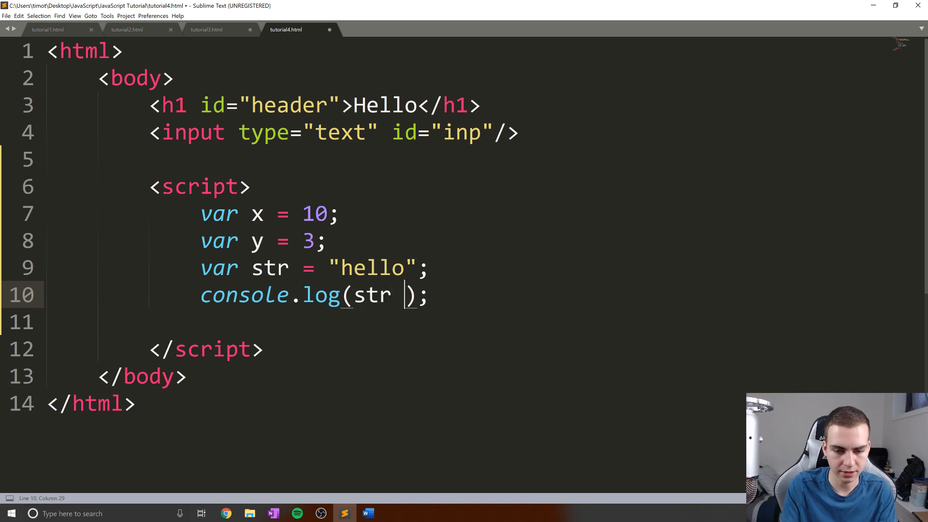
pyautogui.write('+ x')
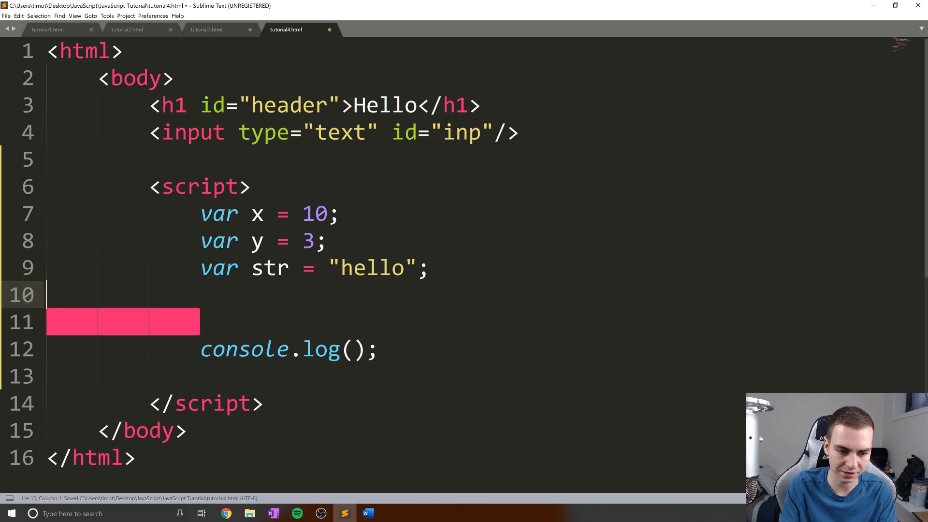
# Step: Store str + x in a new variable z, log z, and rerun the page
pyautogui.write('var')
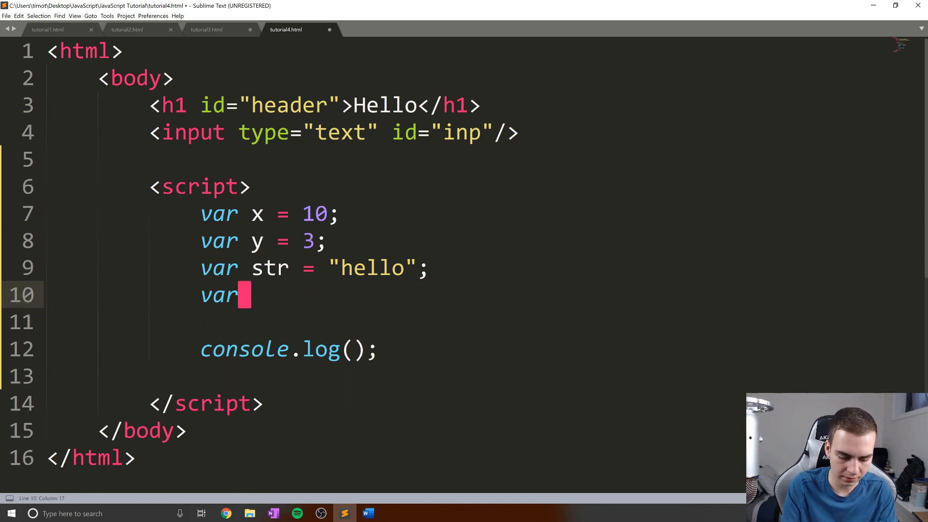
pyautogui.write('z =')
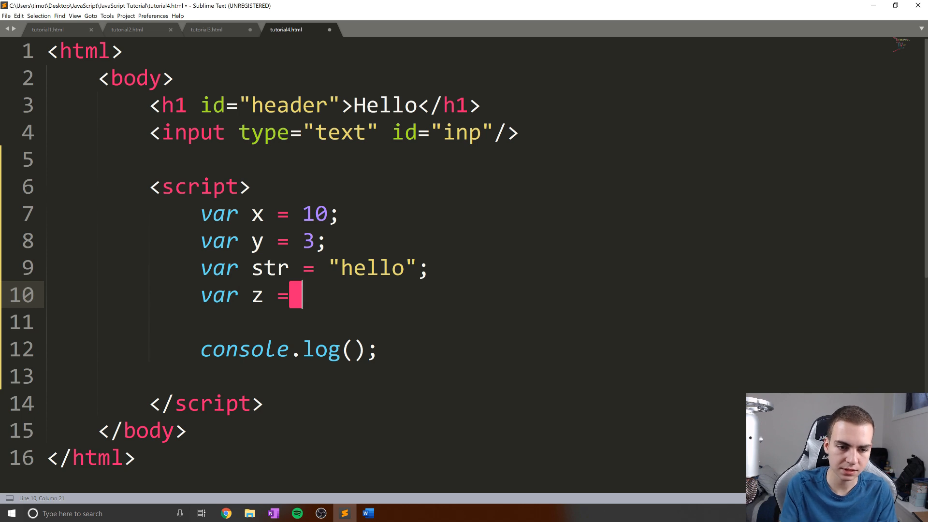
pyautogui.write('str + x')
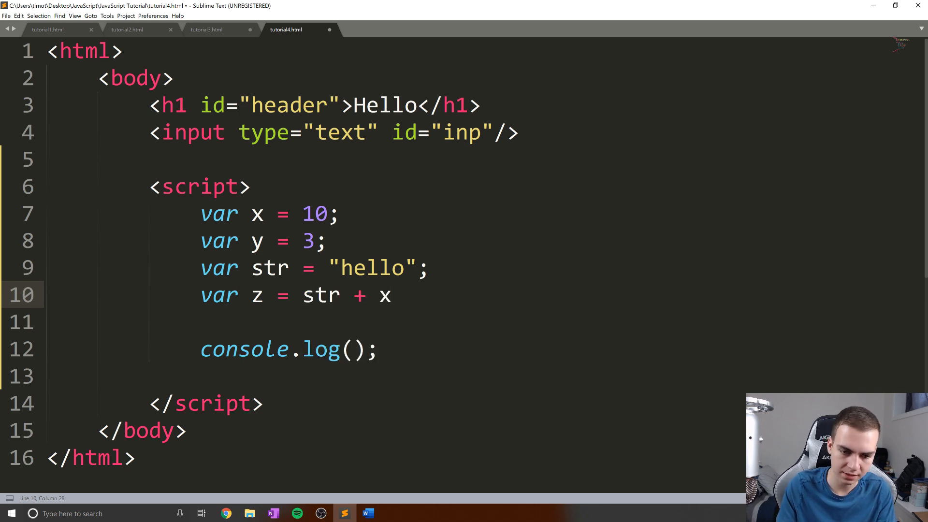
pyautogui.click(380, 349)
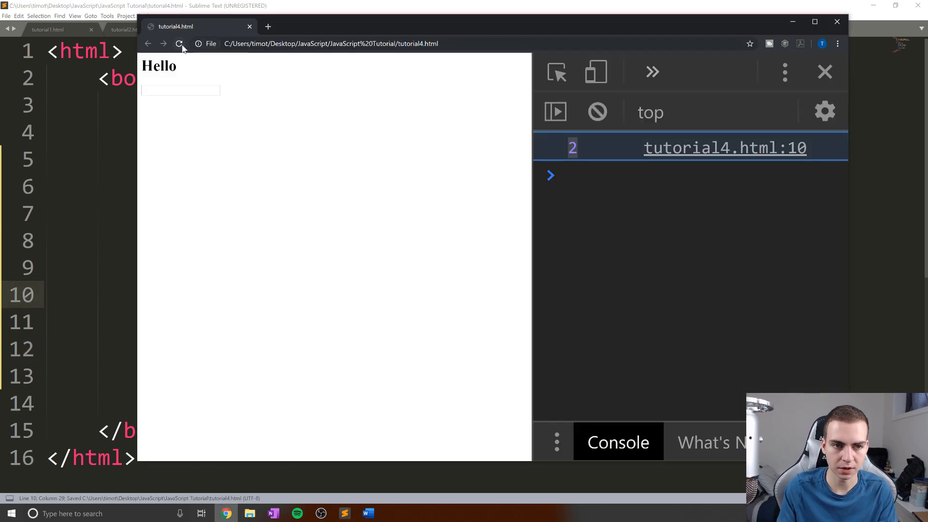
pyautogui.click(180, 44)
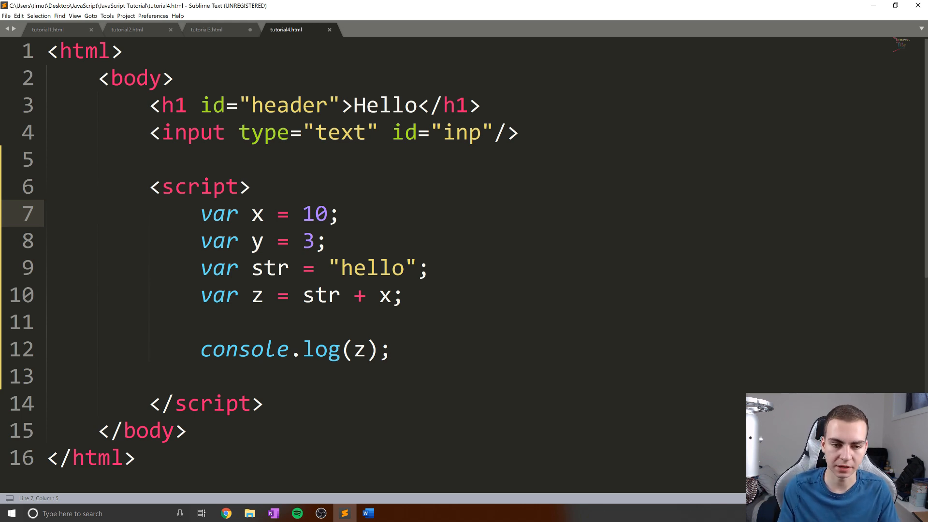
pyautogui.click(426, 268)
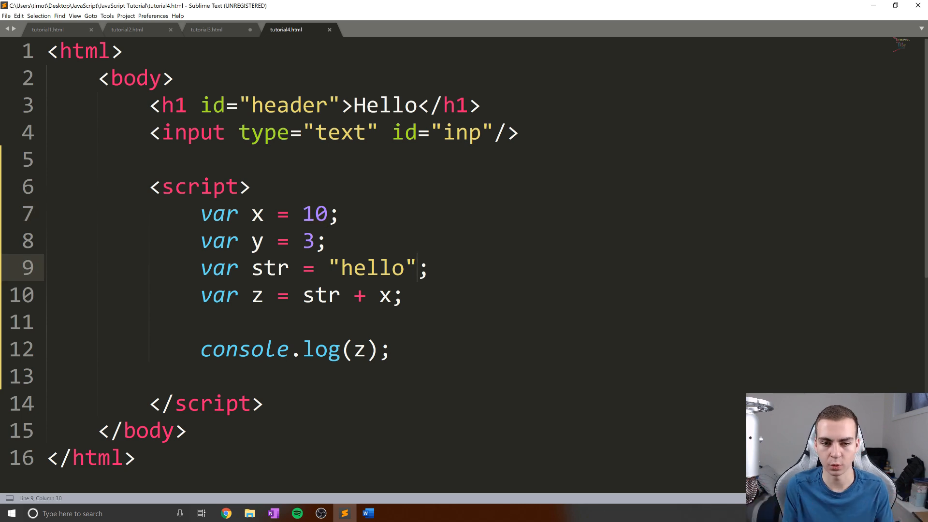
pyautogui.click(418, 267)
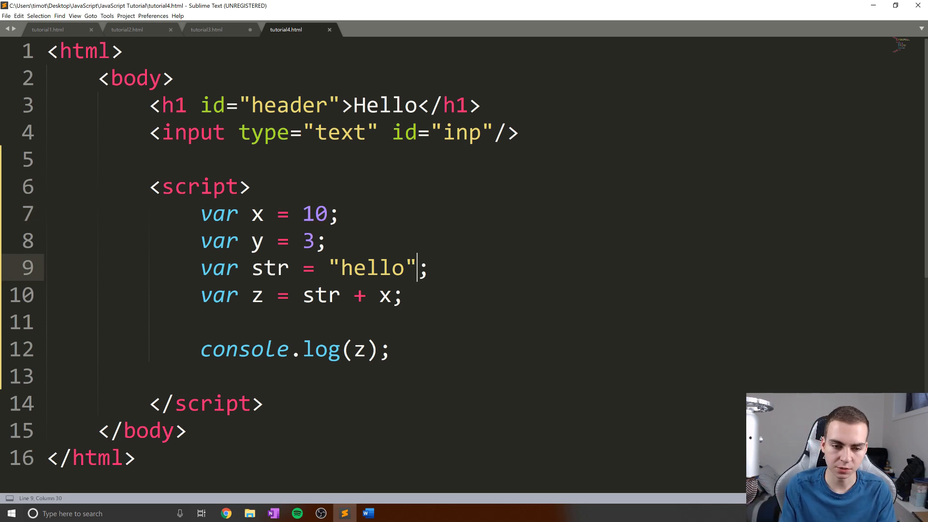
pyautogui.doubleClick(371, 268)
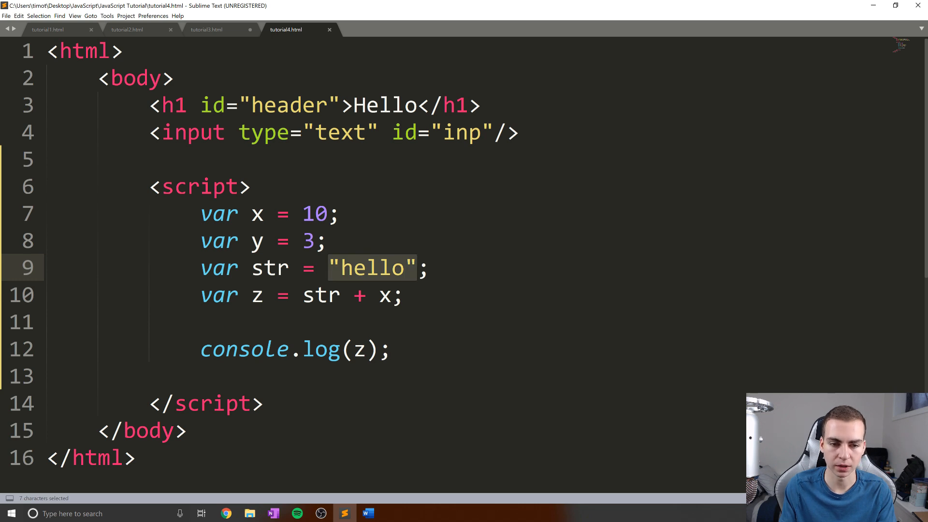
pyautogui.click(393, 267)
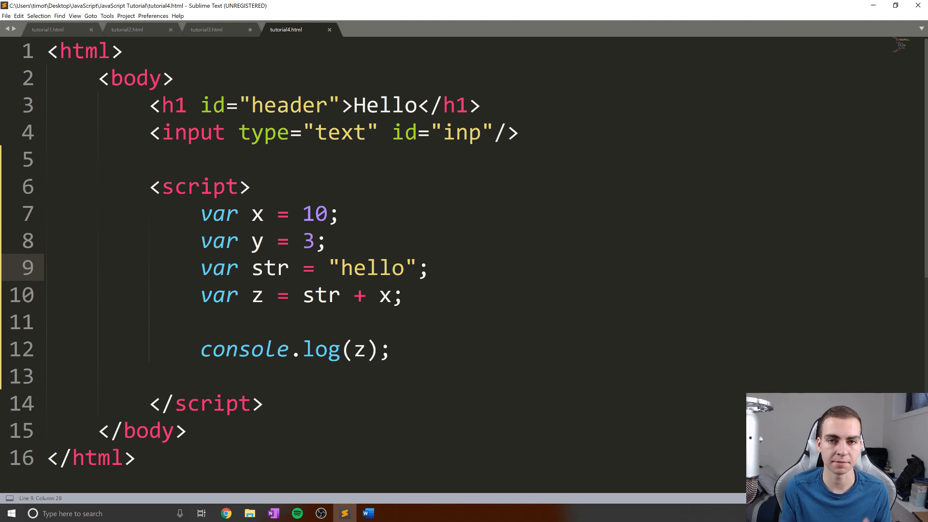
pyautogui.click(328, 214)
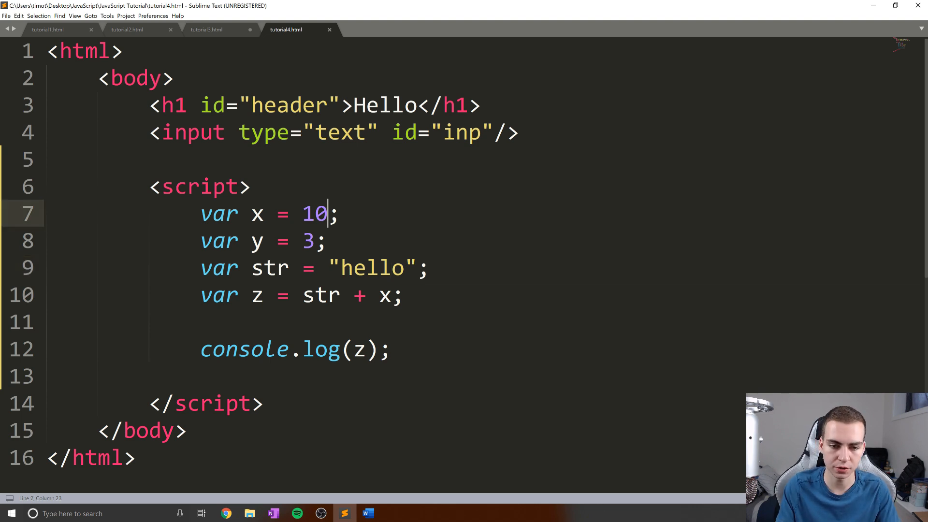
pyautogui.click(417, 268)
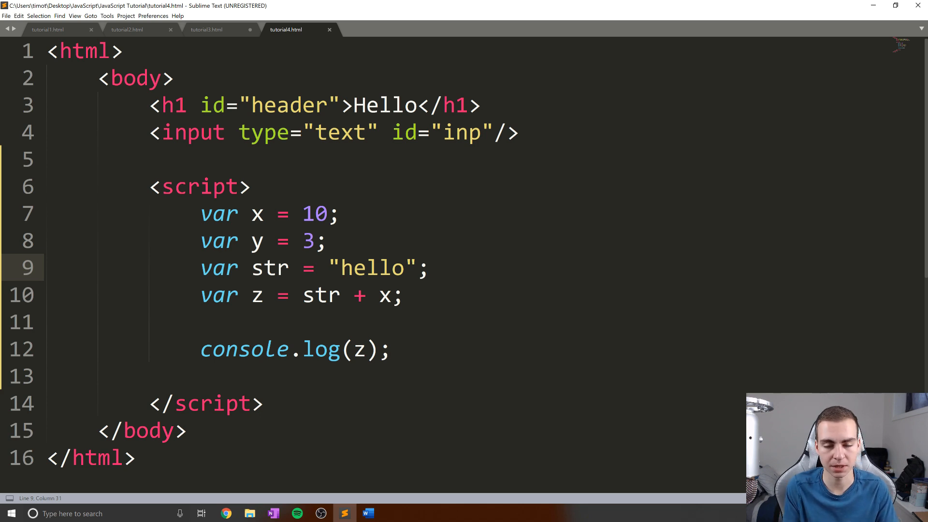
# Step: Declare var str2 = "world" in place of the z line
pyautogui.write('var')
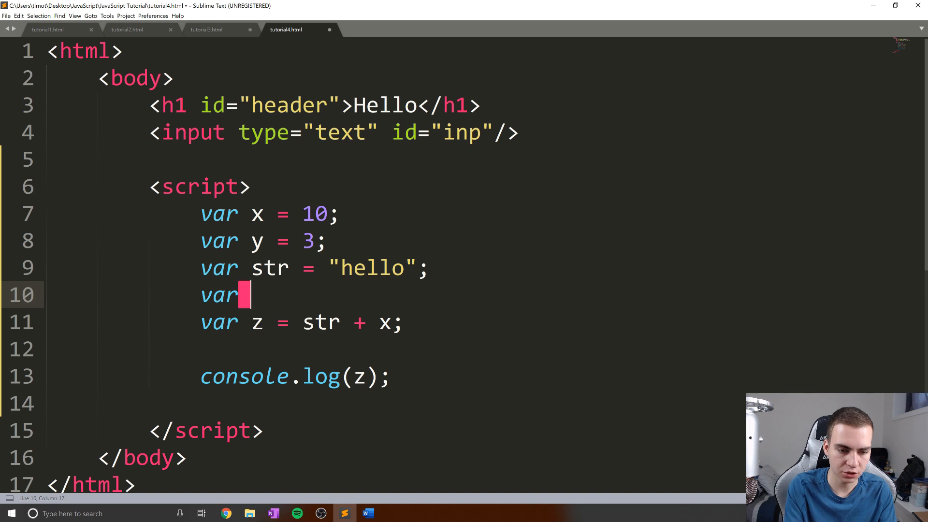
pyautogui.write('str2 = ""')
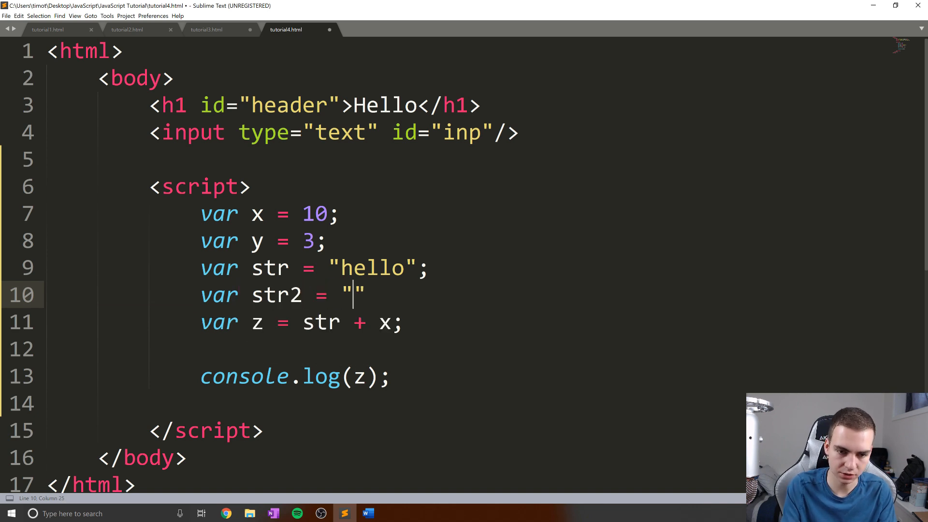
pyautogui.write('world')
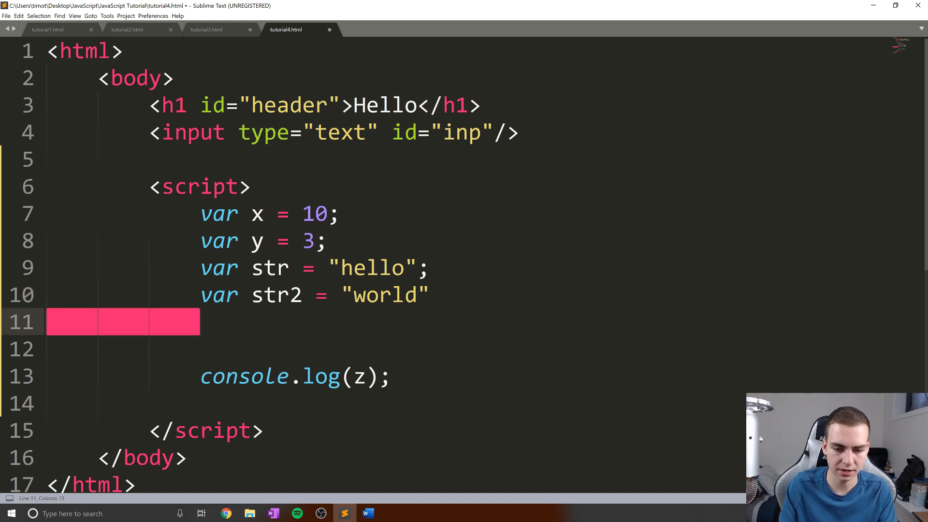
# Step: Log str + str2, save, and reload the page in Chrome to test
pyautogui.write('str + str2')
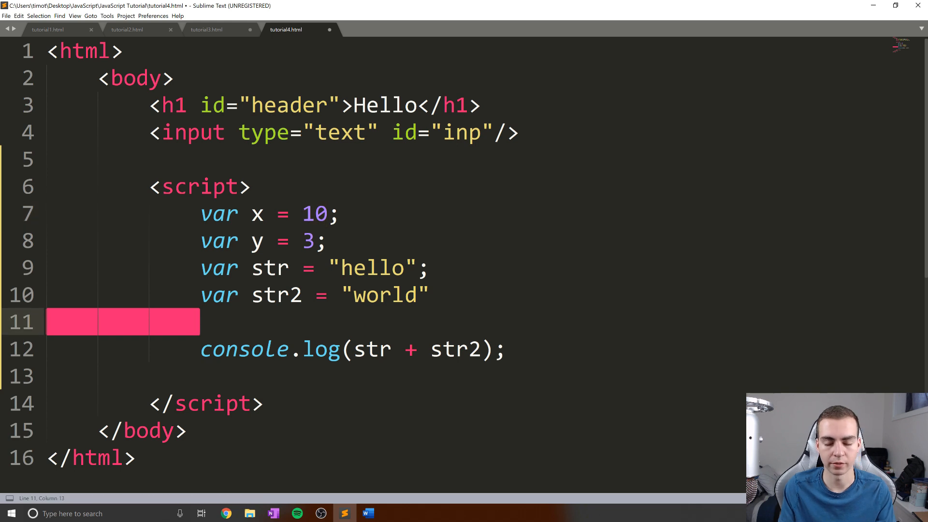
pyautogui.click(342, 268)
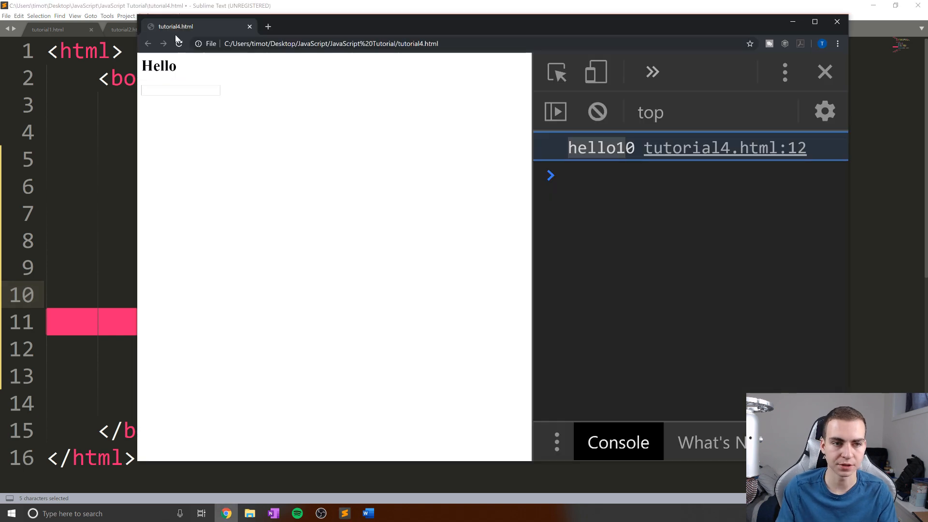
pyautogui.click(179, 44)
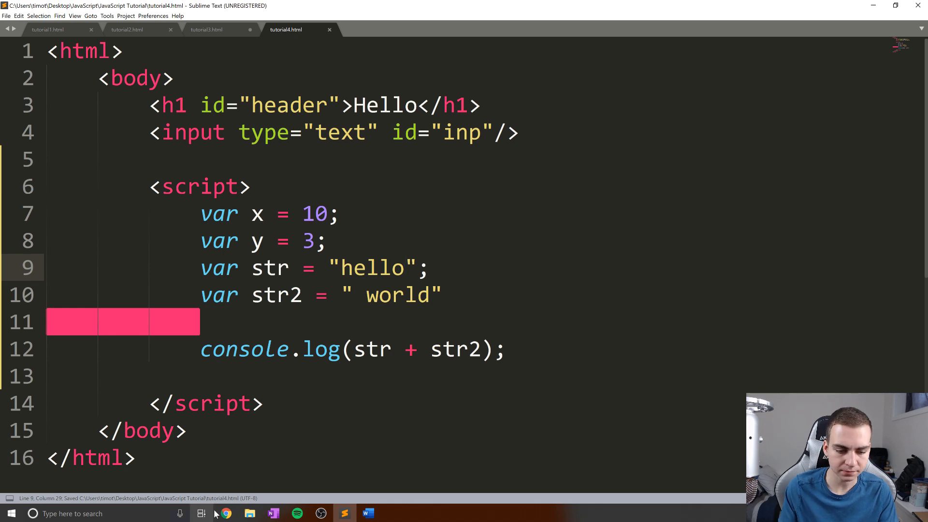
# Step: Remove the space before world, then delete the var str2 declaration line
pyautogui.click(225, 514)
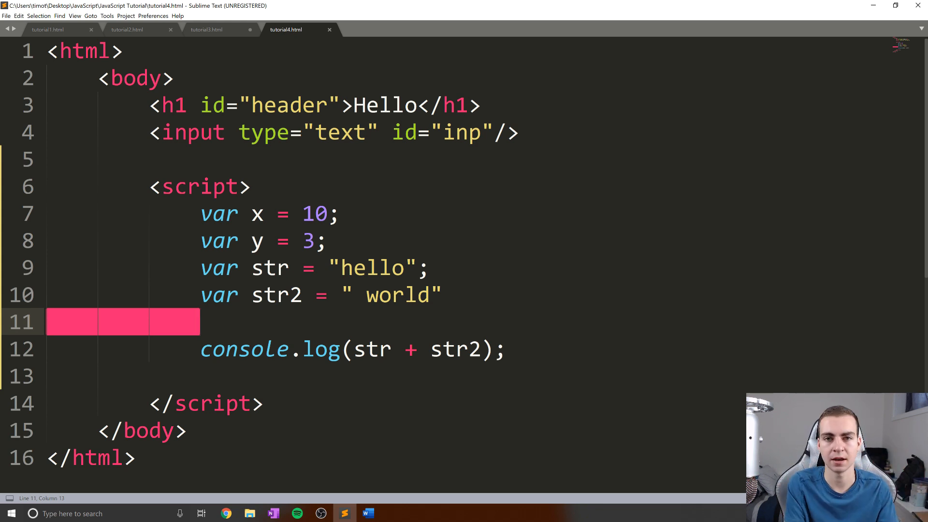
pyautogui.click(366, 295)
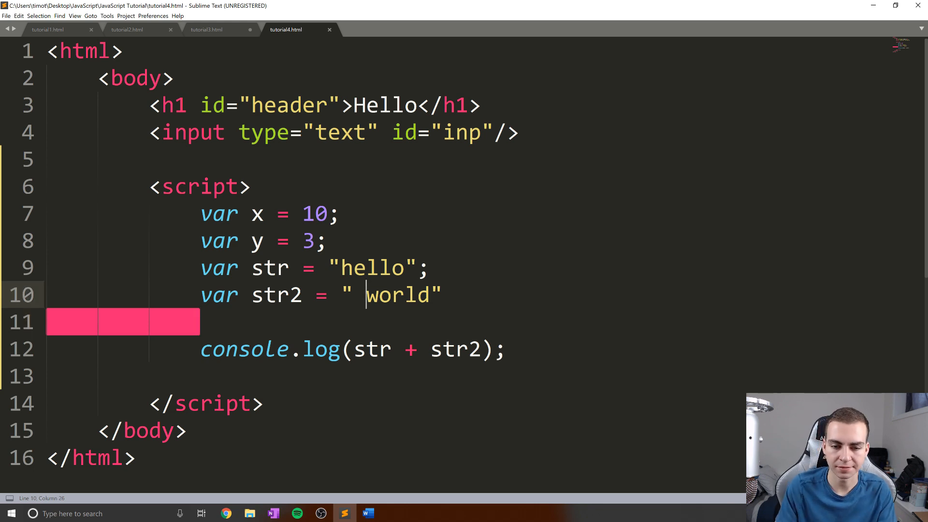
pyautogui.press('Backspace')
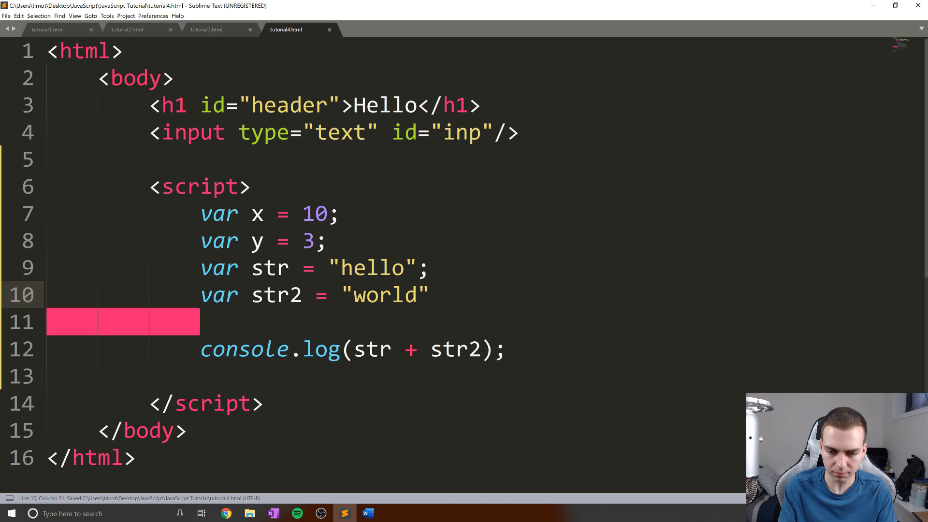
pyautogui.press('ctrl+shift+k')
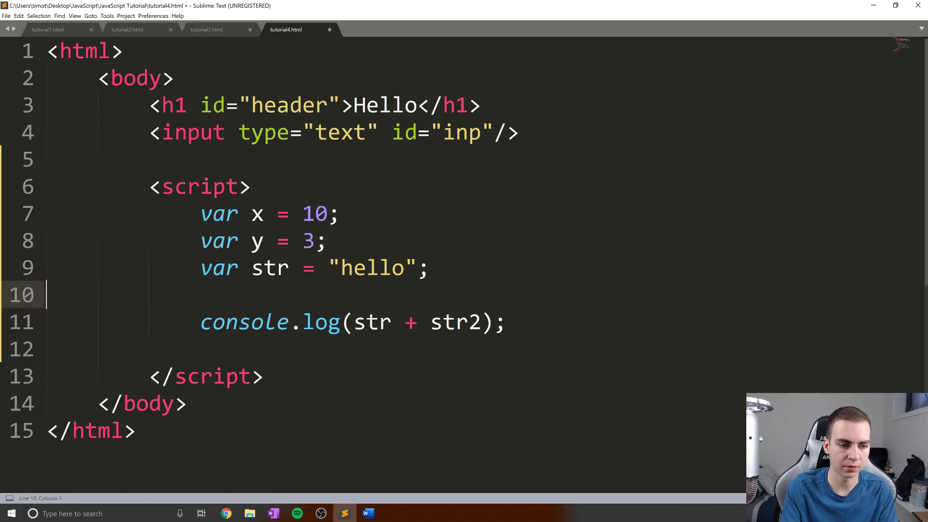
# Step: Change the str line to "hello" - 3 and reload the page
pyautogui.click(418, 267)
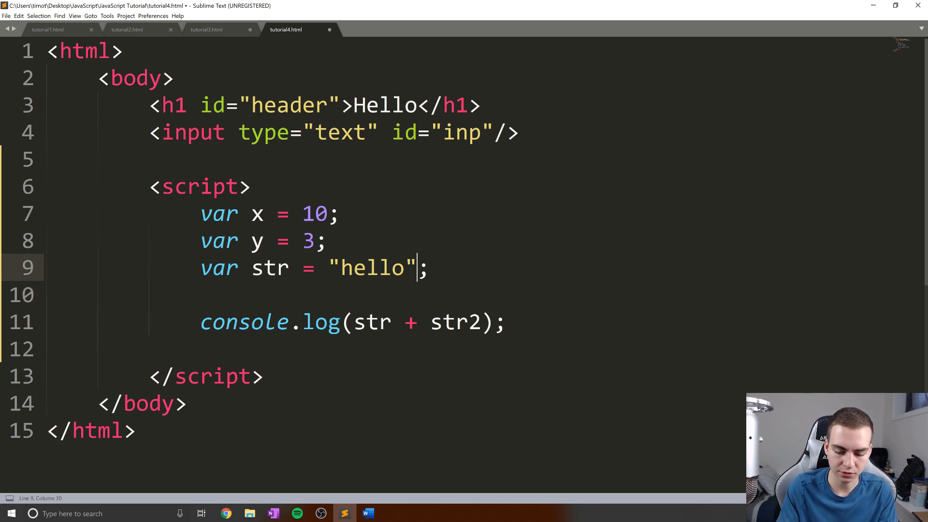
pyautogui.write('- 3')
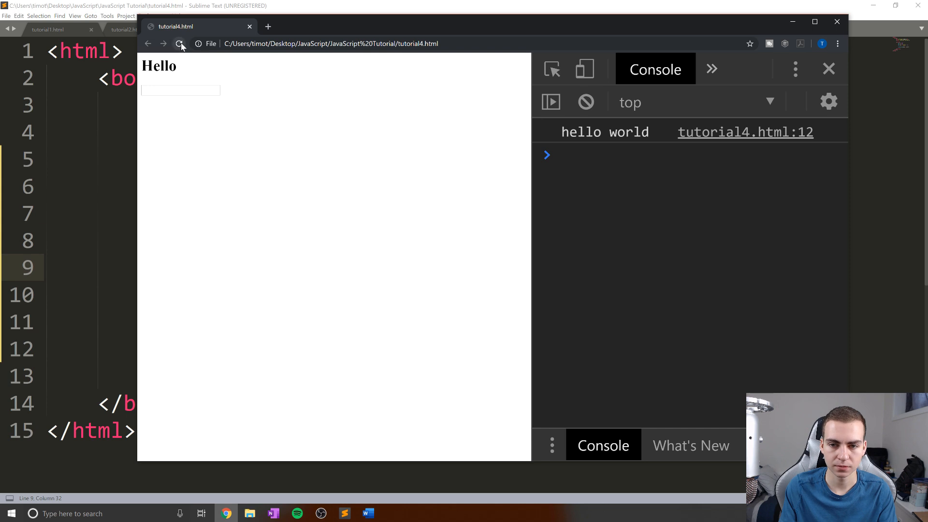
pyautogui.click(180, 44)
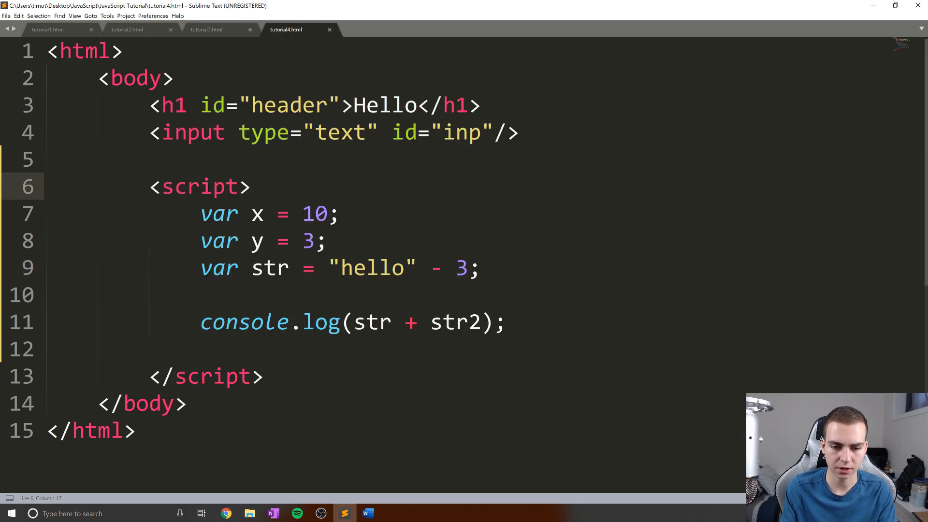
# Step: Log just str instead of str + str2 and rerun the script in Chrome
pyautogui.click(118, 349)
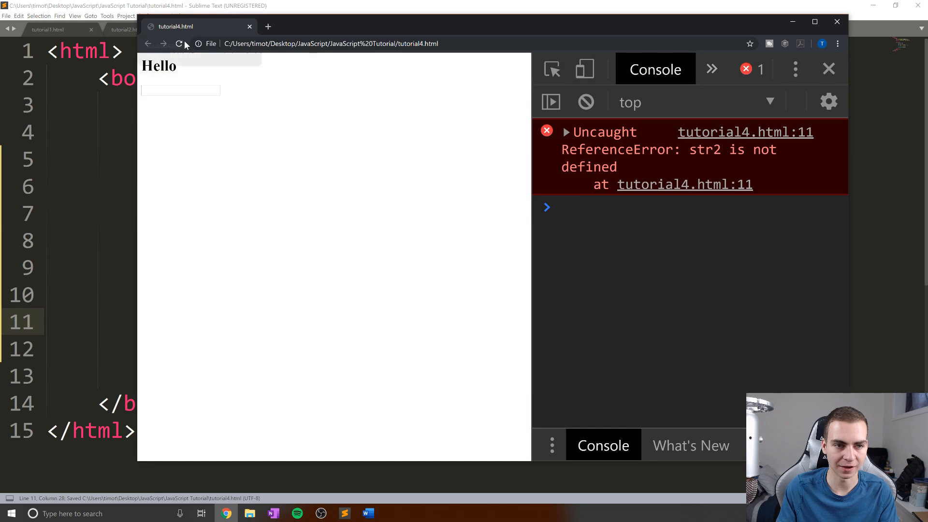
pyautogui.click(179, 44)
pyautogui.write('var str = "hello" - 3;')
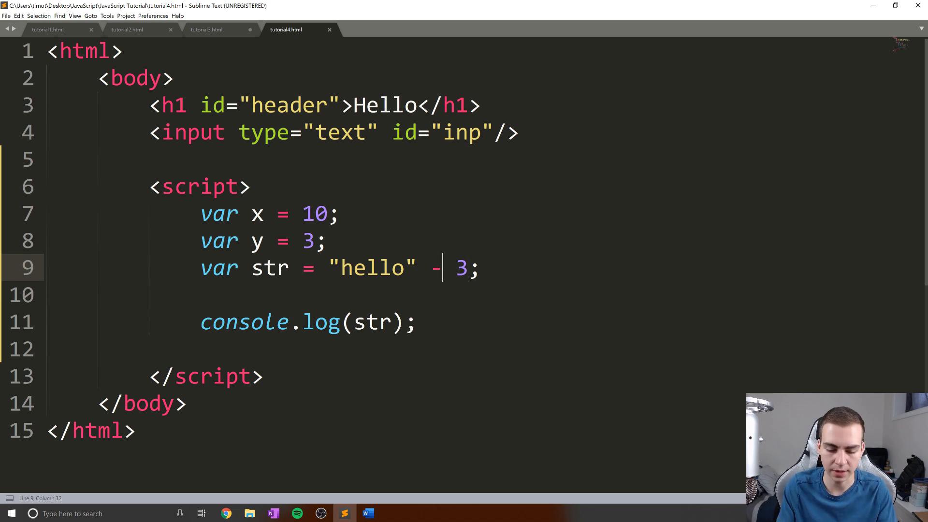
# Step: Try "hello" * 3 (logs NaN), then change the expression to "hello" / 3
pyautogui.write('*')
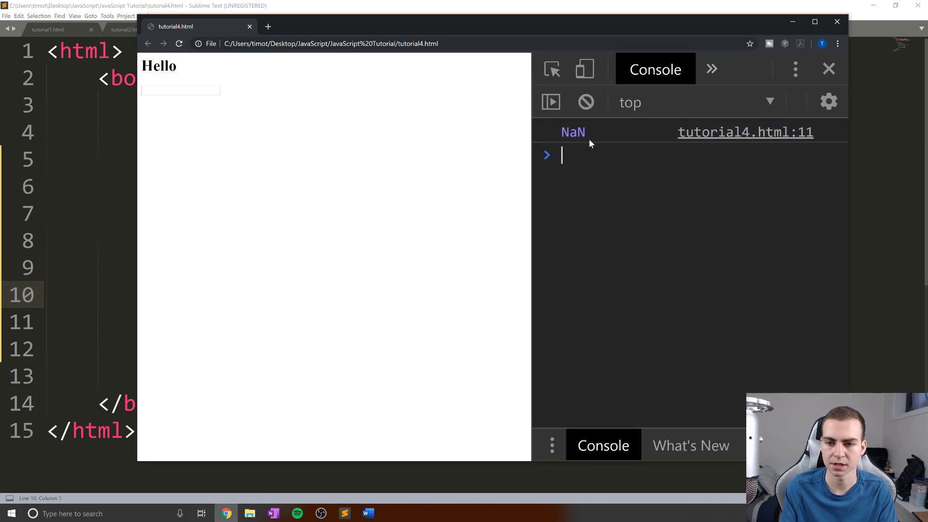
pyautogui.moveTo(244, 271)
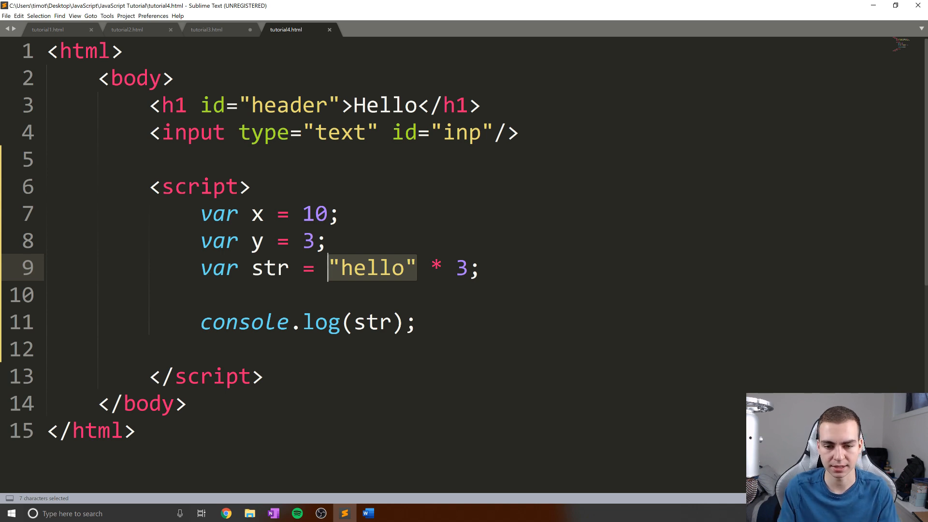
pyautogui.write('/')
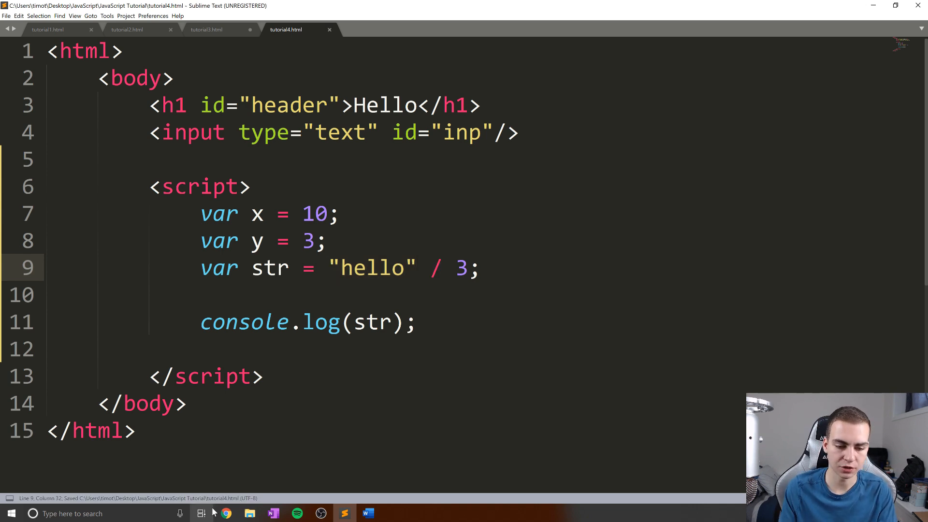
pyautogui.click(106, 186)
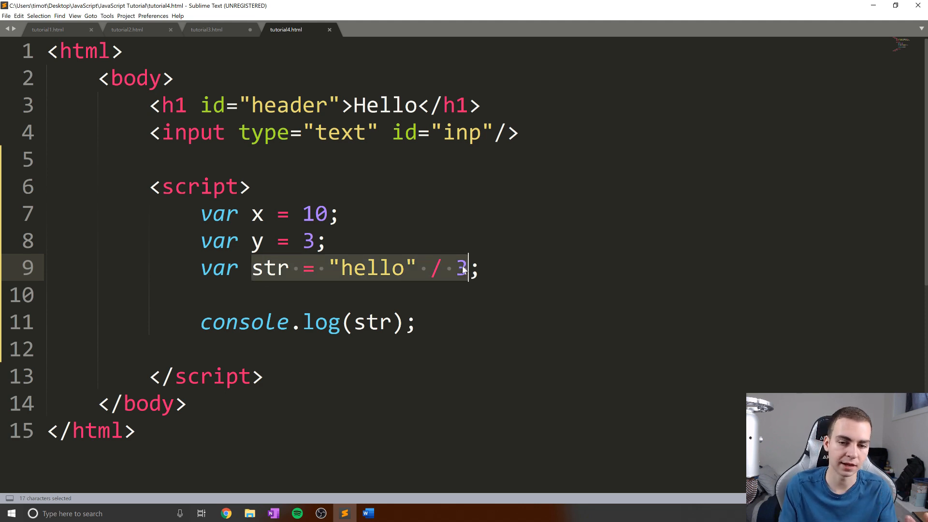
pyautogui.click(469, 268)
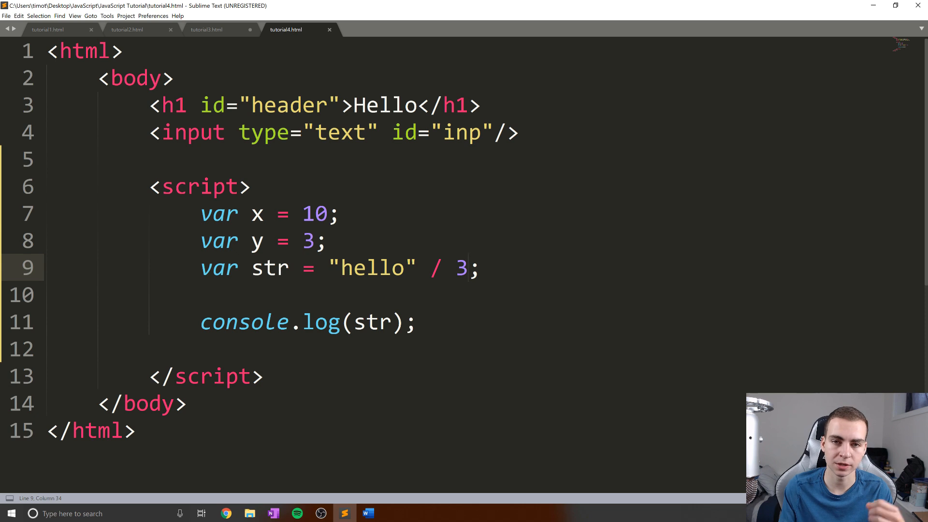
pyautogui.click(471, 268)
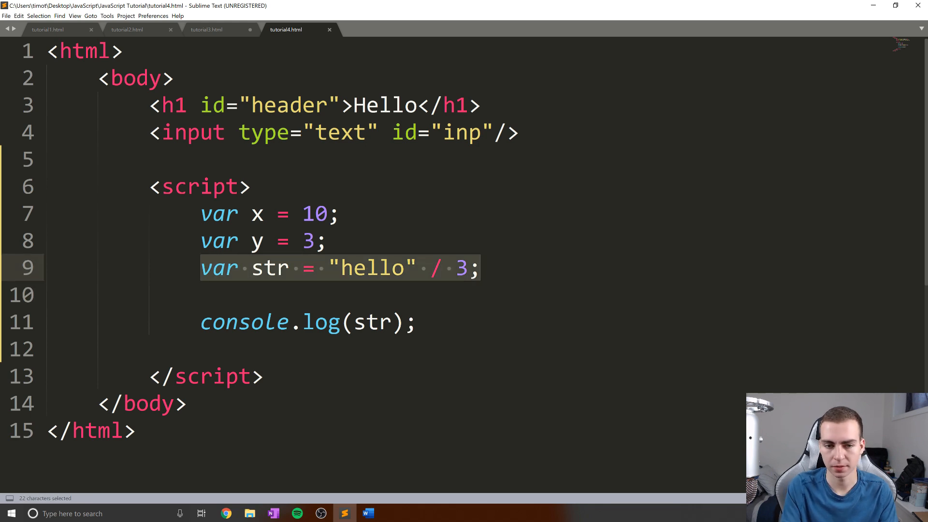
# Step: Replace the old lines with var result = 4 * 5 / 3 + 9 - 2;
pyautogui.press('Delete')
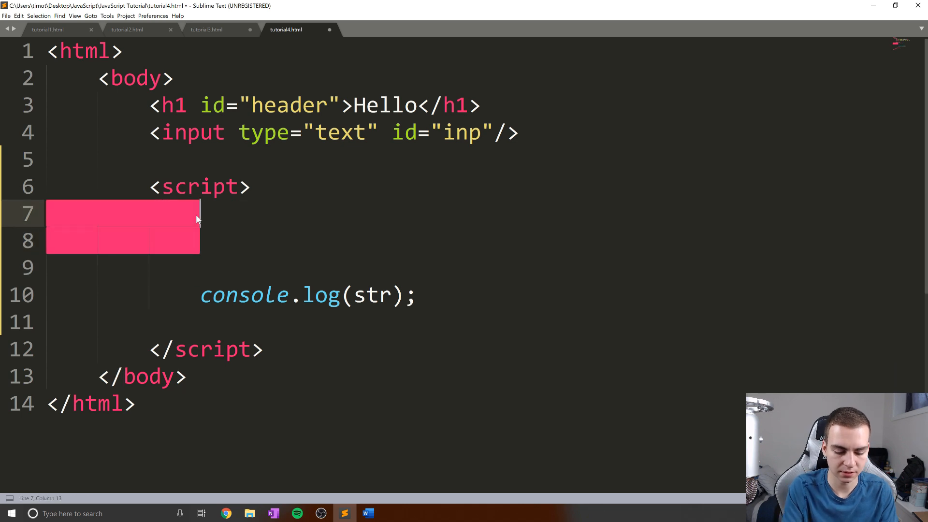
pyautogui.write('var r')
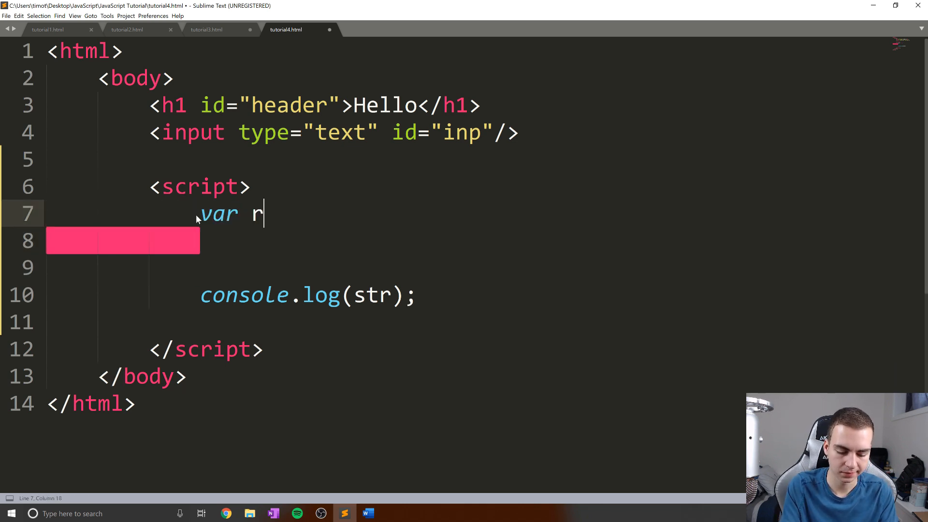
pyautogui.write('esult =')
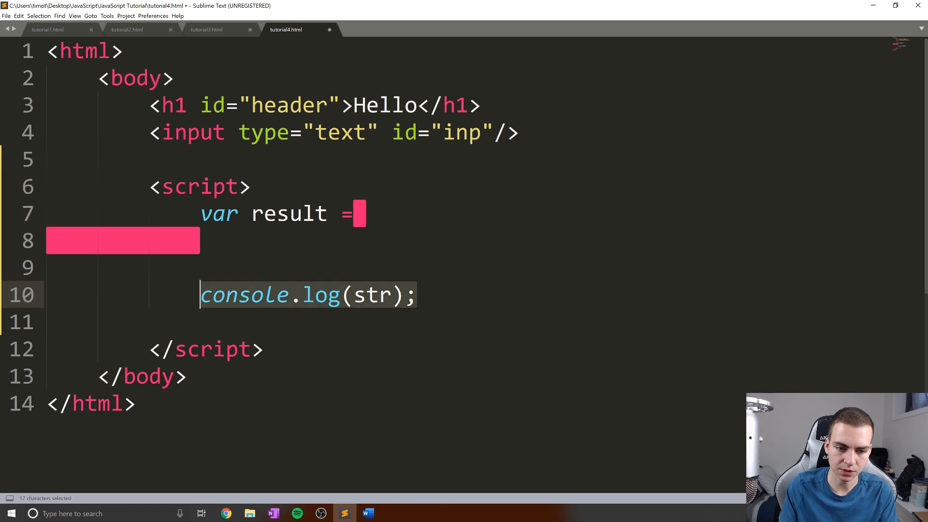
pyautogui.press('Delete')
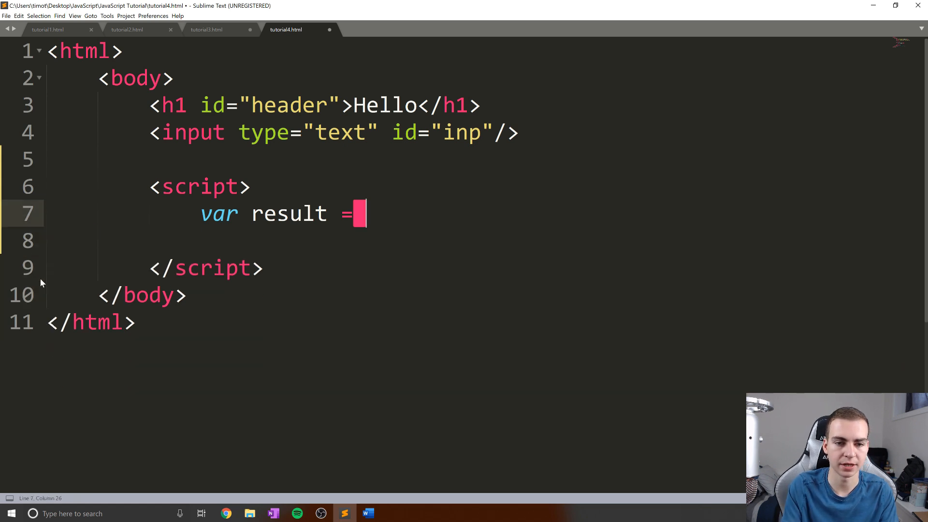
pyautogui.write(';')
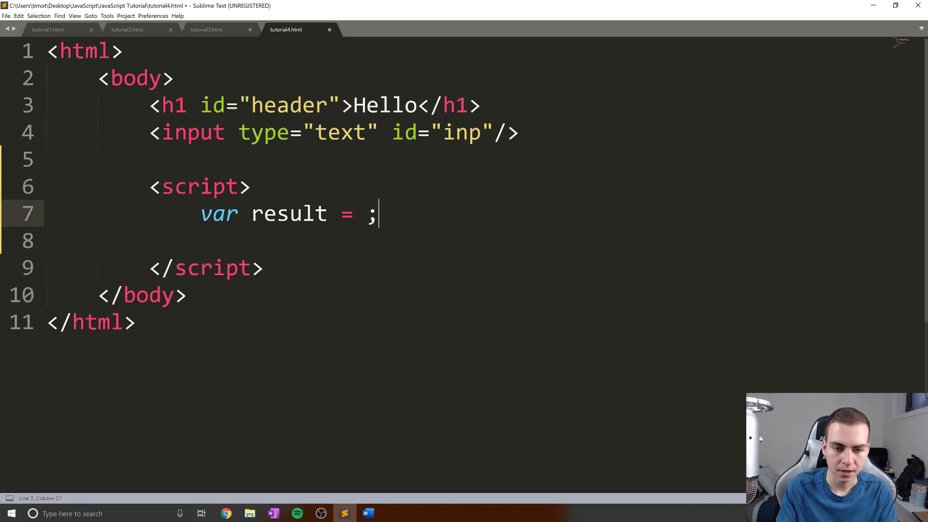
pyautogui.press('Left')
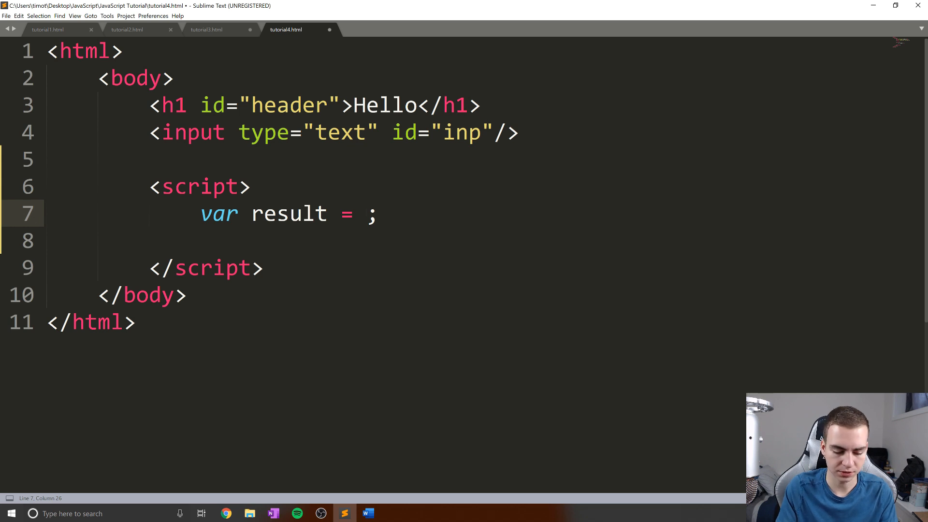
pyautogui.write('4 * 5')
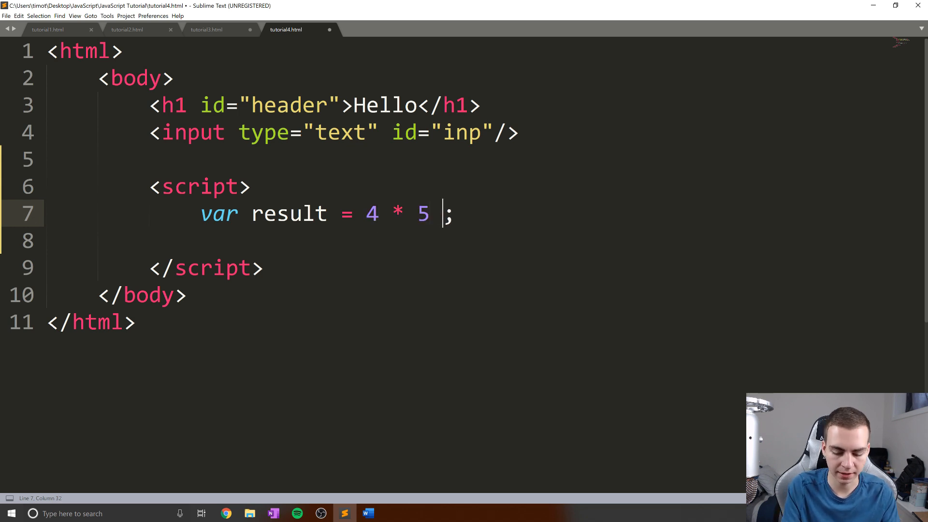
pyautogui.write('/ 3 + 9')
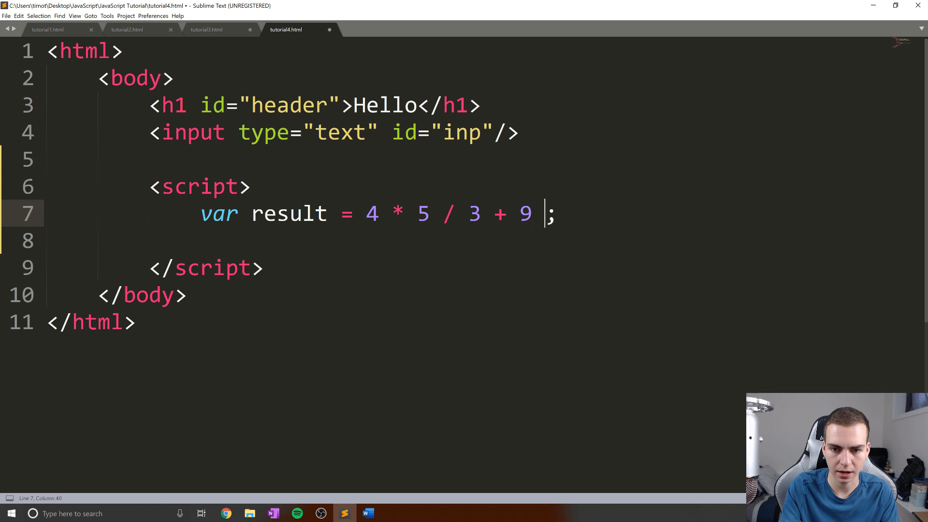
pyautogui.write('- 2')
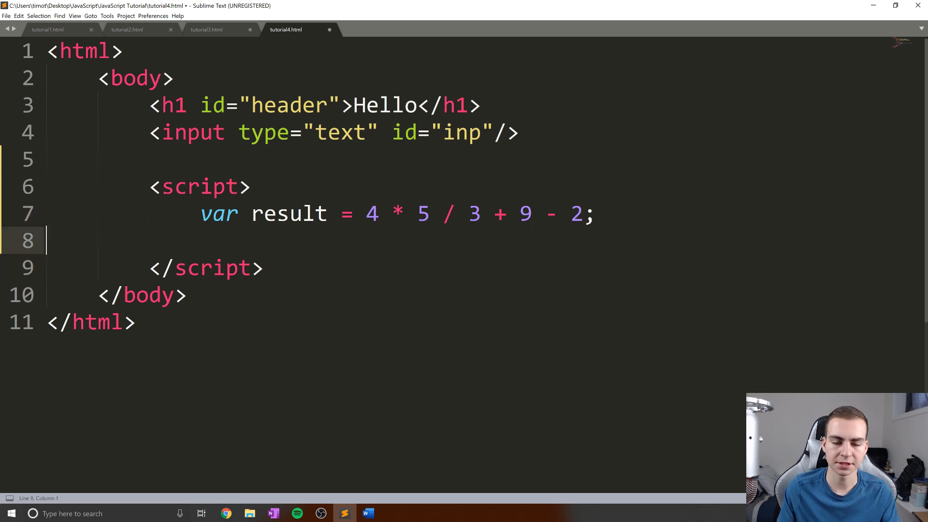
# Step: Add console.log(result); below and start a new line for notes
pyautogui.write('cons')
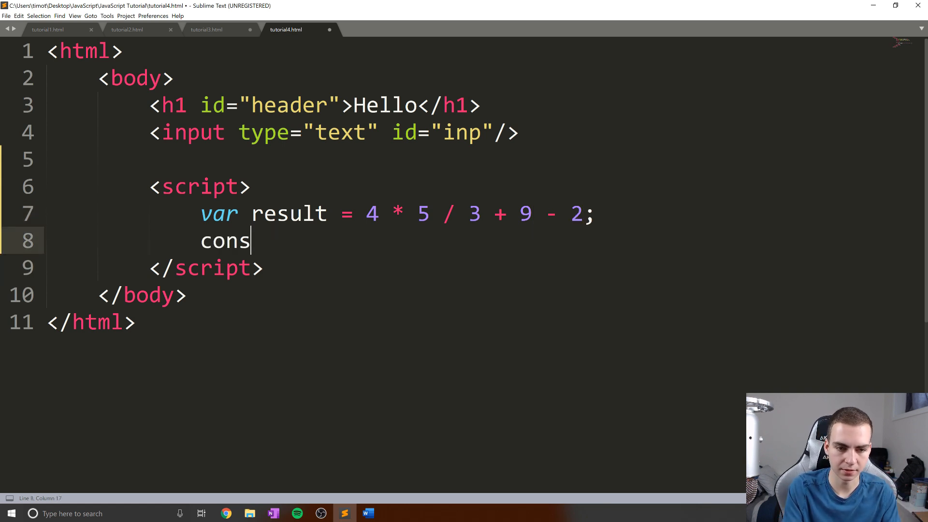
pyautogui.write('ole.log();')
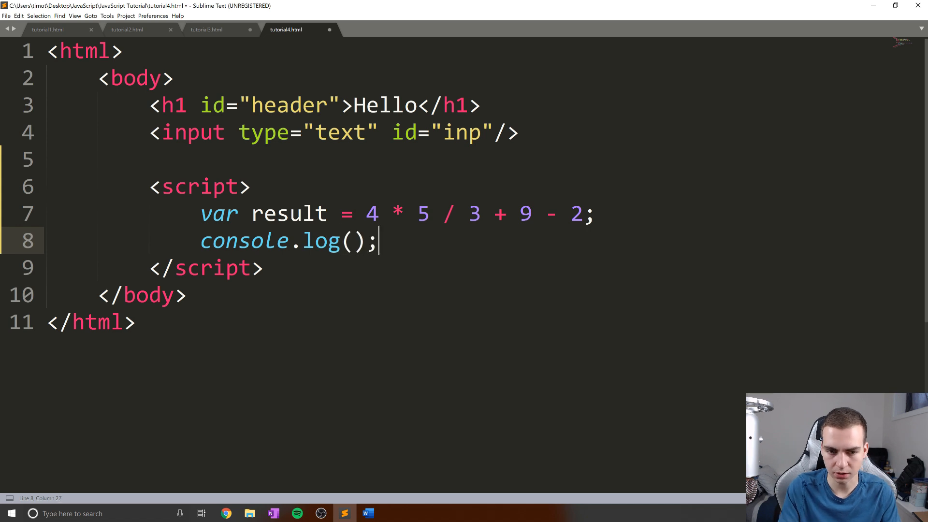
pyautogui.write('result')
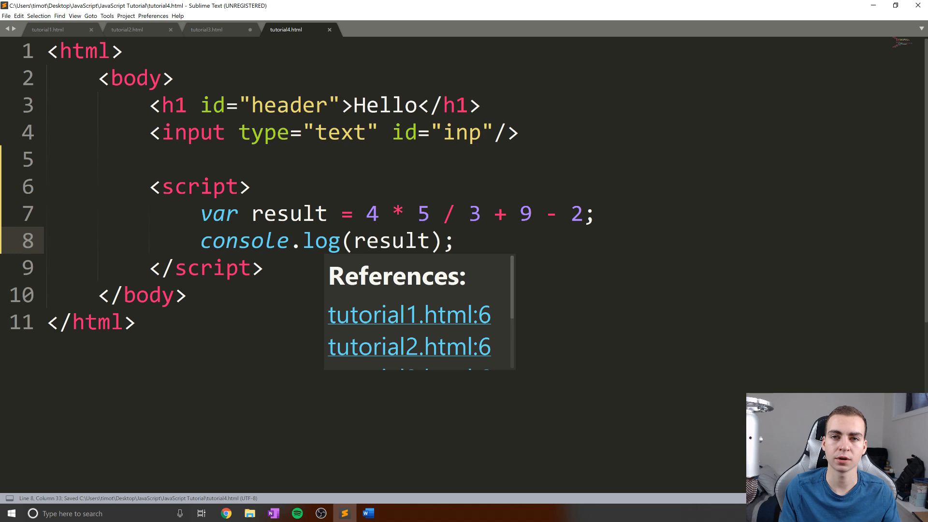
pyautogui.click(443, 214)
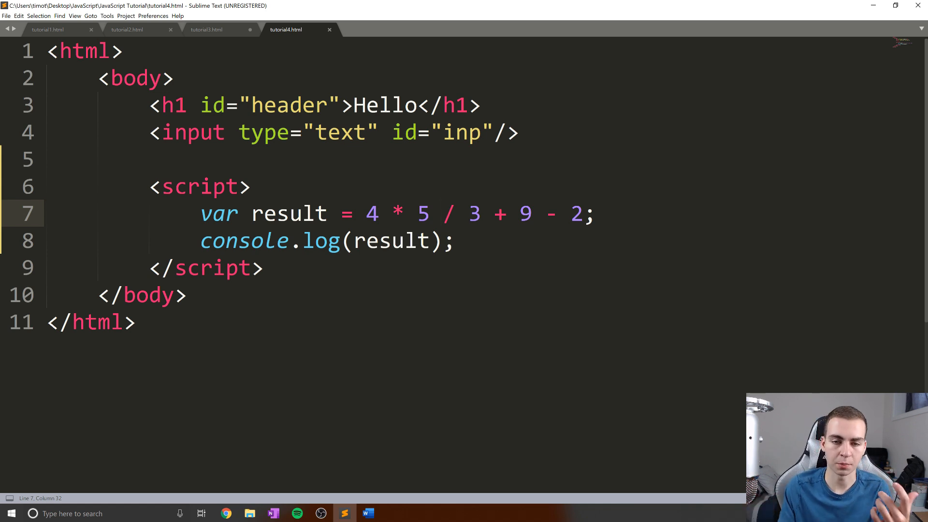
pyautogui.press('enter')
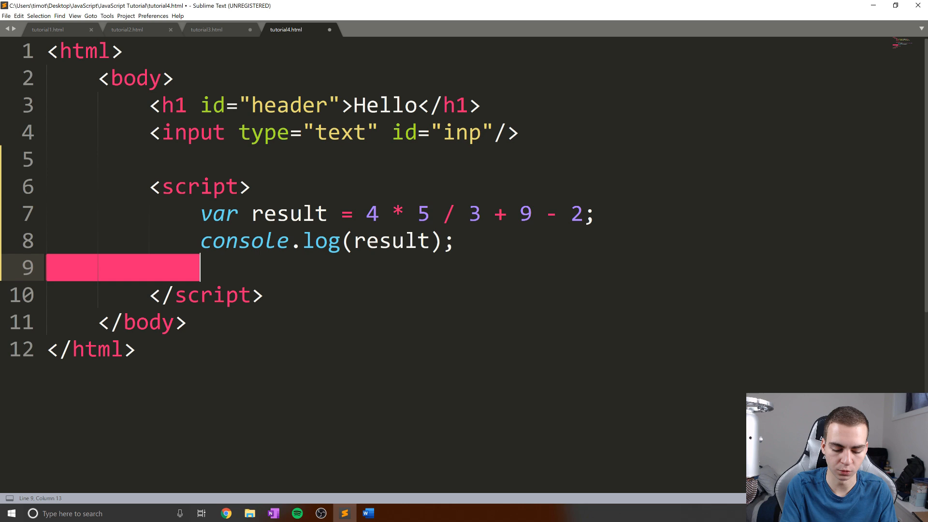
# Step: Write the BEDMAS list: brackets, exponents, division, multiplication, addition, subtraction
pyautogui.write('bo')
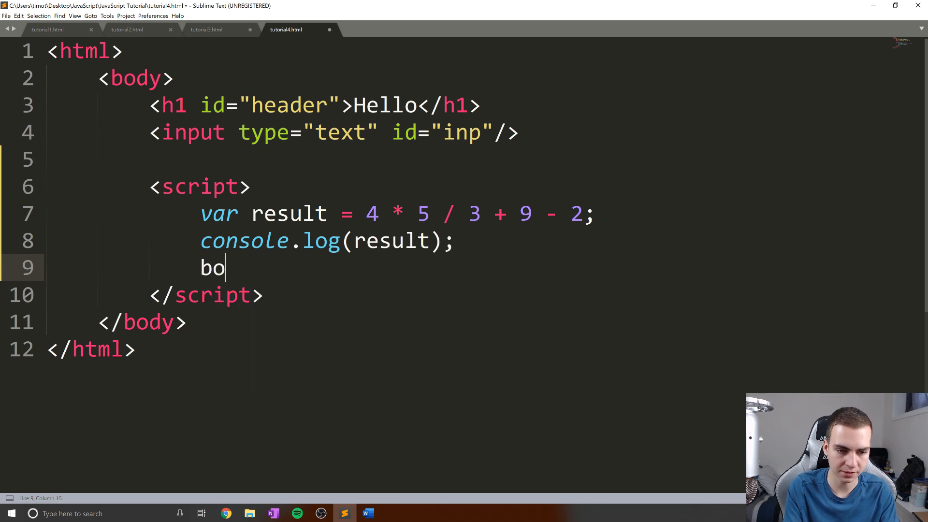
pyautogui.write('B')
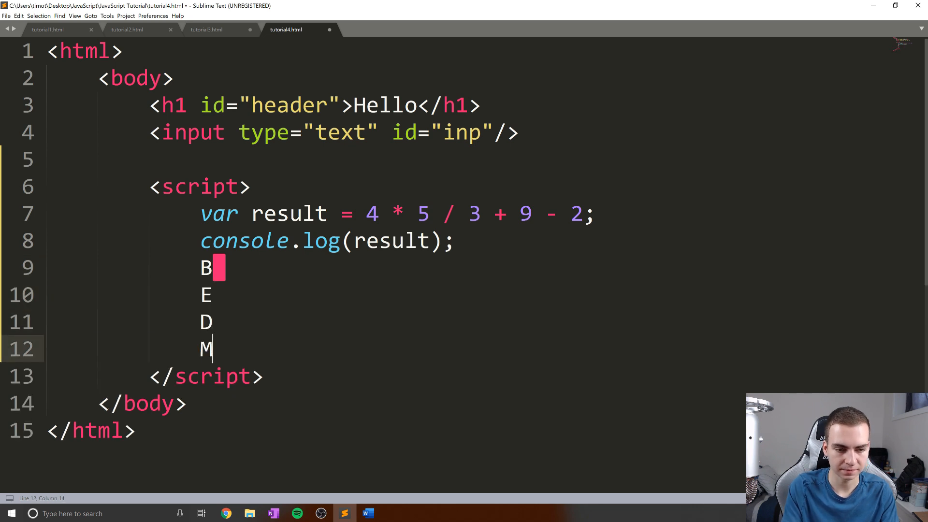
pyautogui.write('AS')
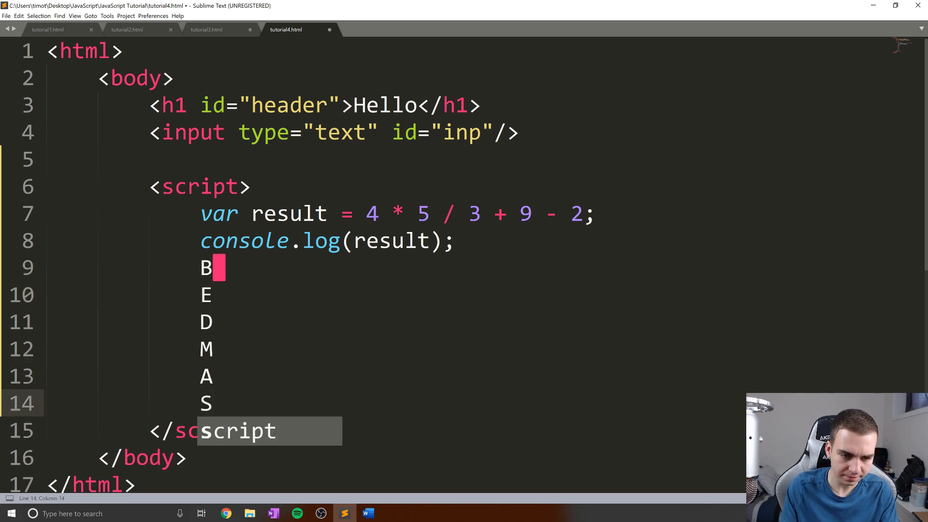
pyautogui.write('brackets')
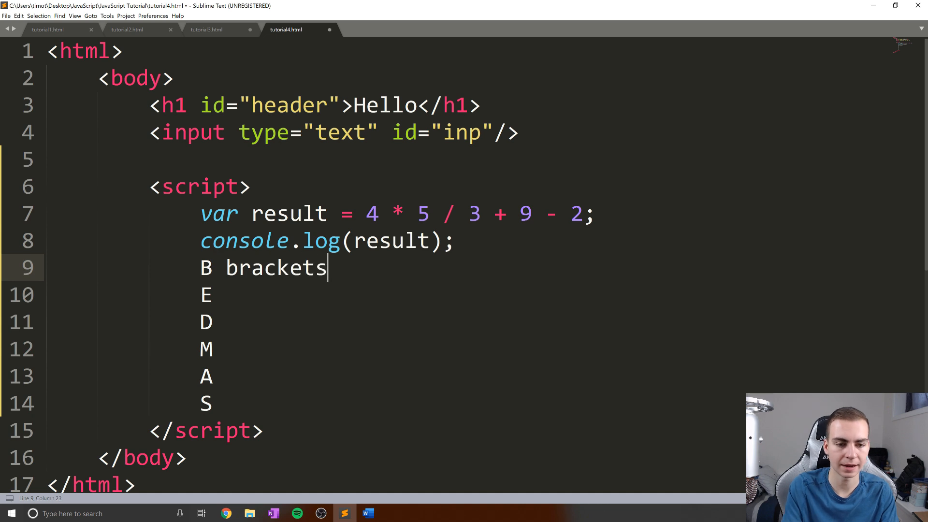
pyautogui.write('exponents')
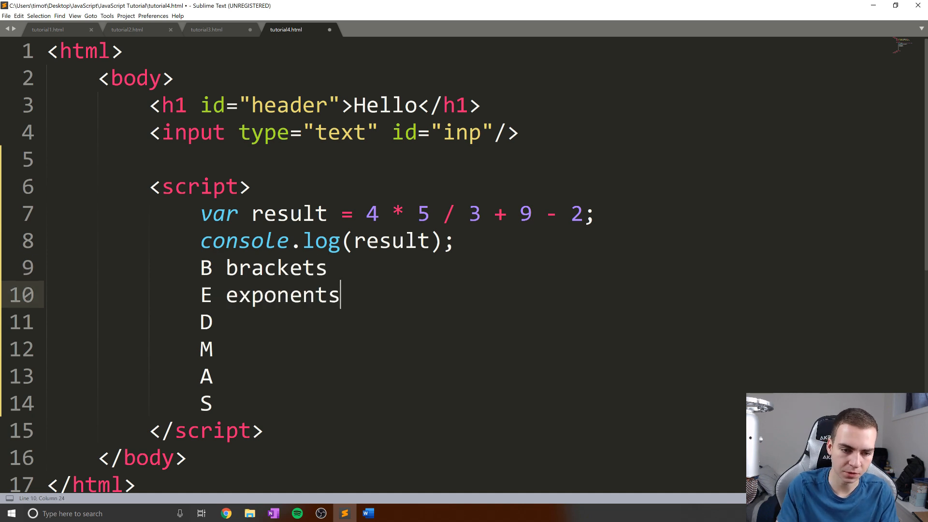
pyautogui.write('division')
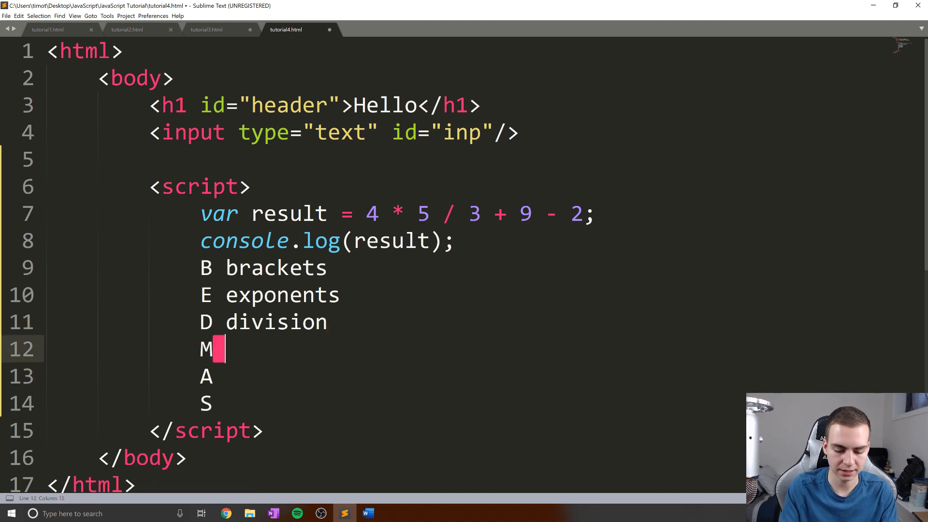
pyautogui.write('ultiplication')
pyautogui.click(471, 376)
pyautogui.write(' additi')
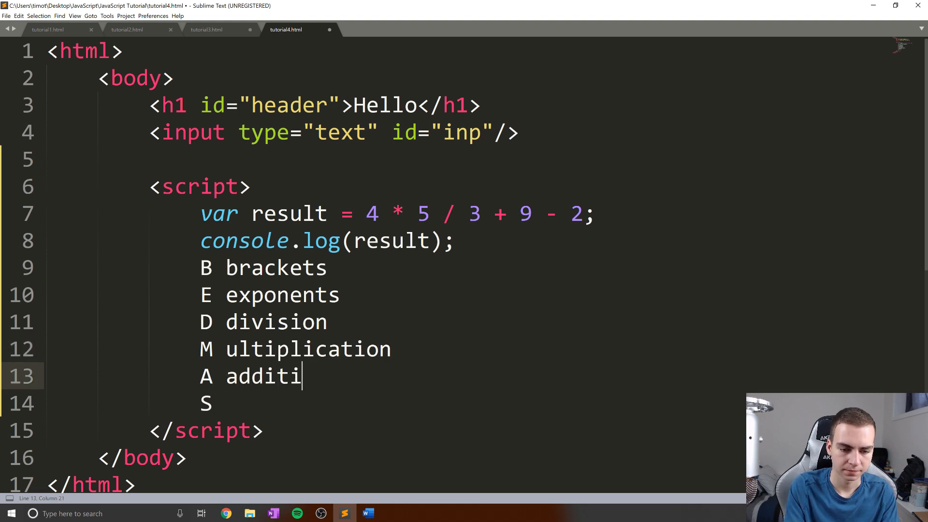
pyautogui.write('on')
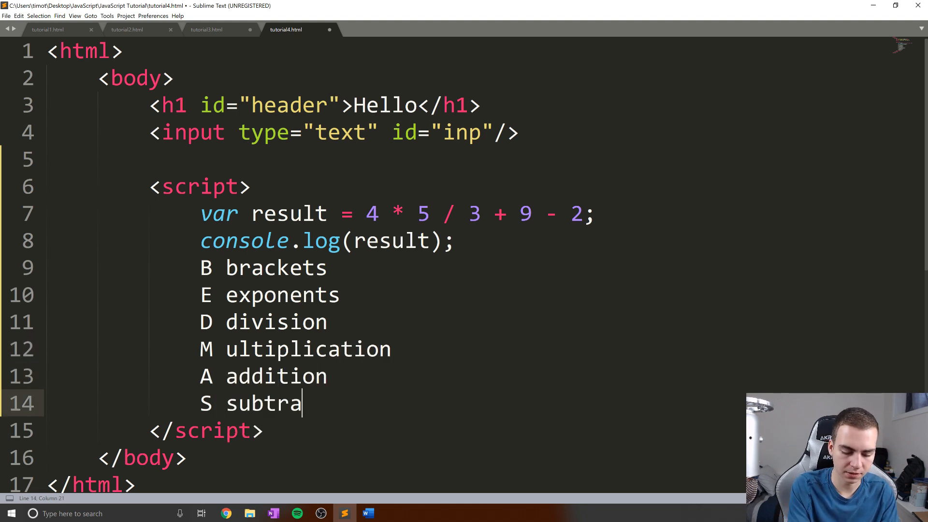
pyautogui.write('ction')
pyautogui.click(296, 350)
pyautogui.write('m')
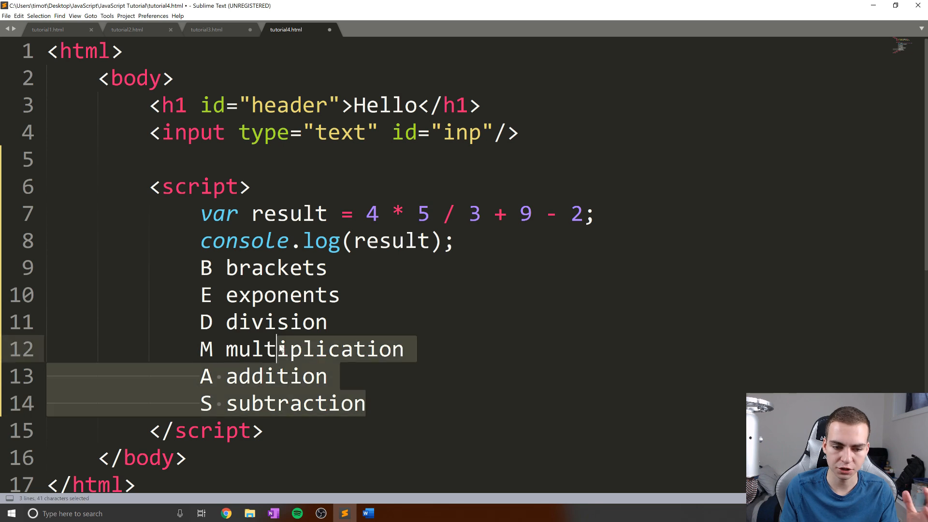
# Step: Wrap the BEDMAS lines in /* */ as a block comment and save
pyautogui.click(454, 241)
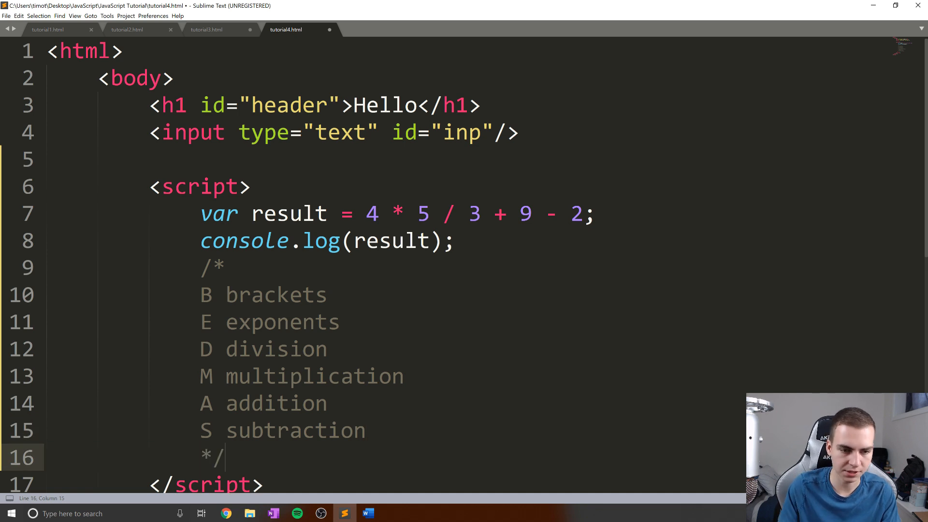
pyautogui.click(455, 241)
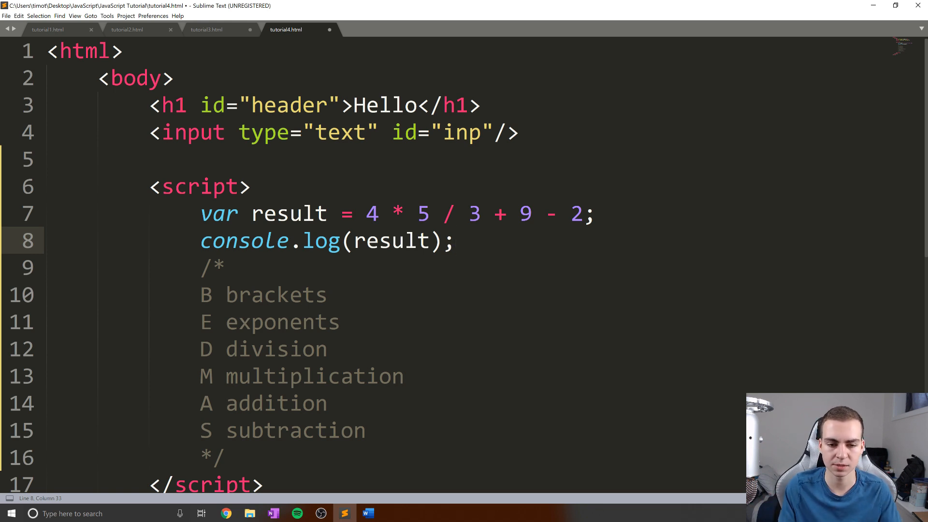
pyautogui.click(328, 349)
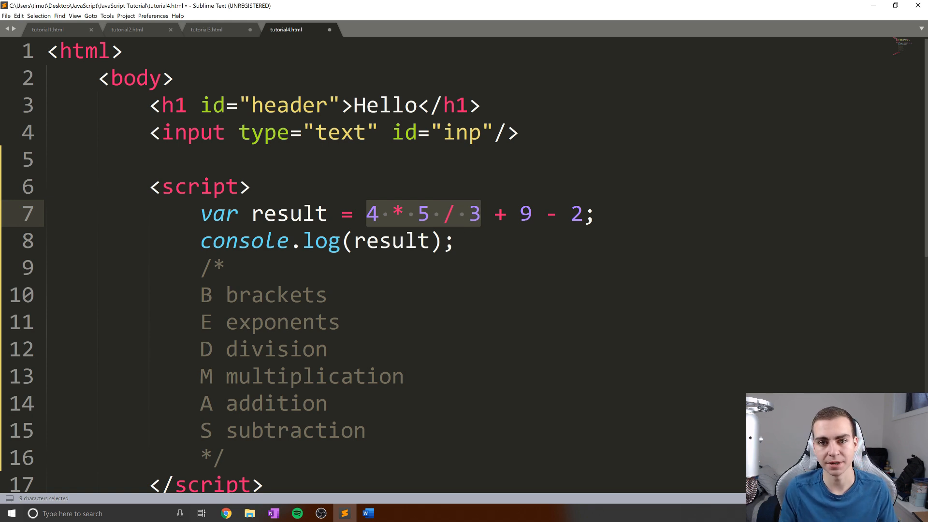
pyautogui.press('ctrl+s')
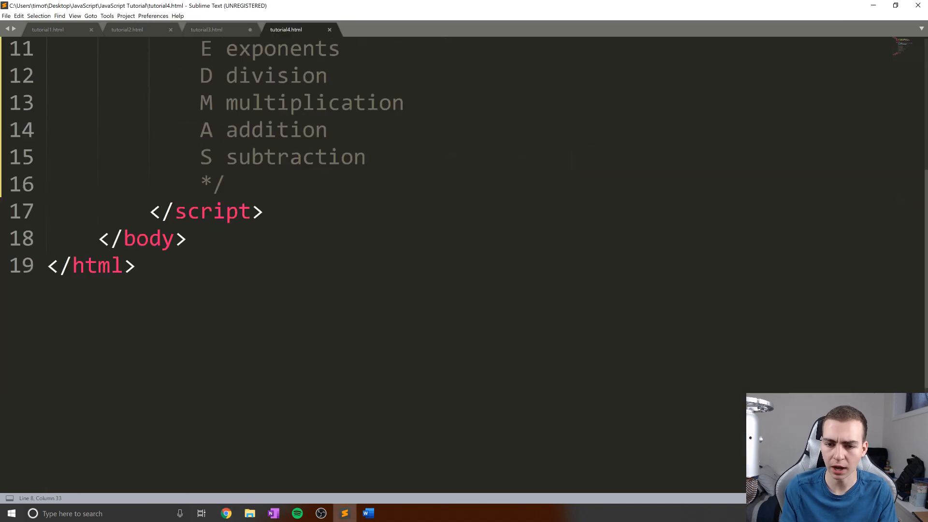
pyautogui.scroll(3)
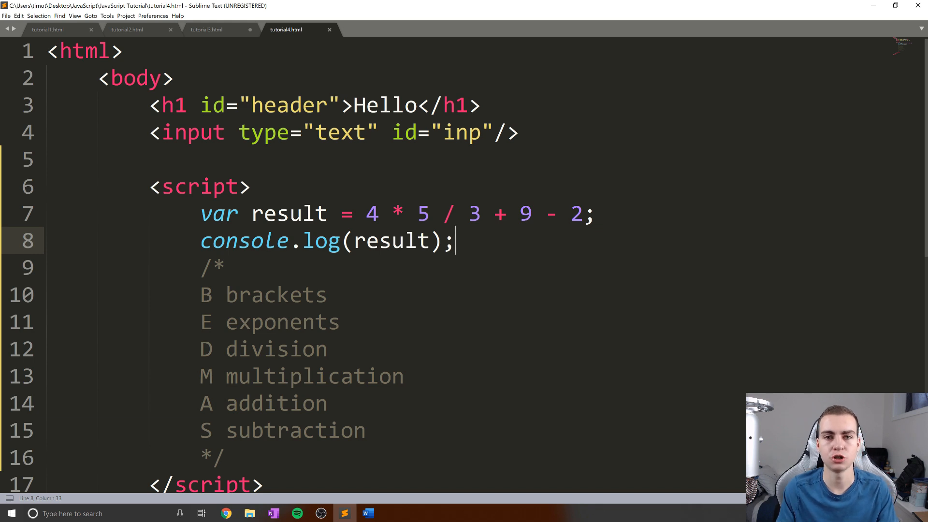
# Step: Put parentheses around 3 + 9 - 2 so result reads 4 * 5 / (3 + 9 - 2)
pyautogui.click(467, 214)
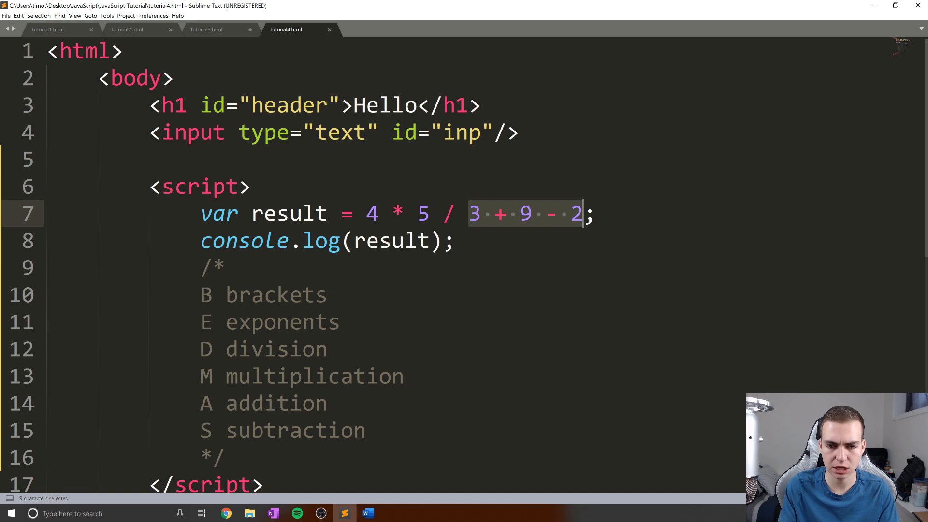
pyautogui.click(367, 214)
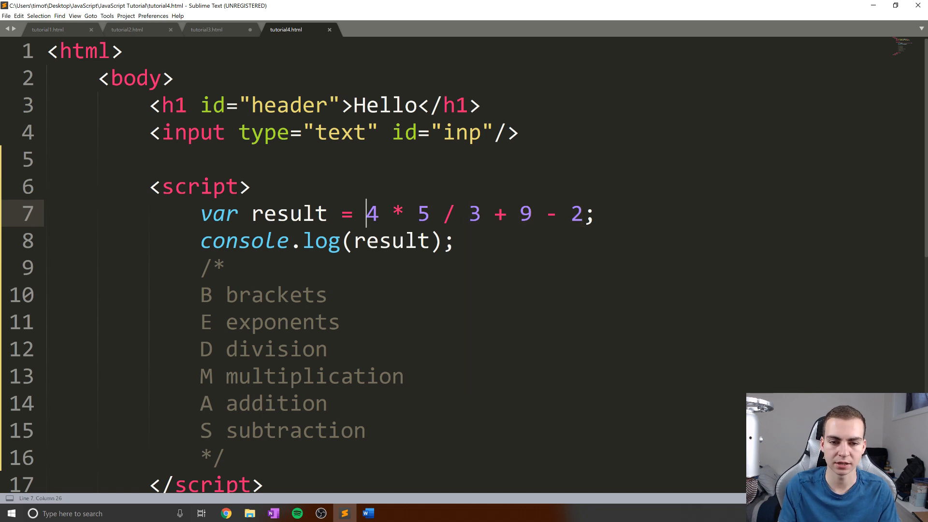
pyautogui.click(455, 241)
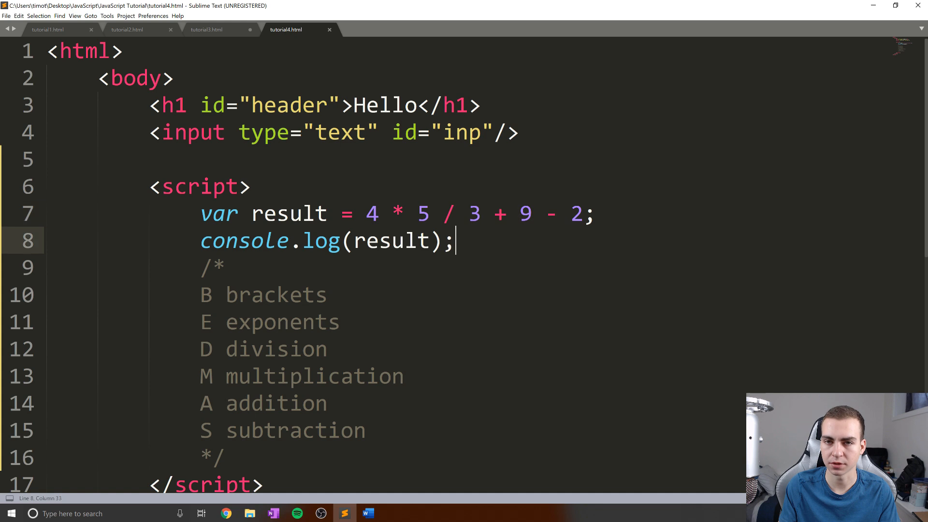
pyautogui.write('(')
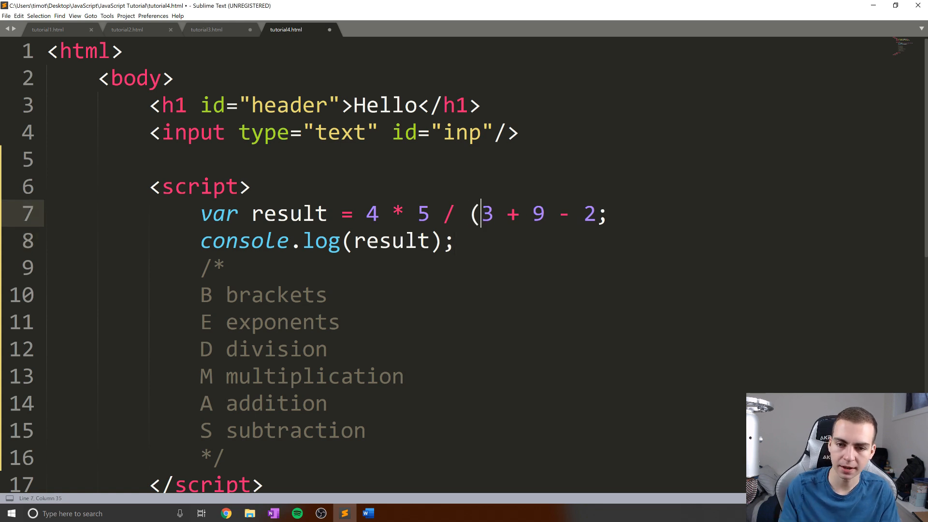
pyautogui.write(')')
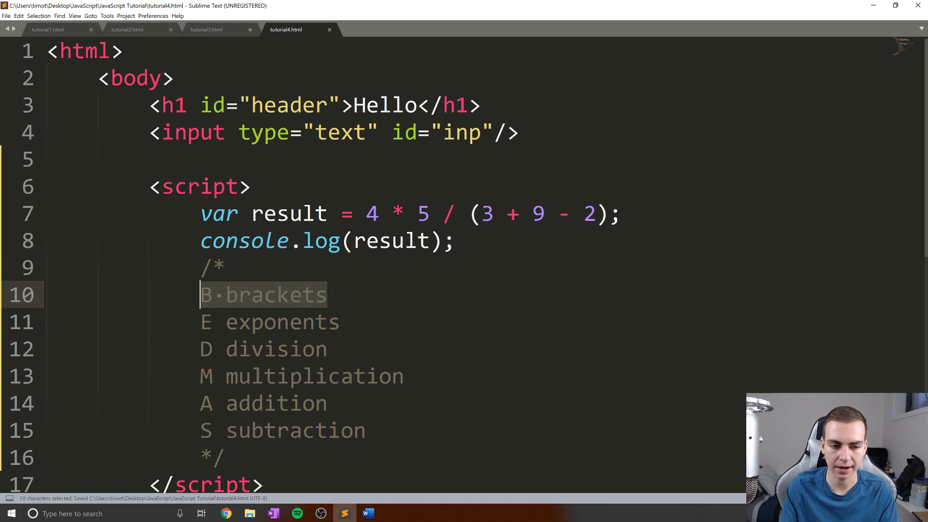
# Step: Save and reload the page in Chrome, showing 13.666… in the console
pyautogui.click(225, 267)
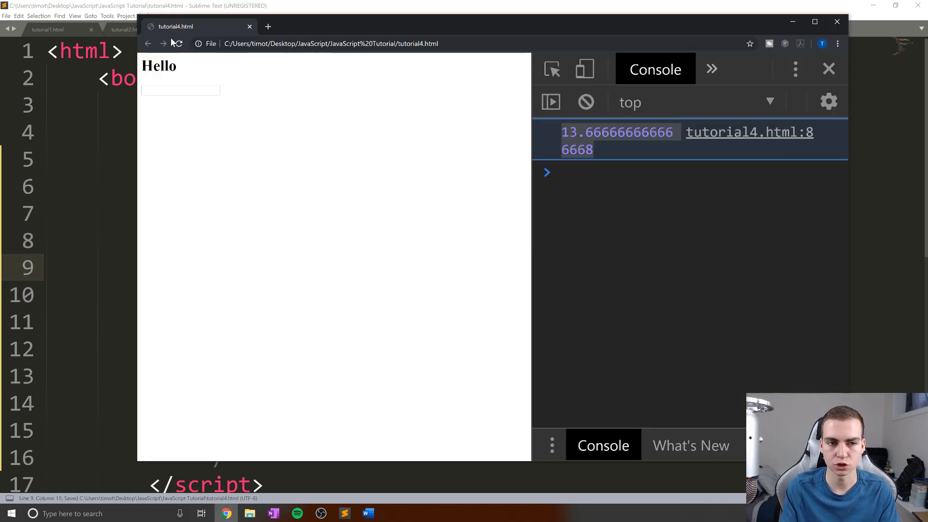
pyautogui.click(178, 44)
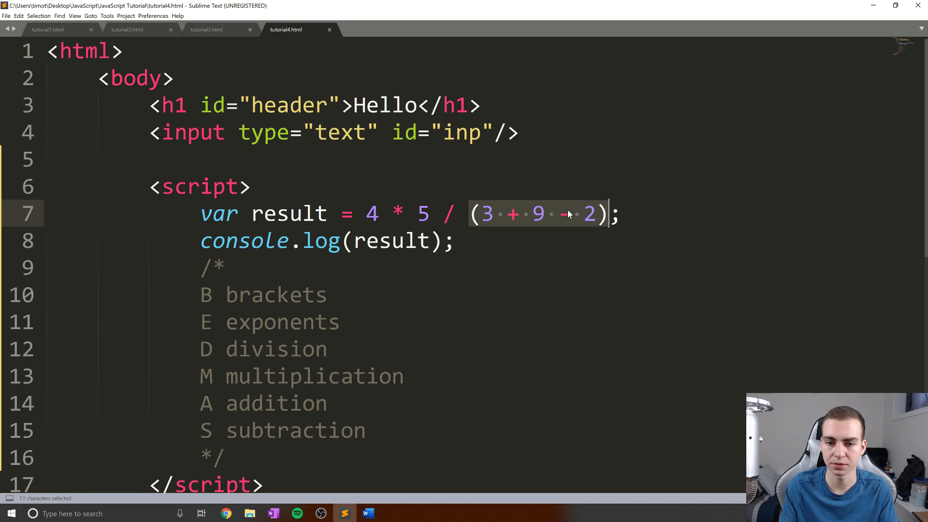
pyautogui.moveTo(543, 223)
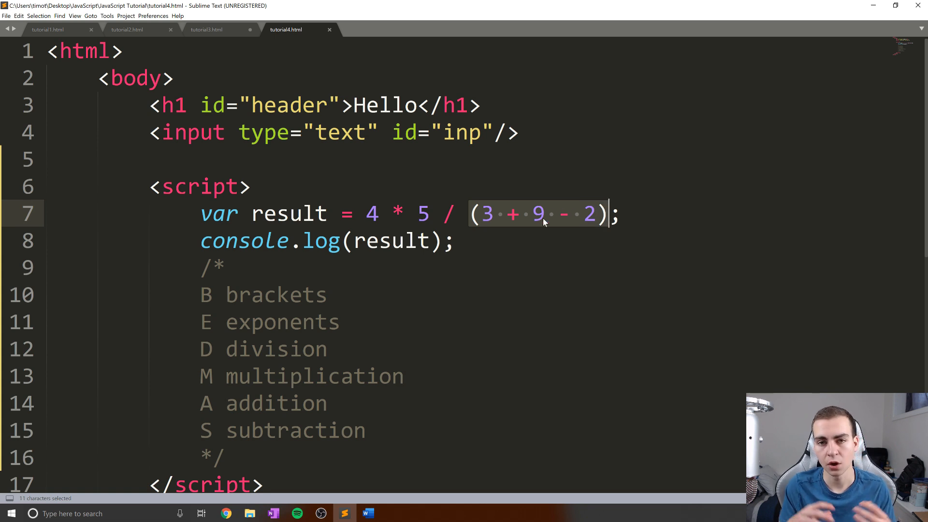
# Step: Wrap 3 + 9 - 2 in an inner pair of brackets on line 7 and save the file
pyautogui.click(480, 213)
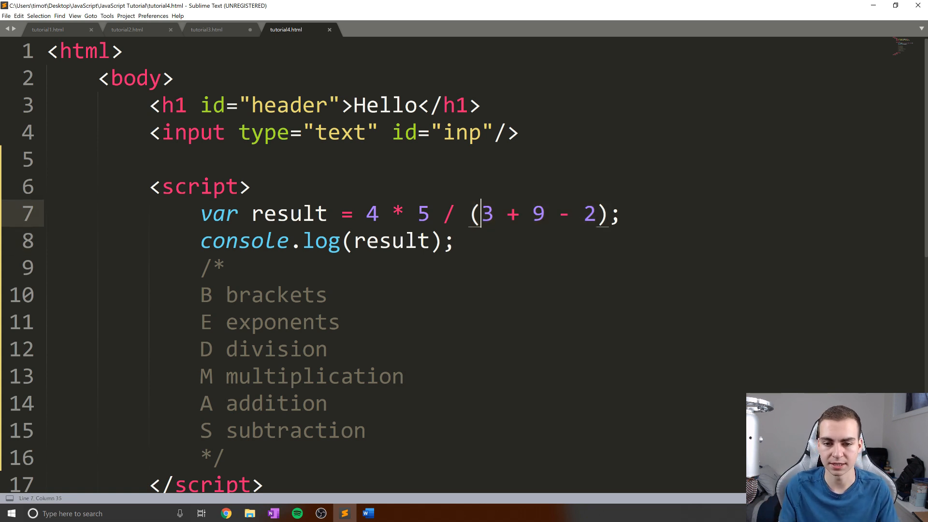
pyautogui.click(224, 267)
pyautogui.write('(')
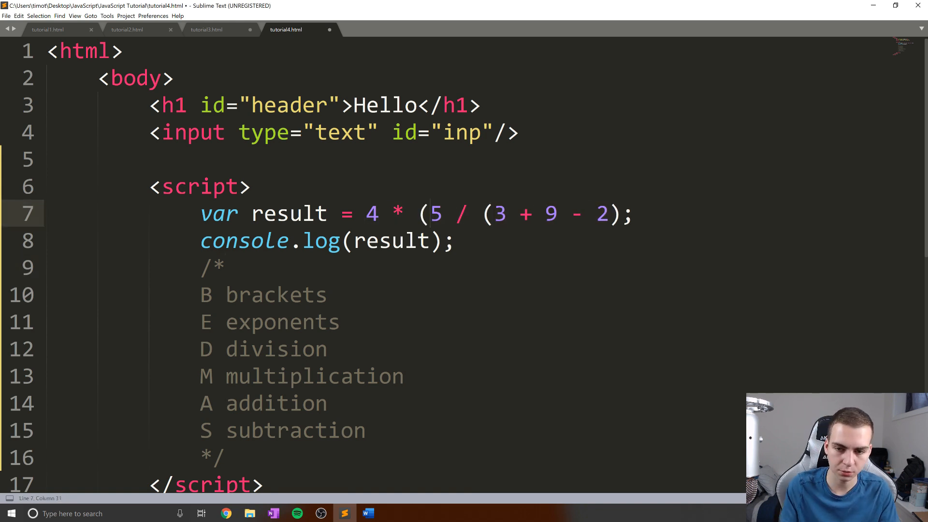
pyautogui.write(')')
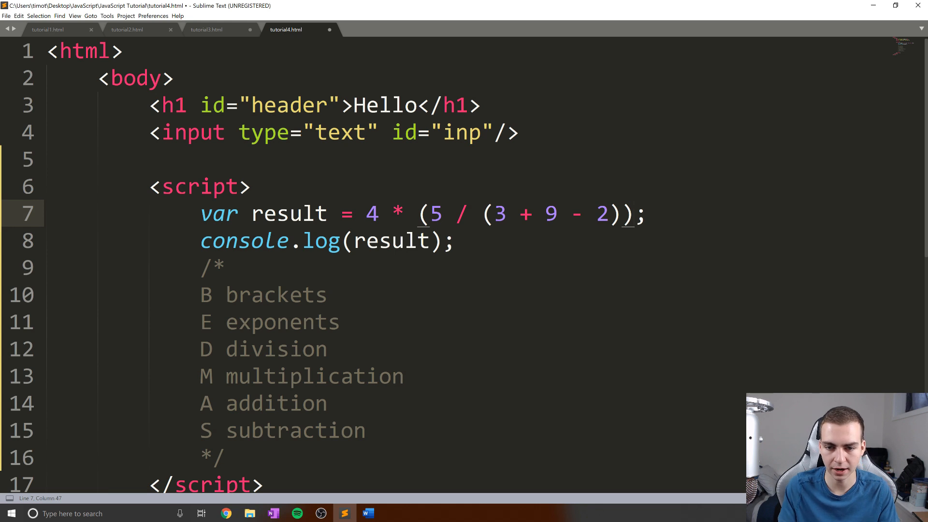
pyautogui.press('ctrl+s')
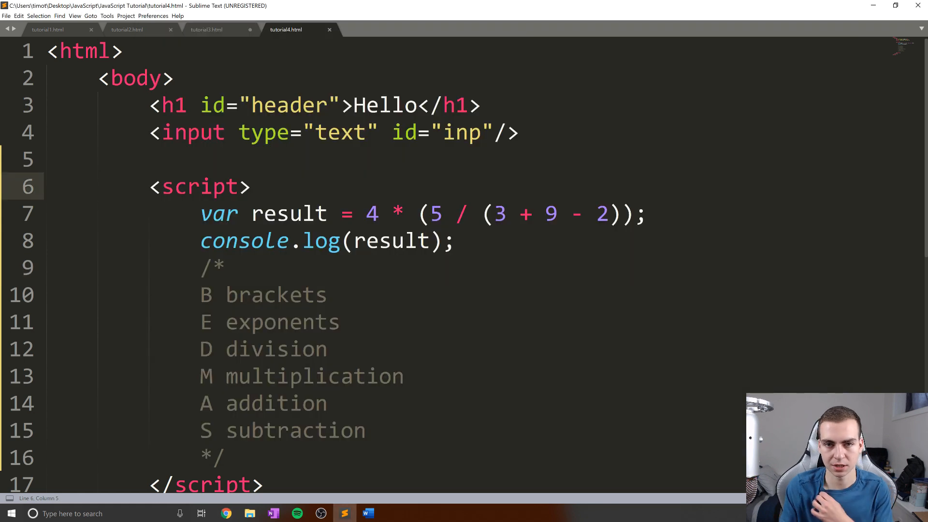
pyautogui.click(452, 214)
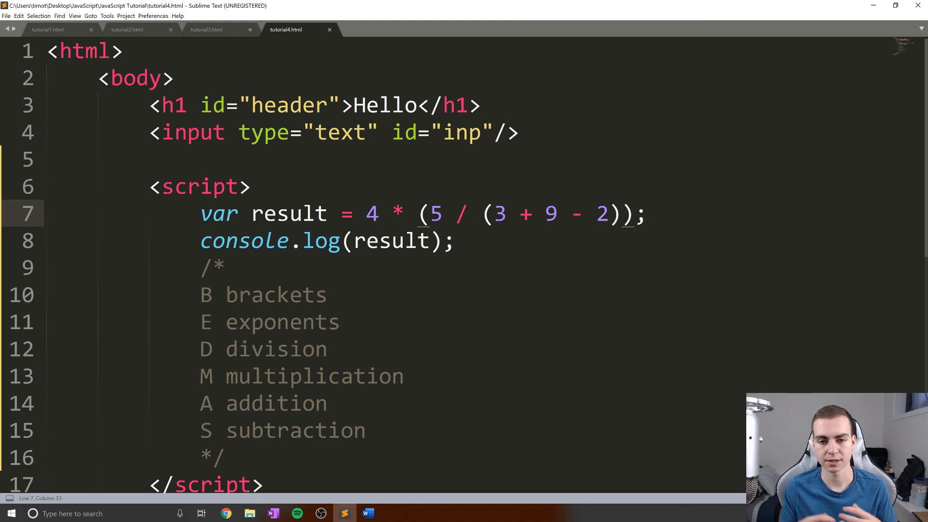
pyautogui.scroll(-3)
pyautogui.write('var')
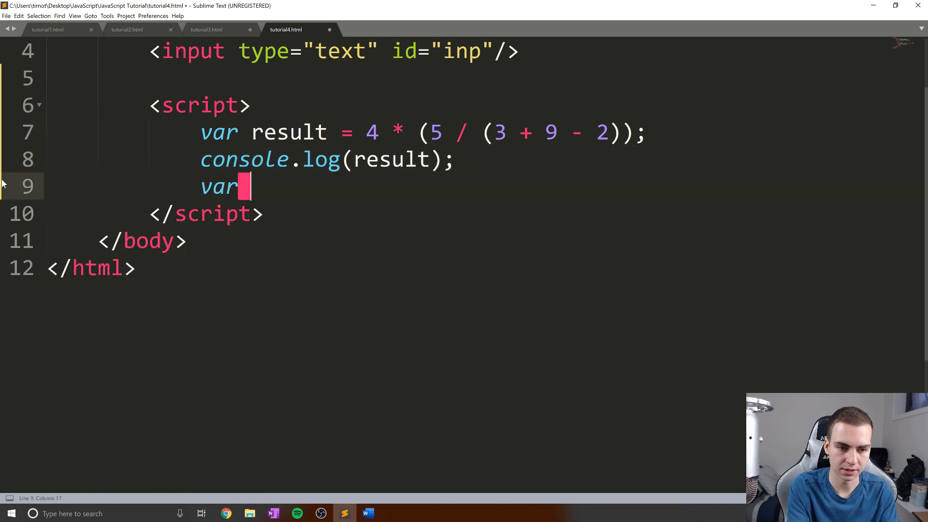
# Step: Declare var str = "hi", append "hi" with str+=, and log str to the console
pyautogui.write('str = "h"')
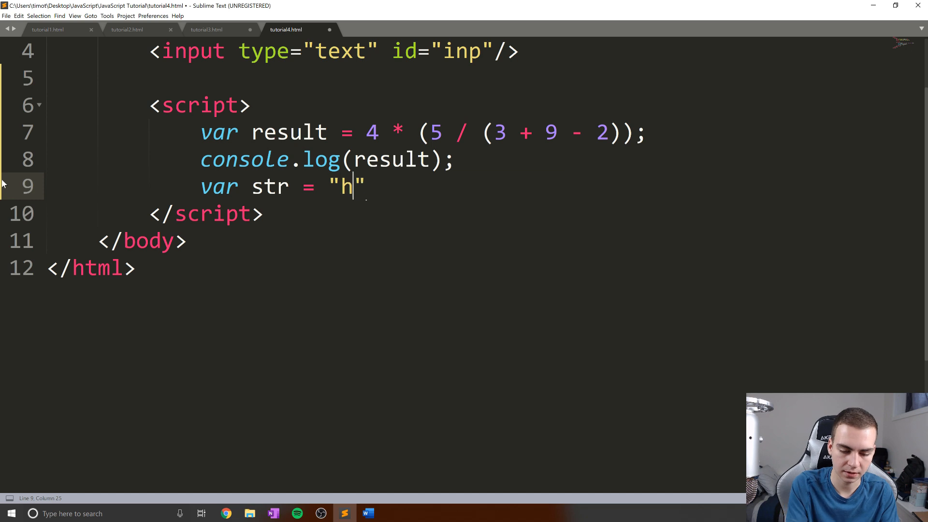
pyautogui.write('i";')
pyautogui.write('x')
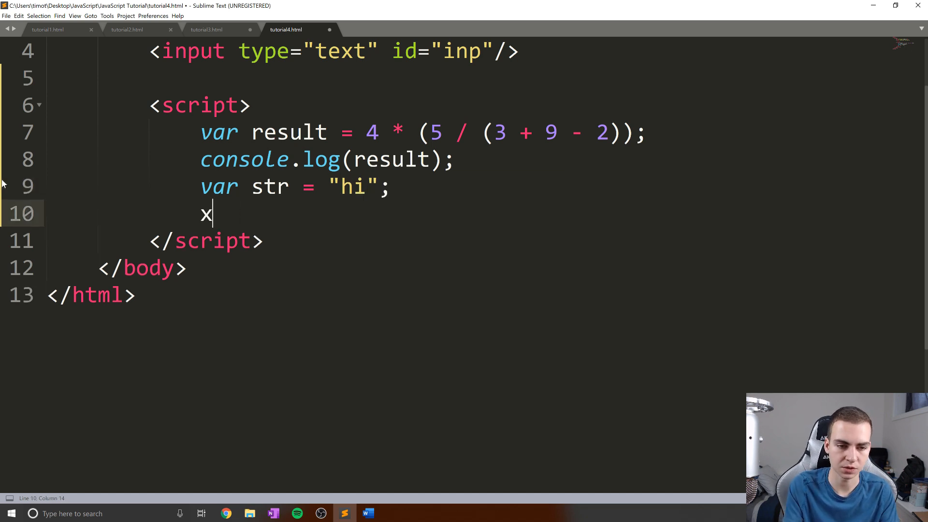
pyautogui.write('str+=')
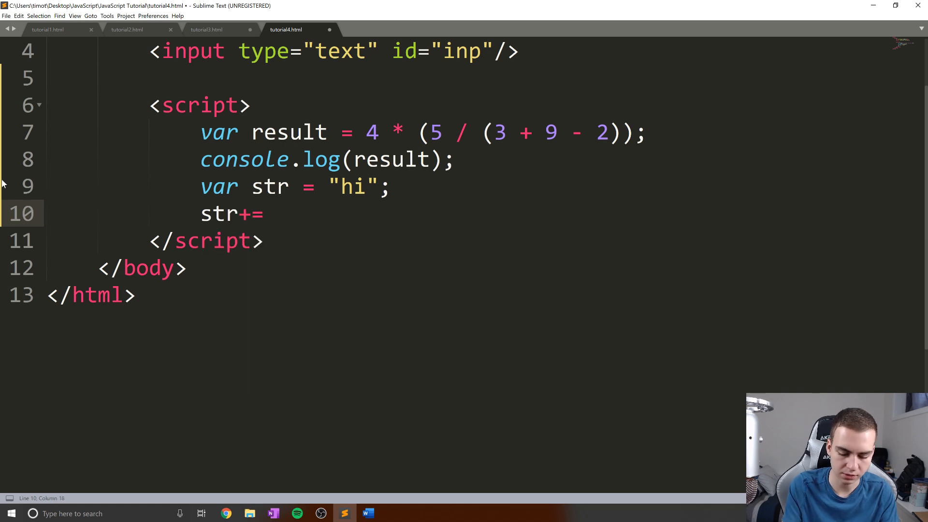
pyautogui.write('"hg"')
pyautogui.write('console.')
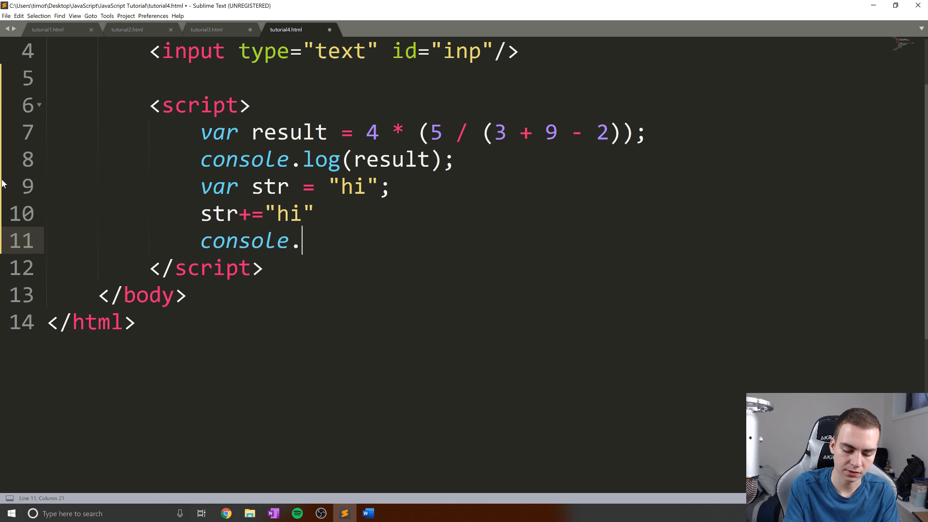
pyautogui.write('log(str);')
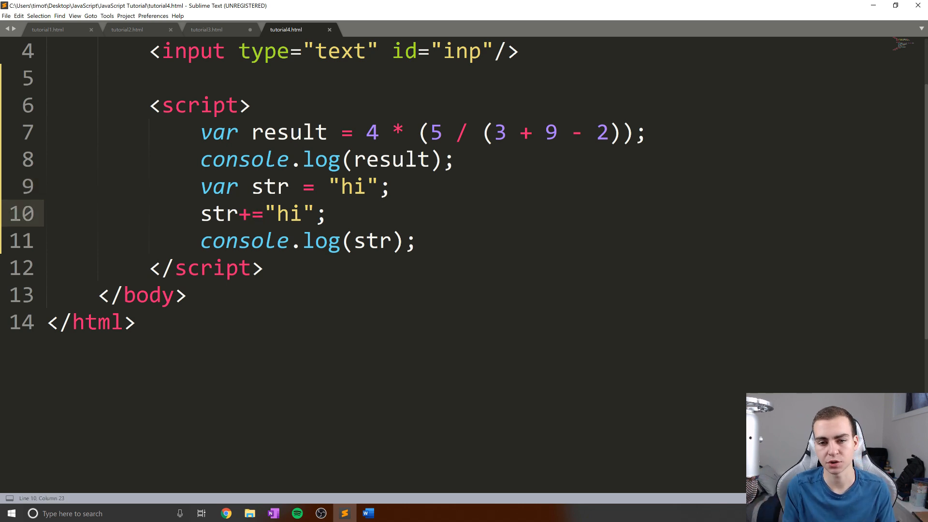
pyautogui.click(415, 241)
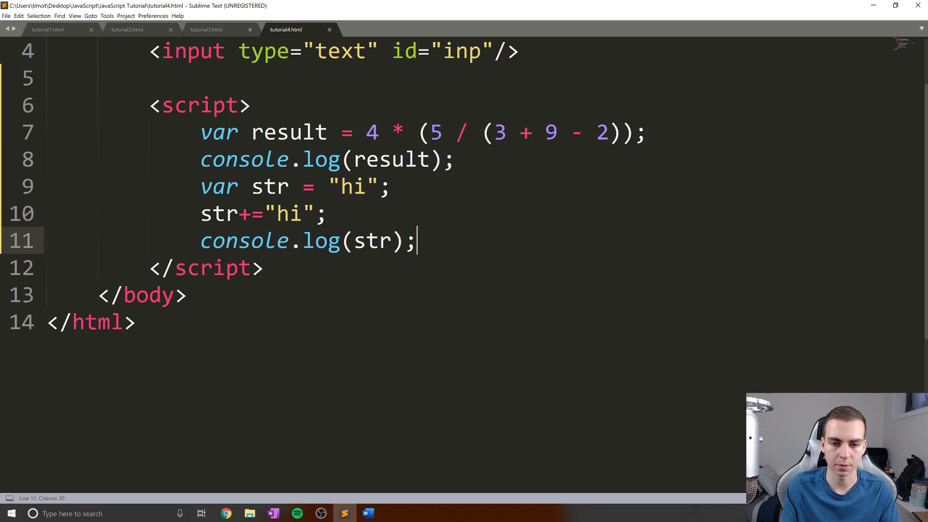